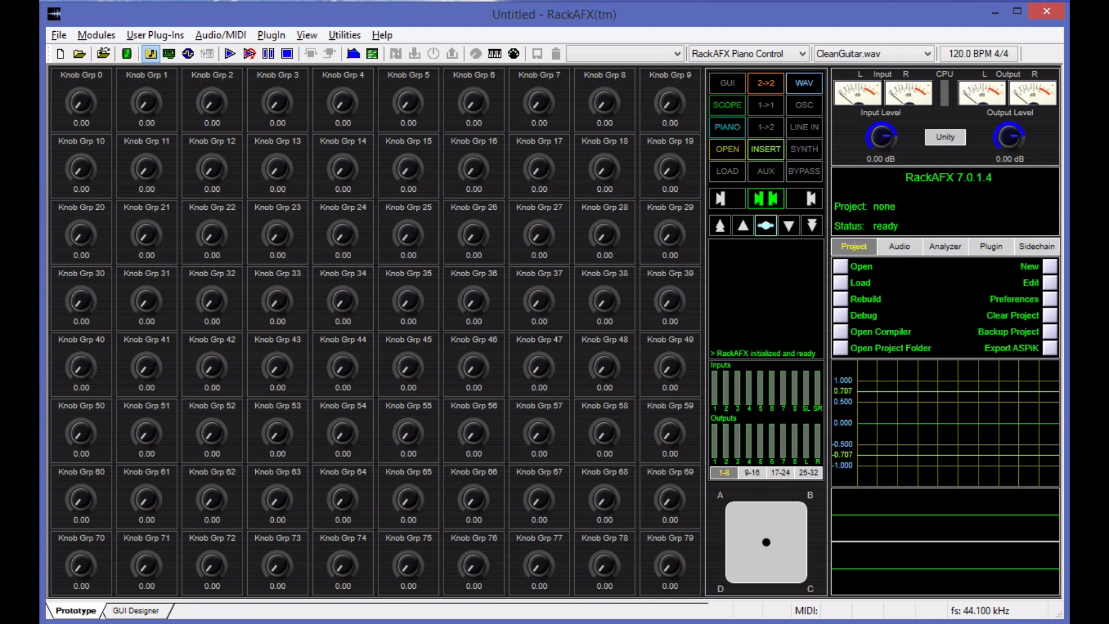
pyautogui.moveTo(376, 362)
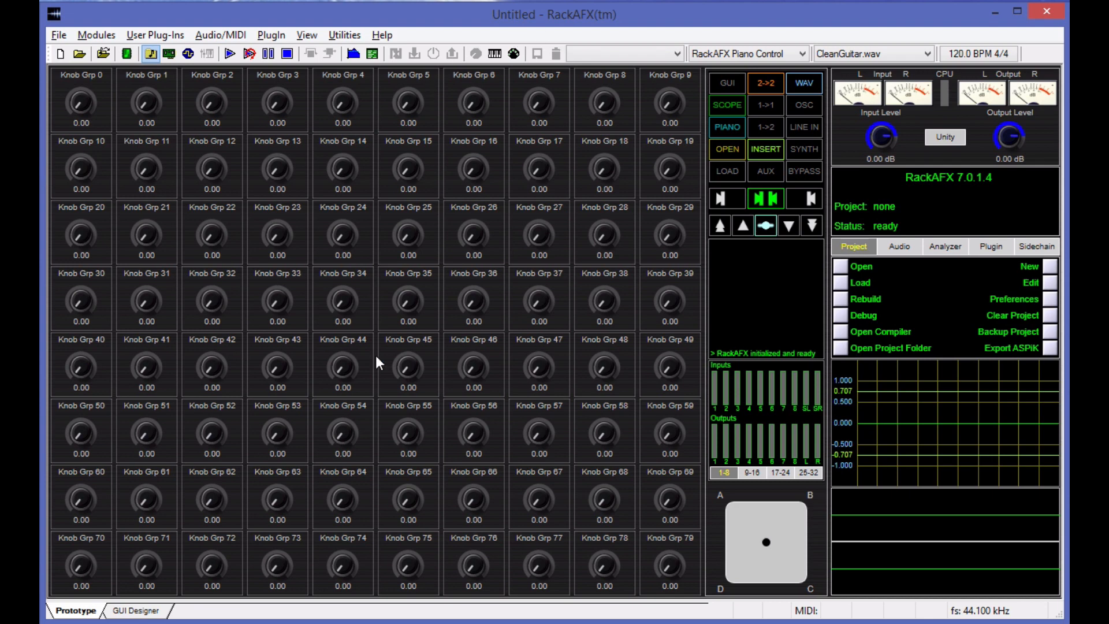
pyautogui.moveTo(256, 357)
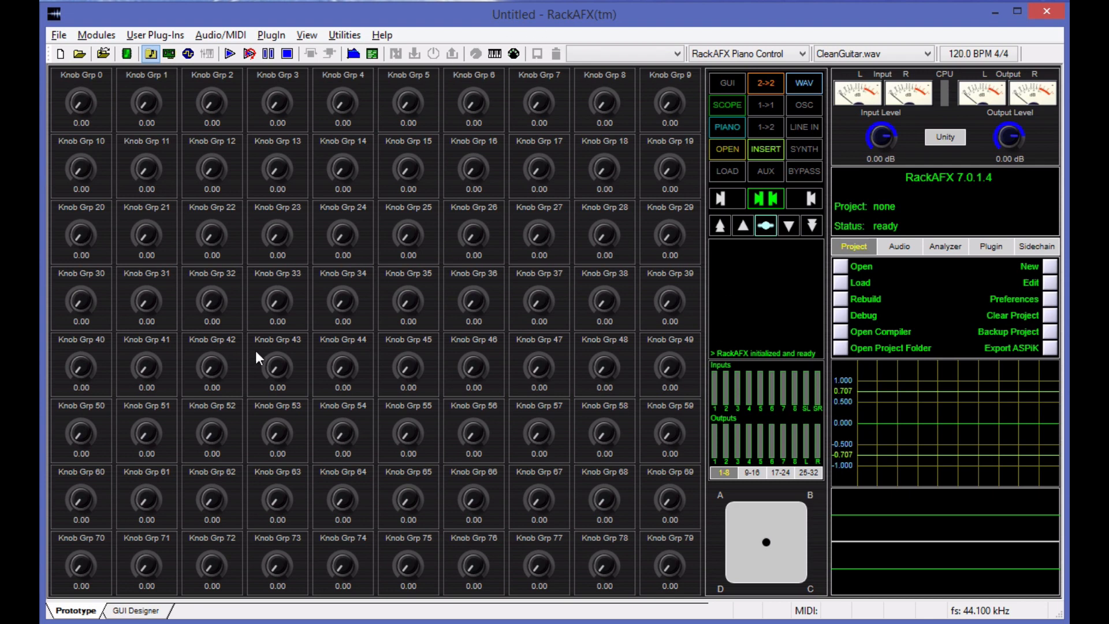
pyautogui.moveTo(196, 215)
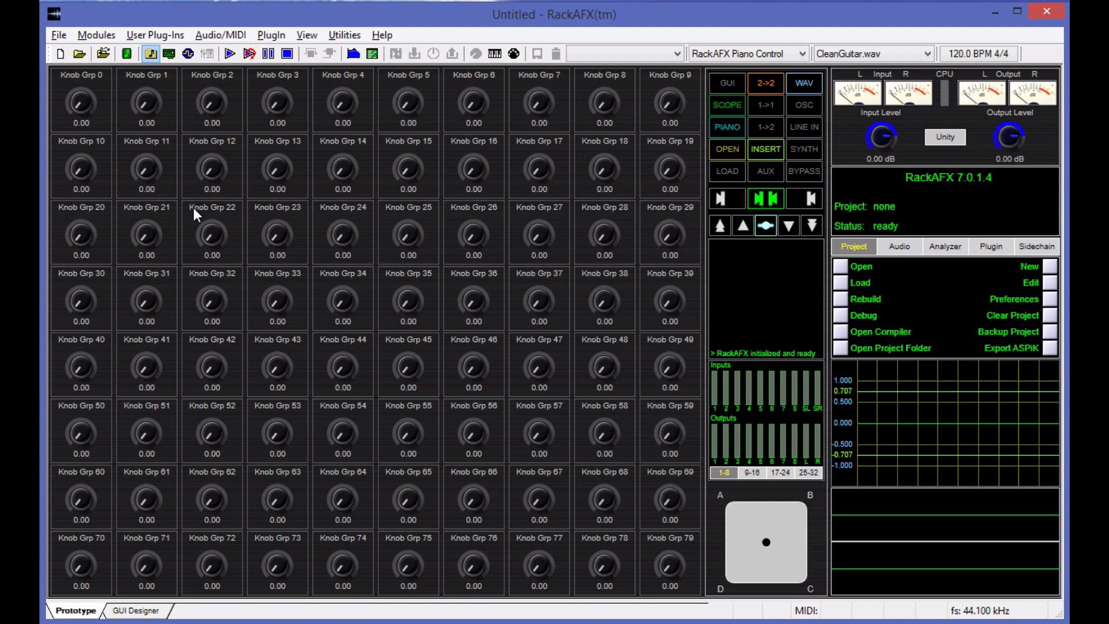
pyautogui.moveTo(196, 212)
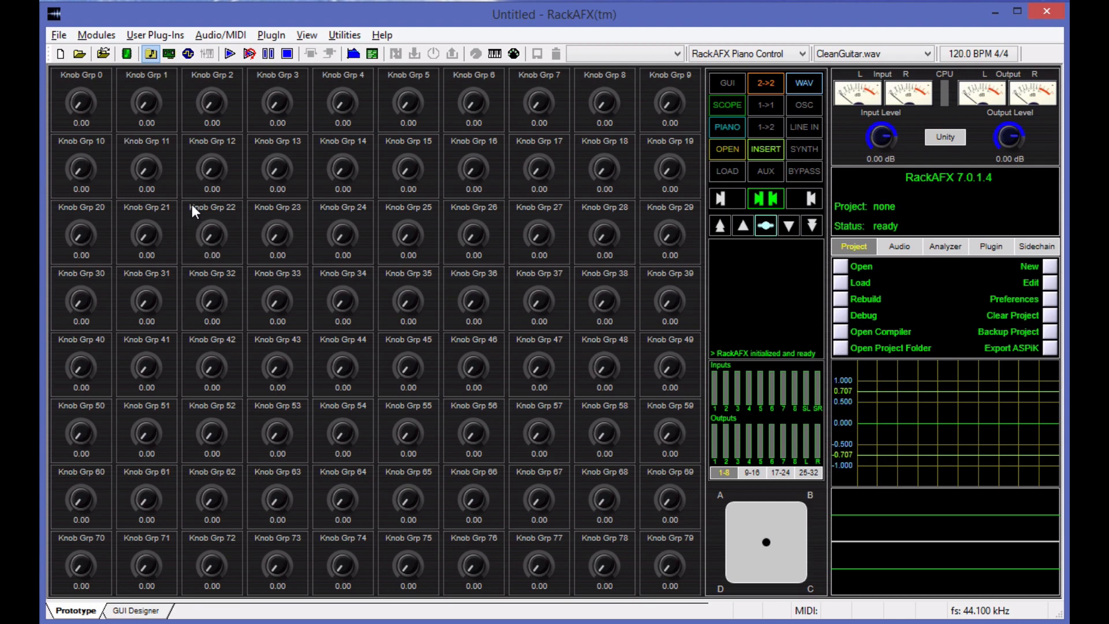
pyautogui.moveTo(704, 311)
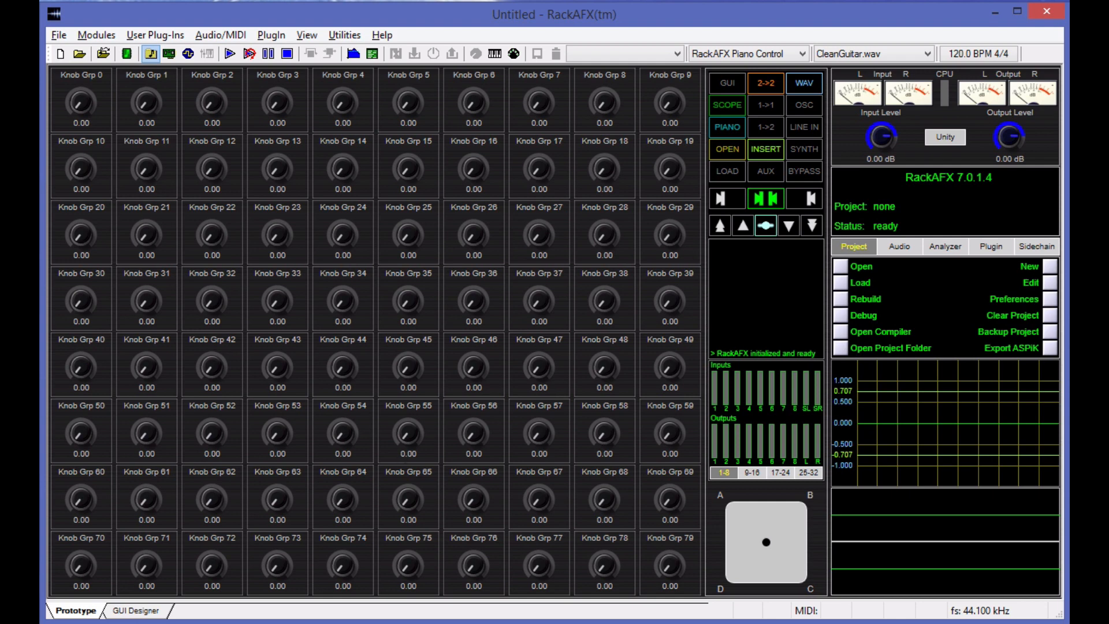
pyautogui.moveTo(396, 257)
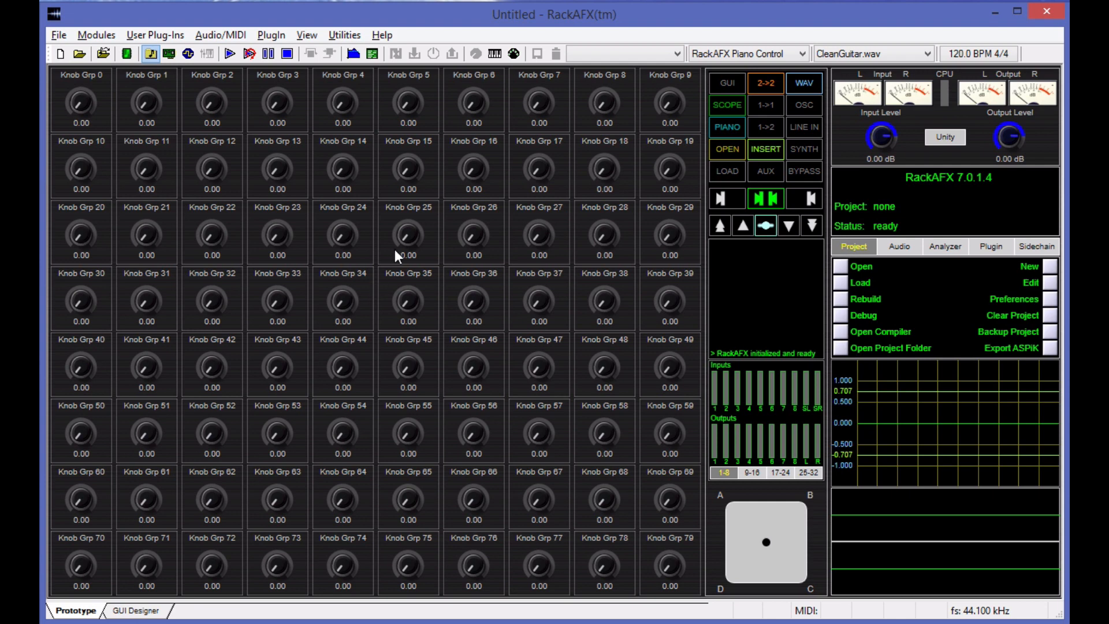
pyautogui.moveTo(997, 59)
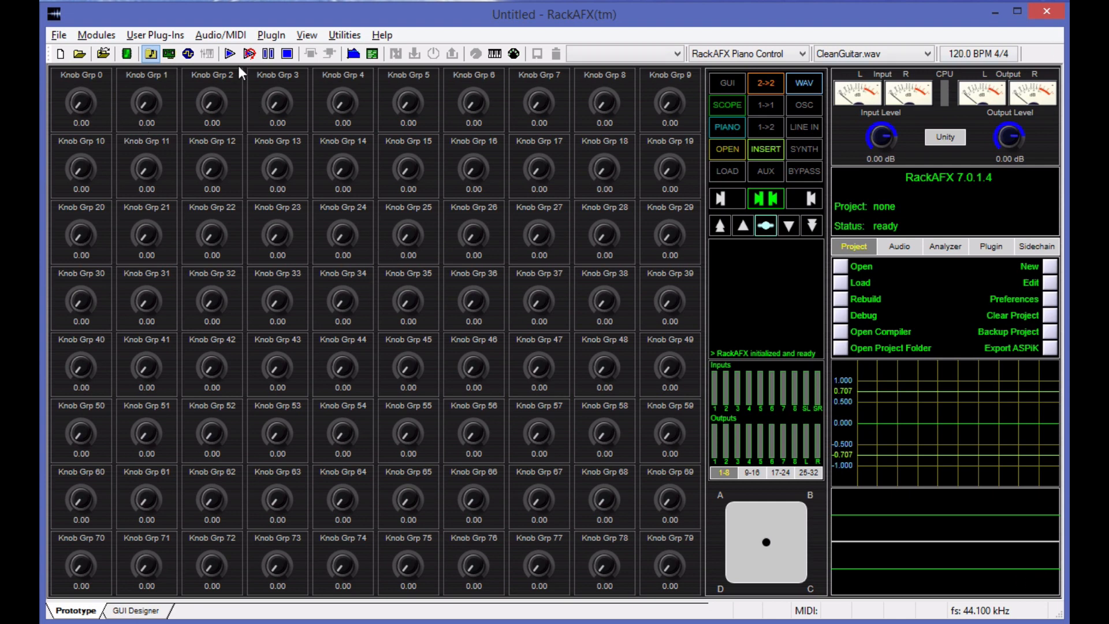
# Review the designer appearance settings, then bring up Setup RackAFX Preferences with the Default WAV File Folder field selected.
pyautogui.click(306, 35)
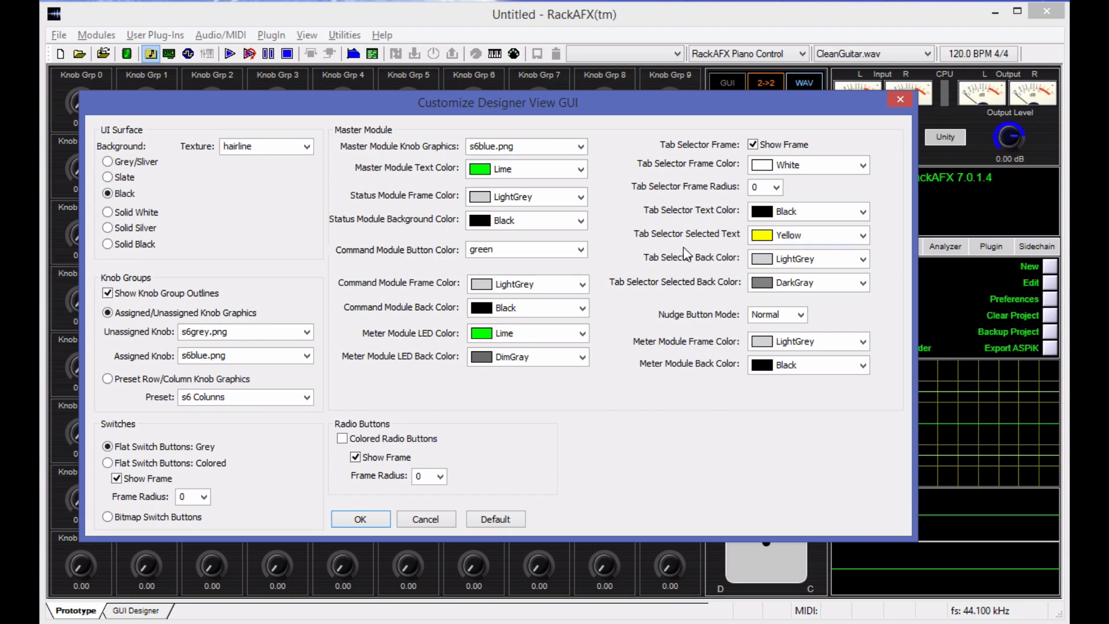
pyautogui.moveTo(916, 503)
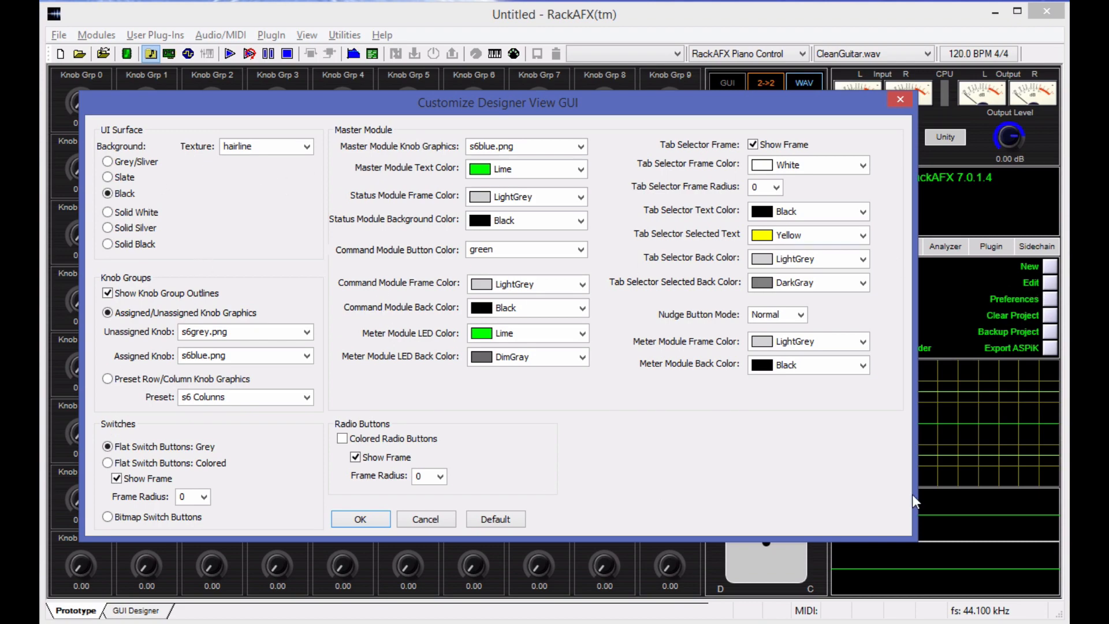
pyautogui.click(360, 518)
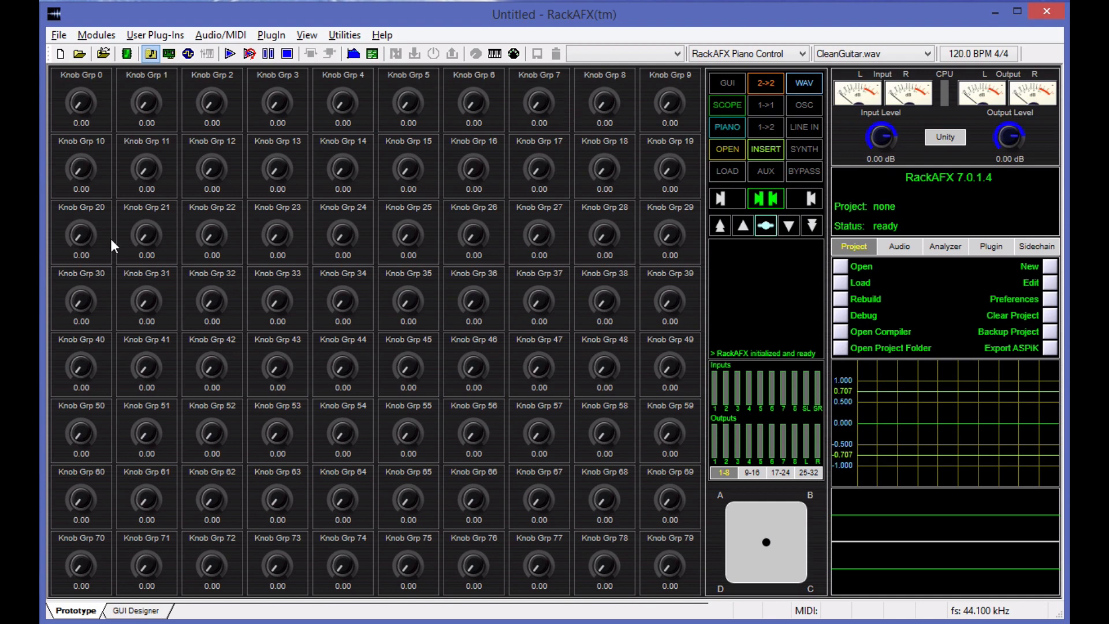
pyautogui.moveTo(660, 85)
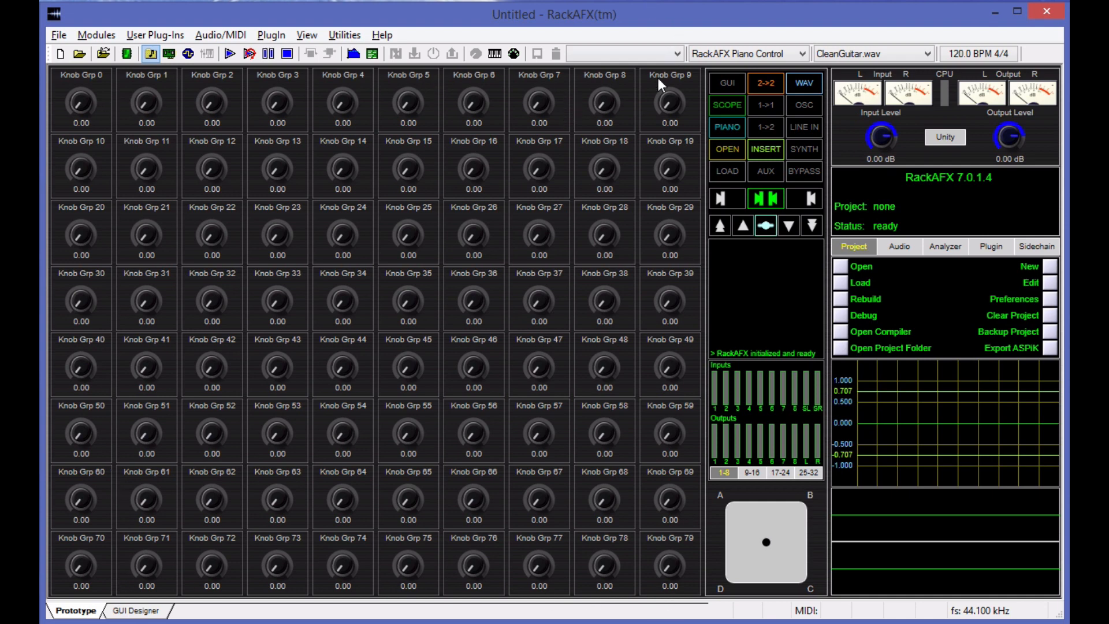
pyautogui.moveTo(651, 253)
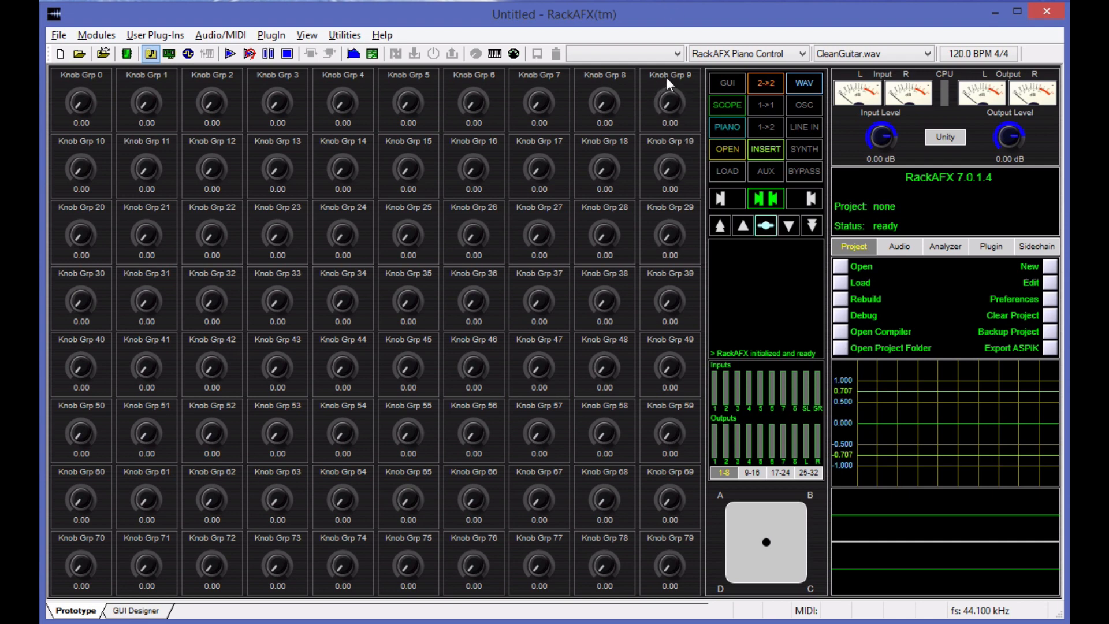
pyautogui.moveTo(144, 104)
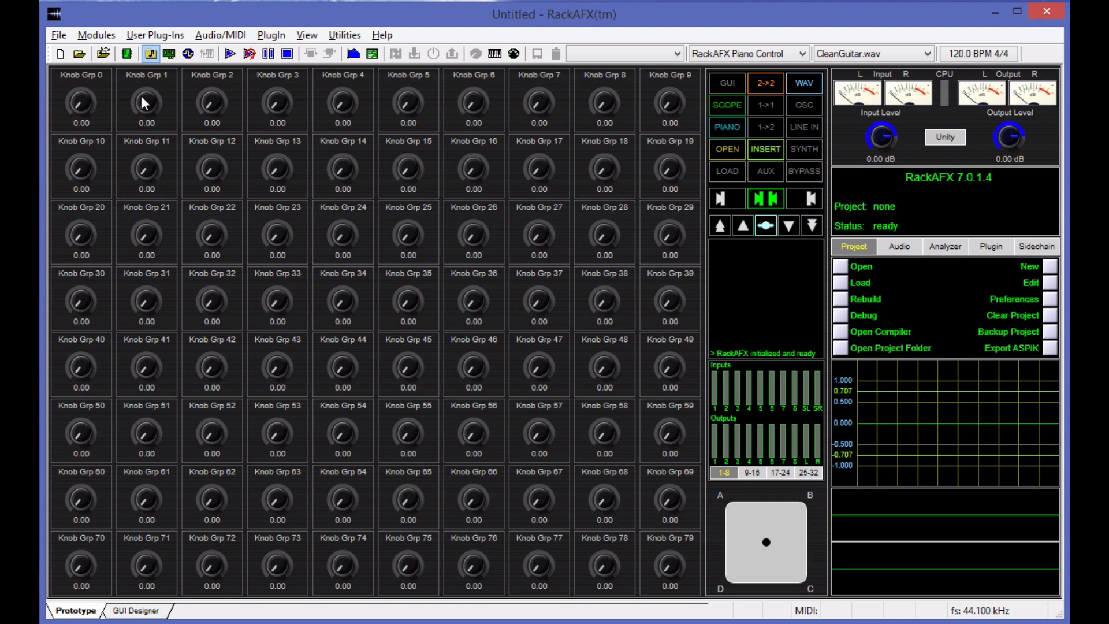
pyautogui.moveTo(223, 256)
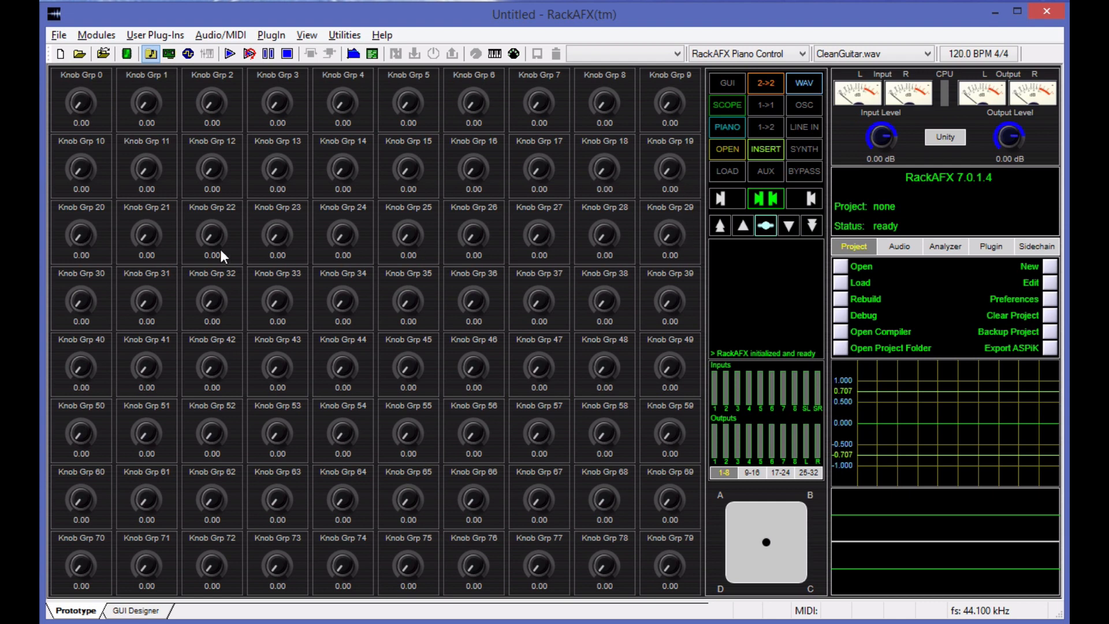
pyautogui.moveTo(678, 295)
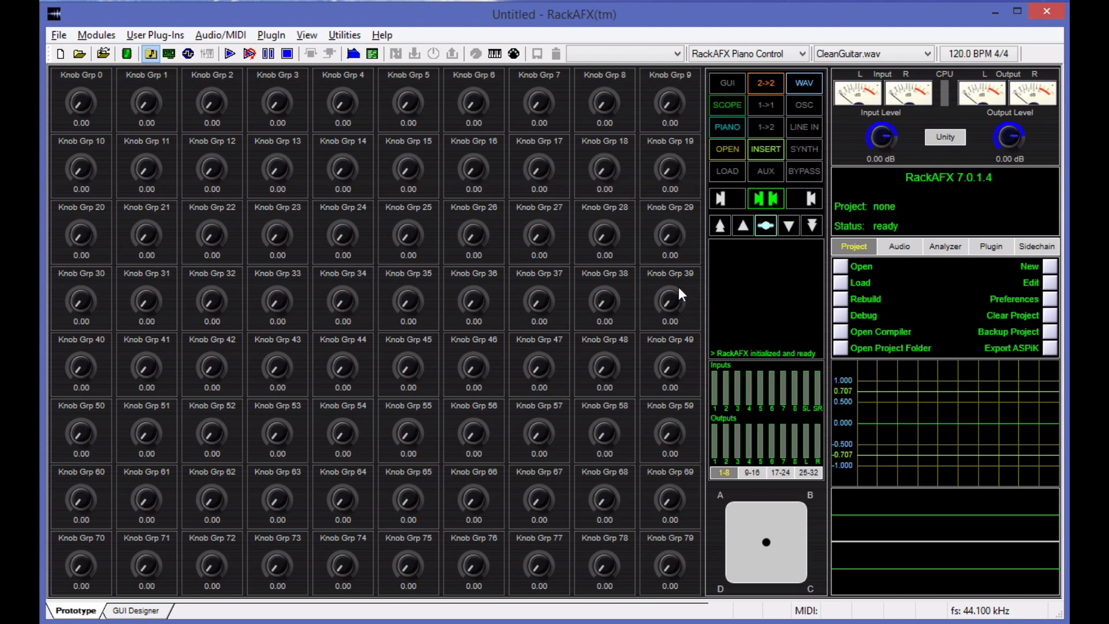
pyautogui.moveTo(676, 287)
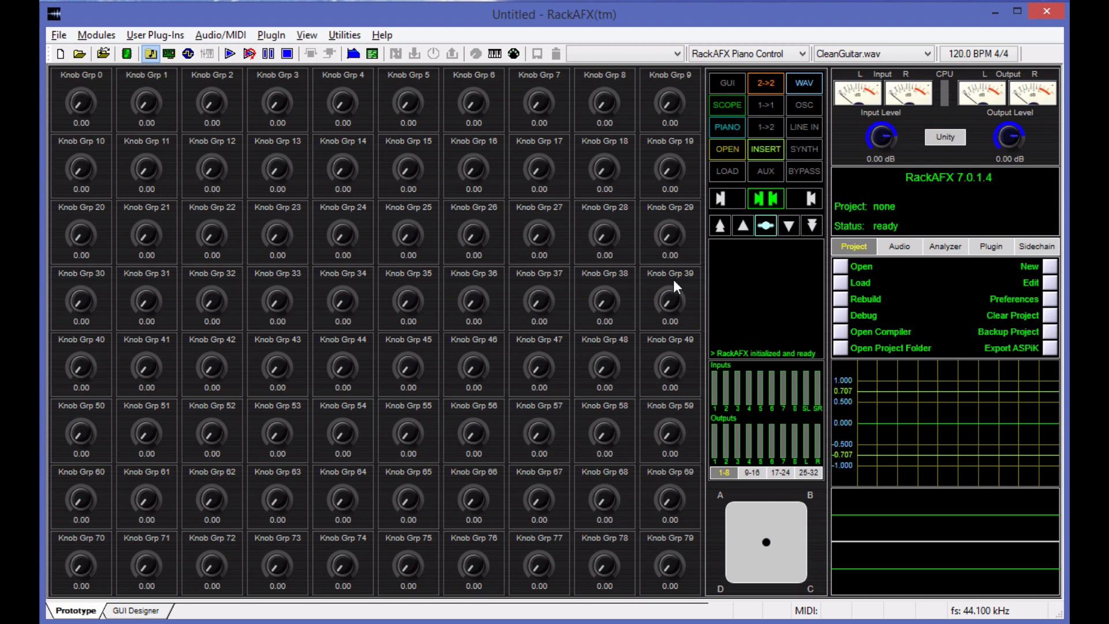
pyautogui.moveTo(672, 260)
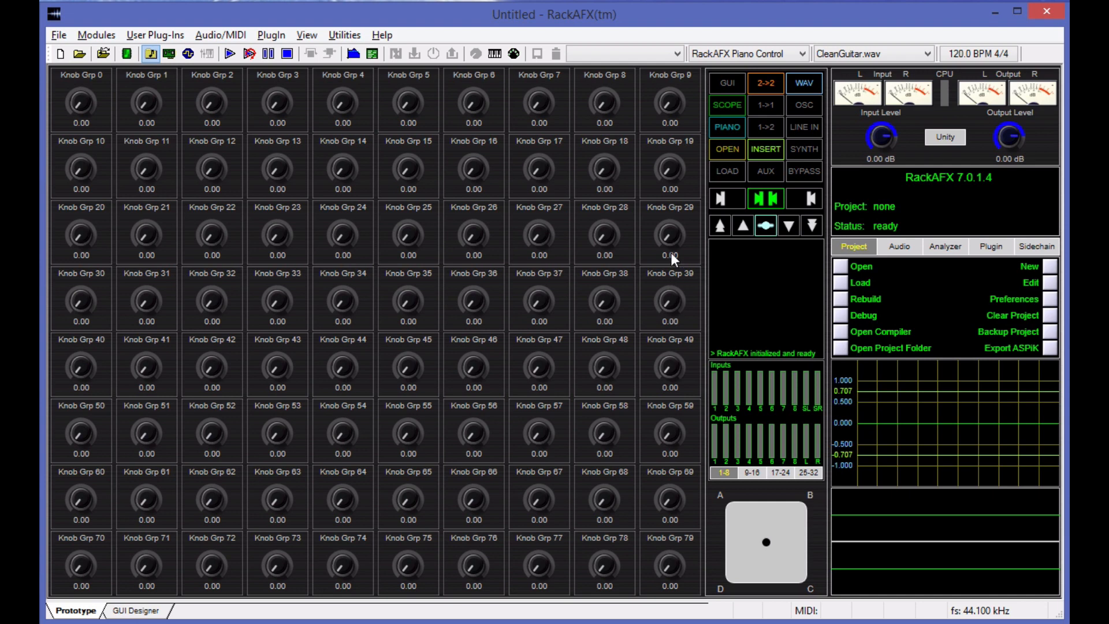
pyautogui.moveTo(569, 304)
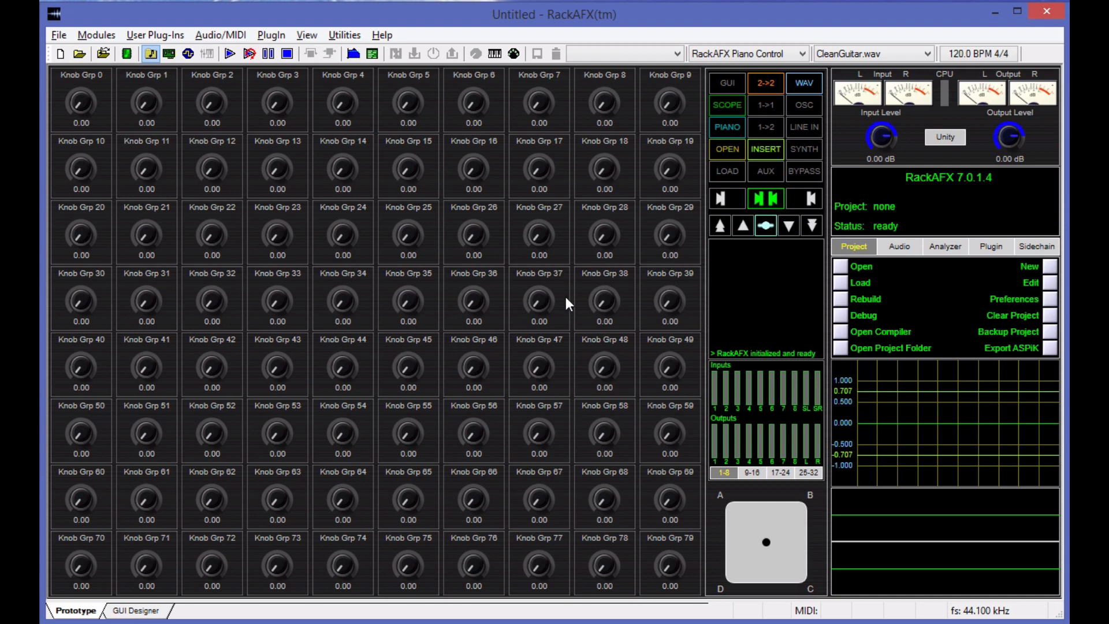
pyautogui.moveTo(538, 285)
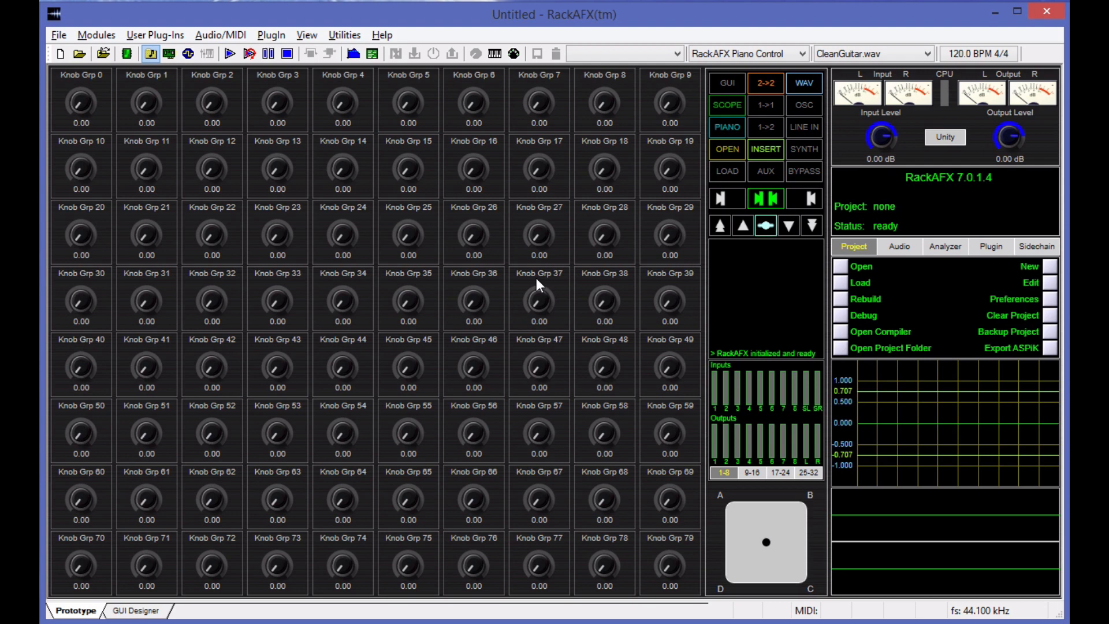
pyautogui.moveTo(375, 185)
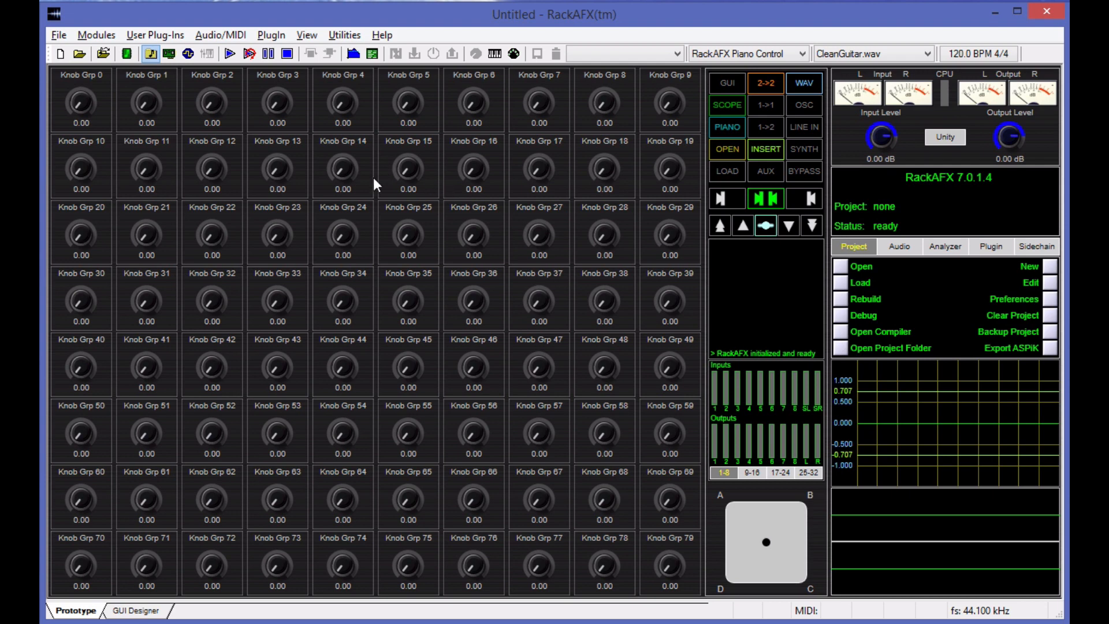
pyautogui.moveTo(128, 84)
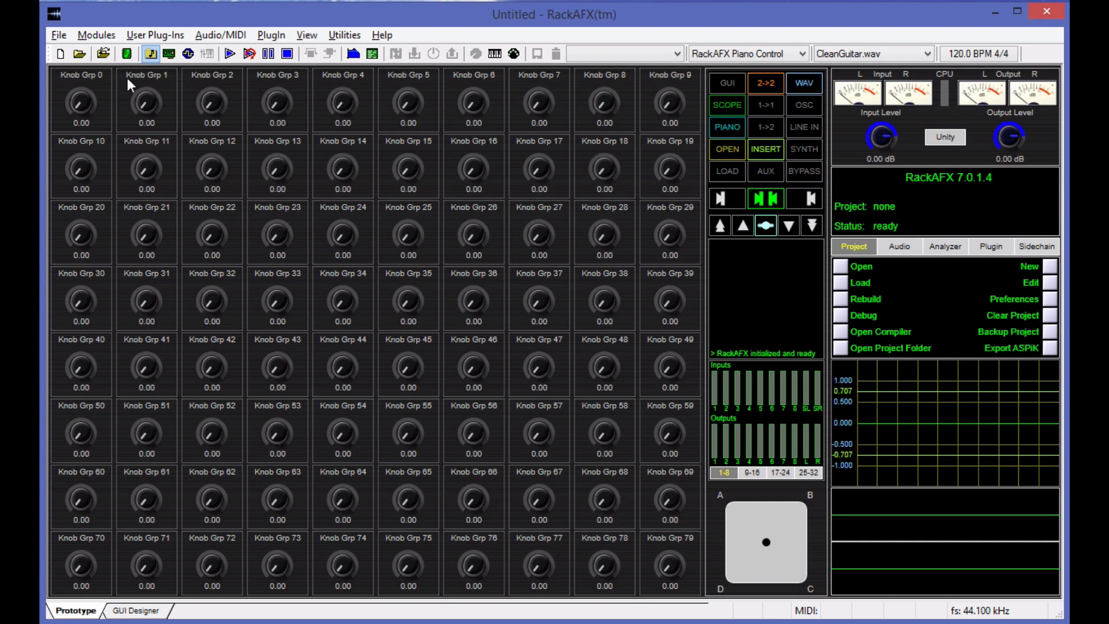
pyautogui.moveTo(1000, 335)
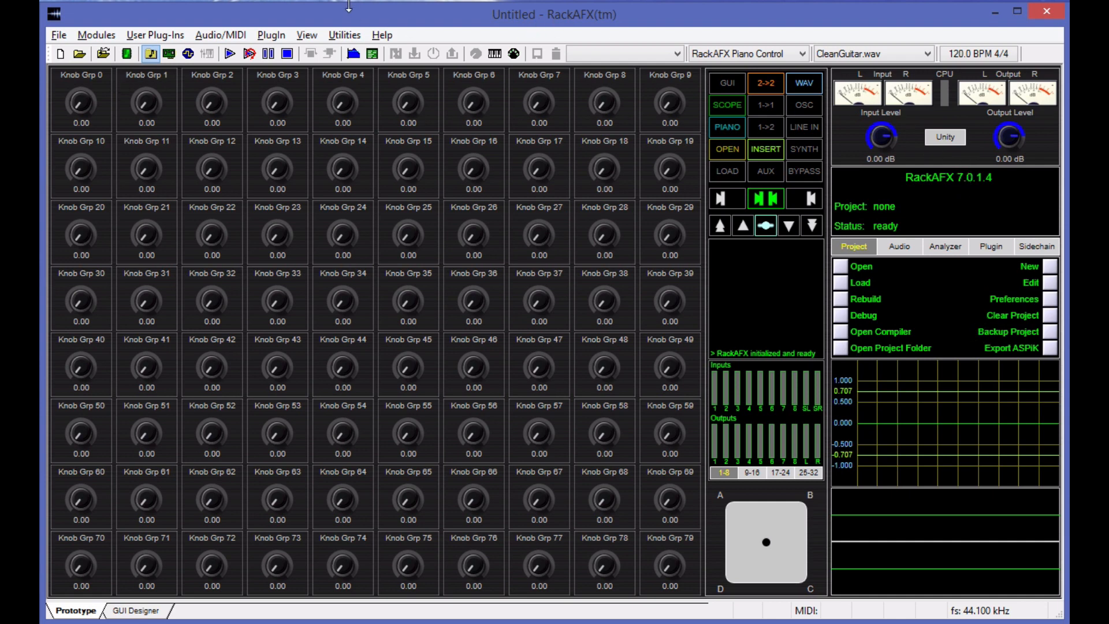
pyautogui.moveTo(908, 223)
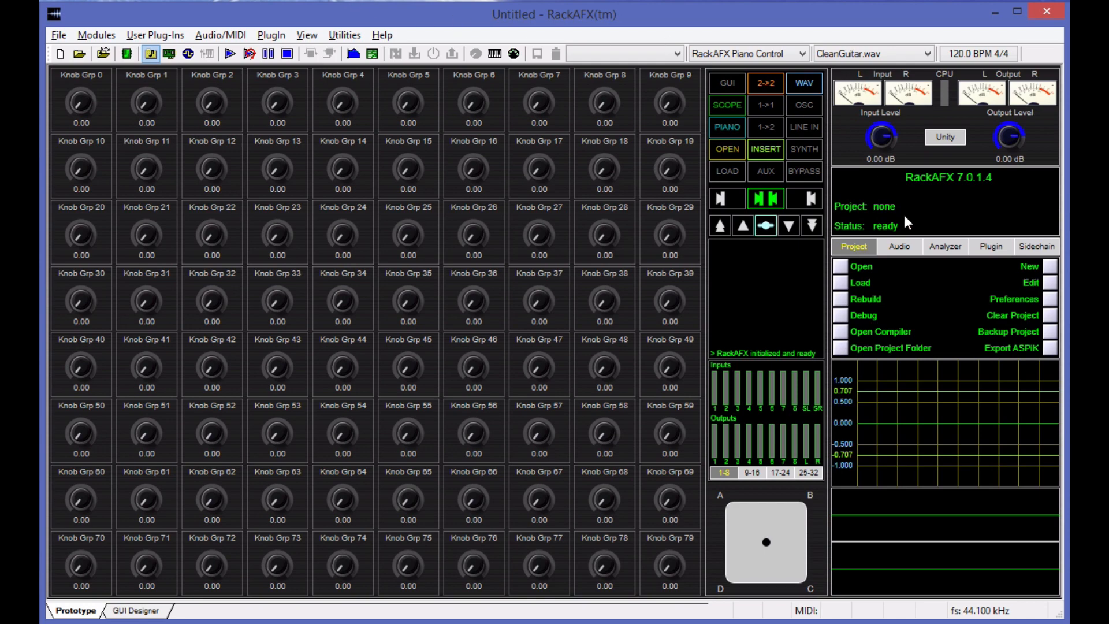
pyautogui.moveTo(1053, 303)
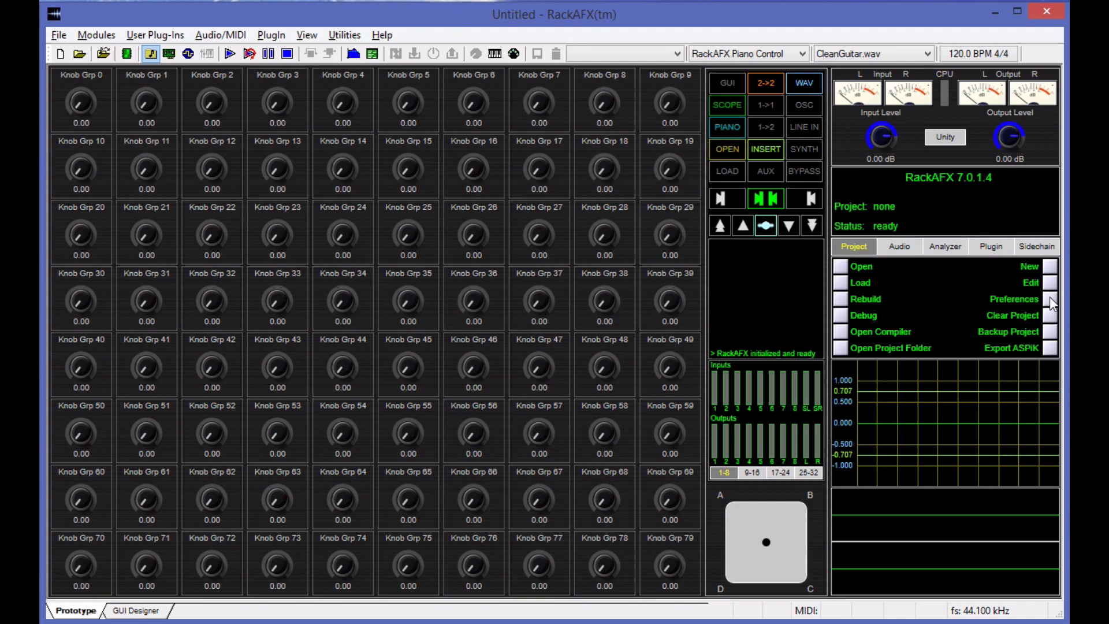
pyautogui.click(1013, 298)
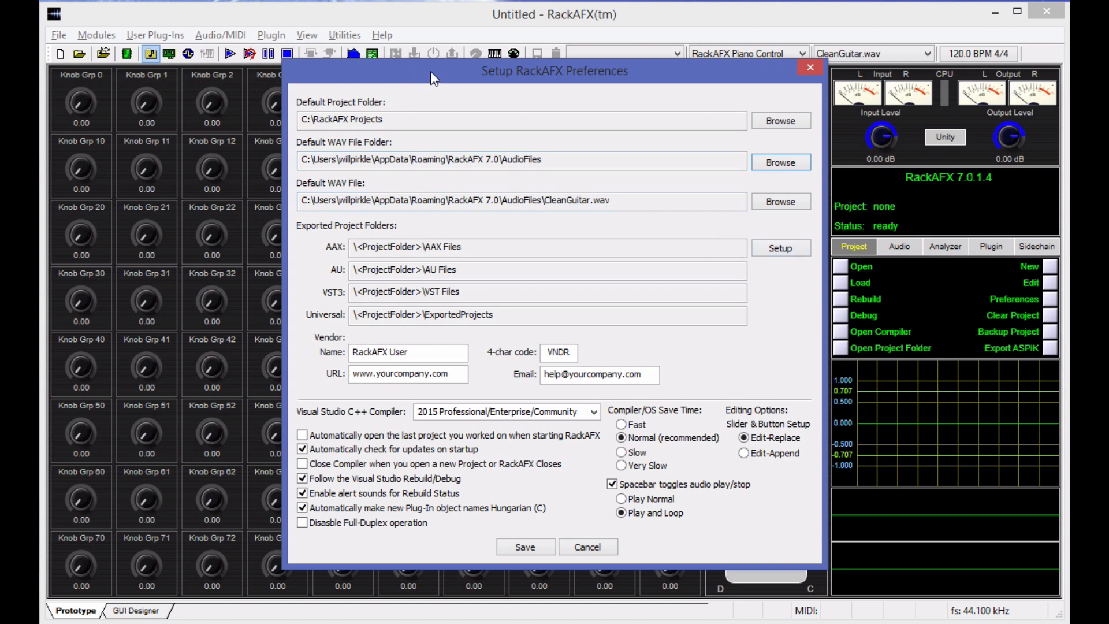
pyautogui.moveTo(320, 114)
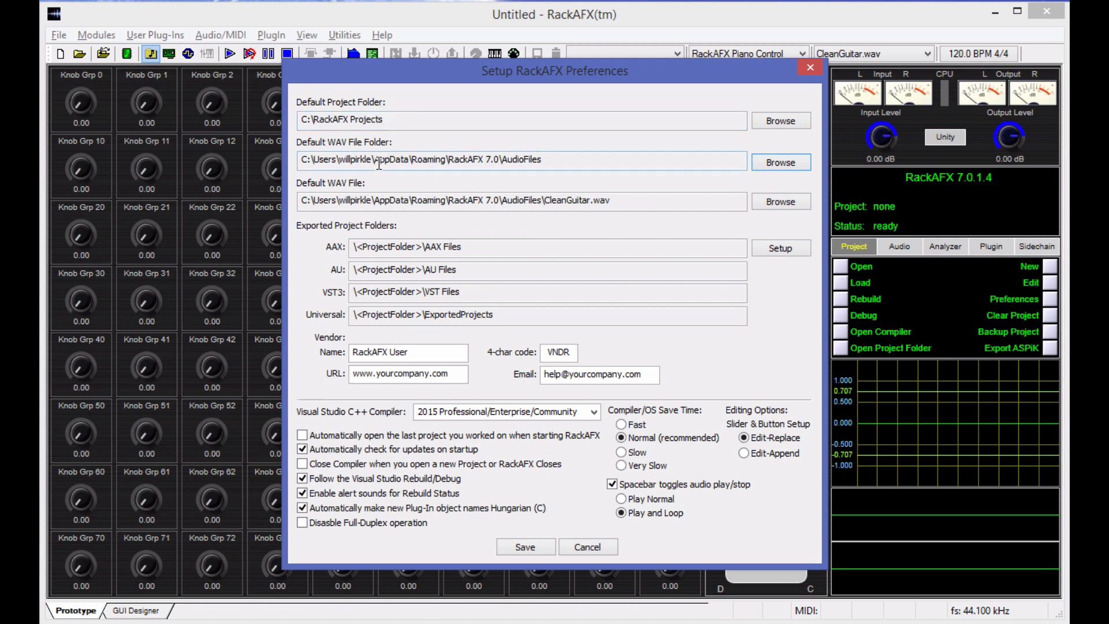
pyautogui.doubleClick(407, 160)
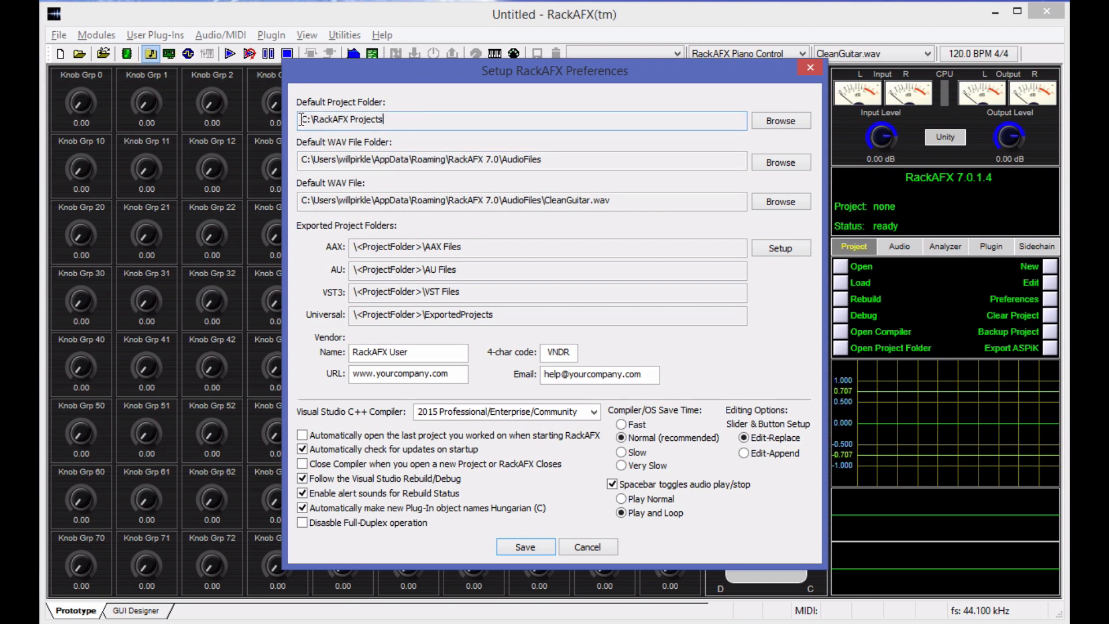
pyautogui.moveTo(424, 121)
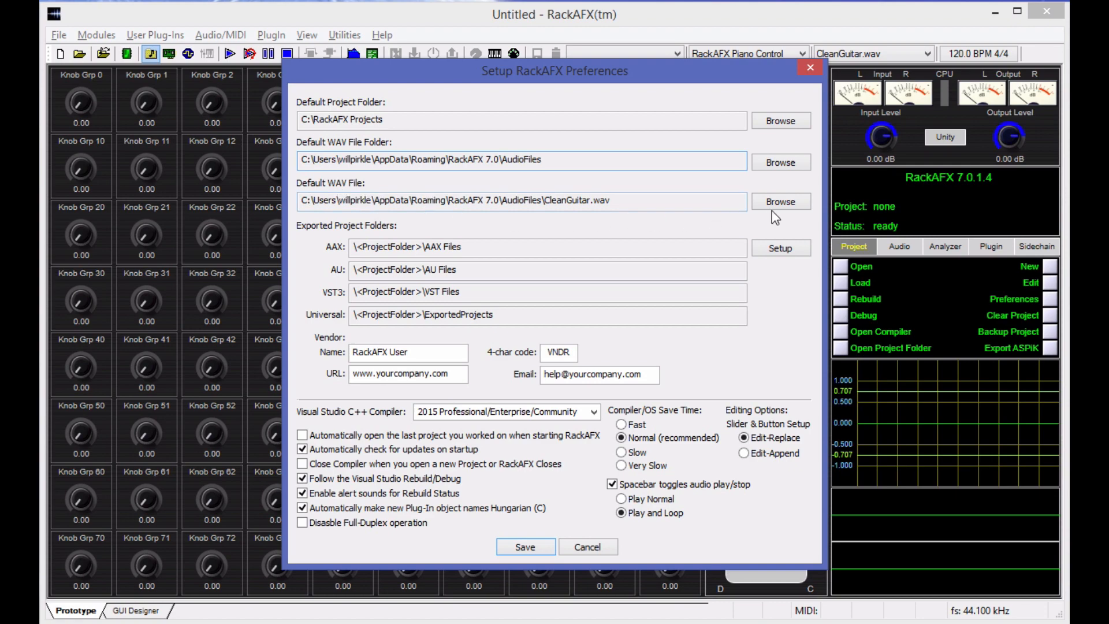
# Point the default WAV file preference to slowgroove43.wav instead of CleanGuitar.wav.
pyautogui.click(780, 201)
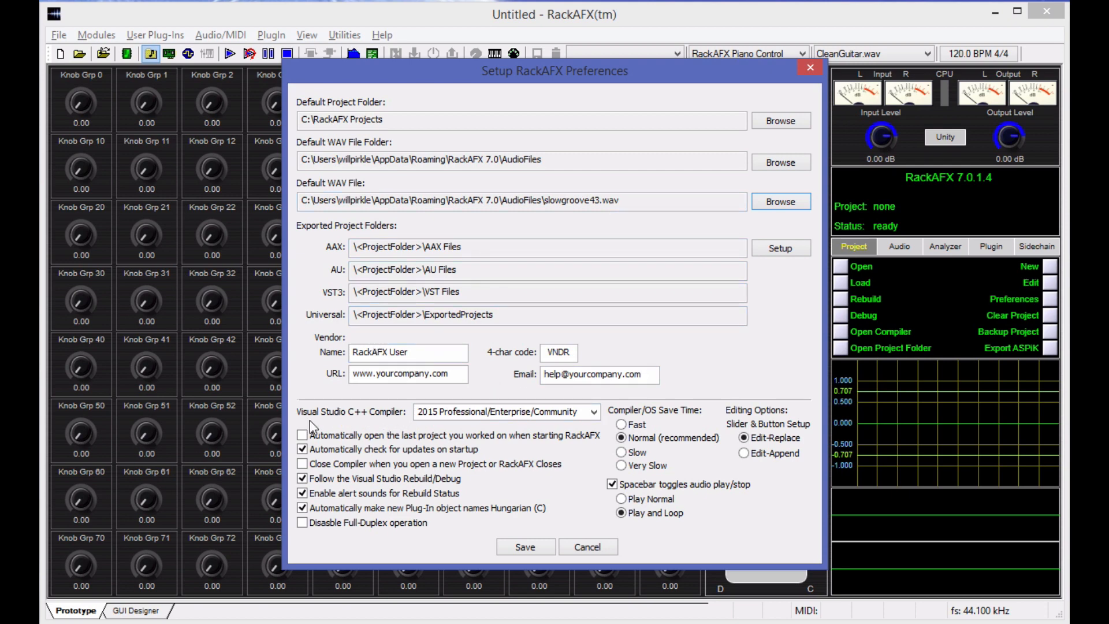
pyautogui.moveTo(401, 418)
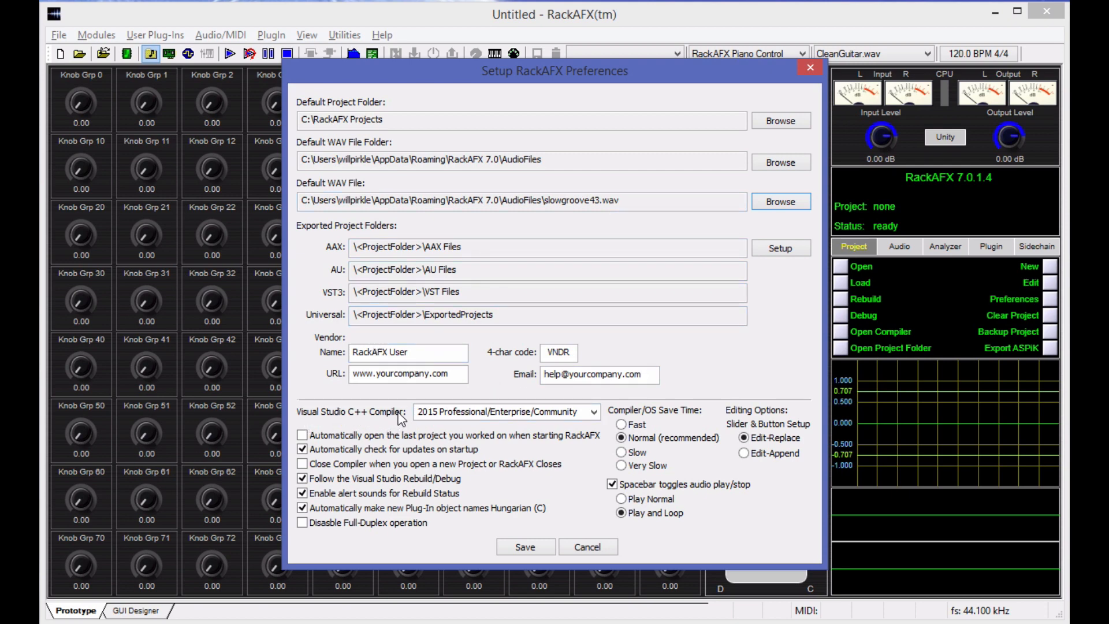
# Change the Visual Studio C++ Compiler preference from 2015 to 2017 Professional/Enterprise/Community.
pyautogui.click(594, 411)
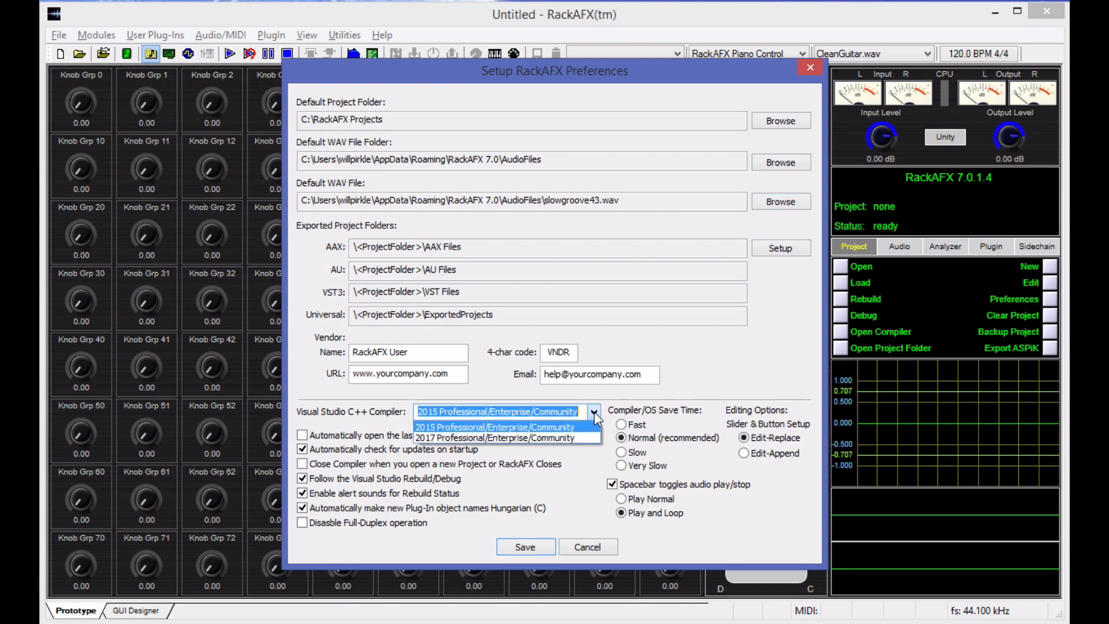
pyautogui.moveTo(572, 435)
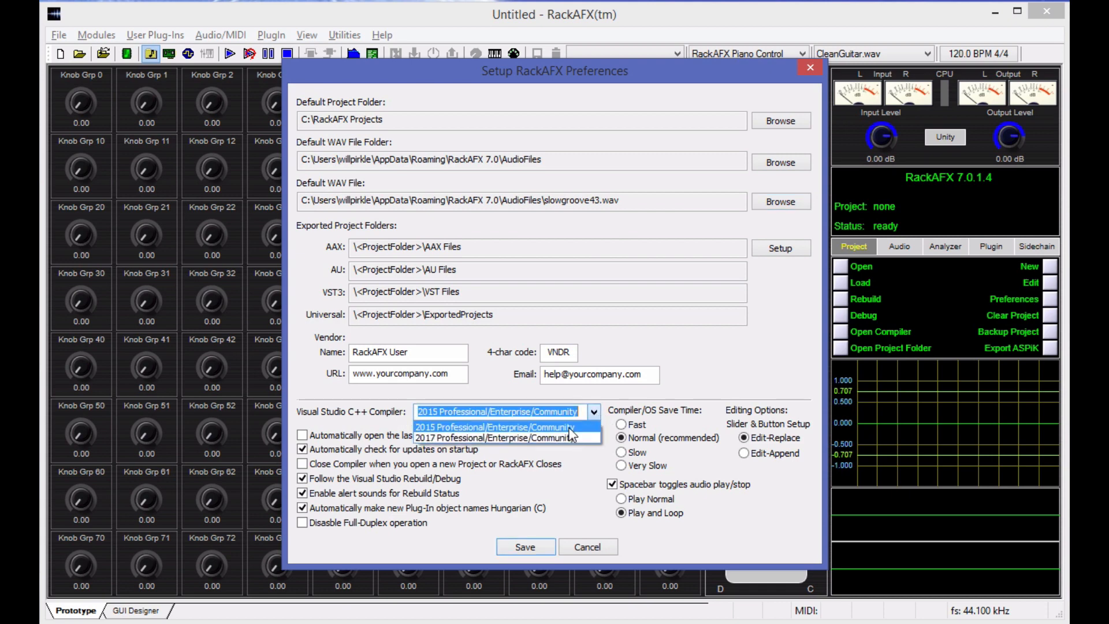
pyautogui.click(499, 426)
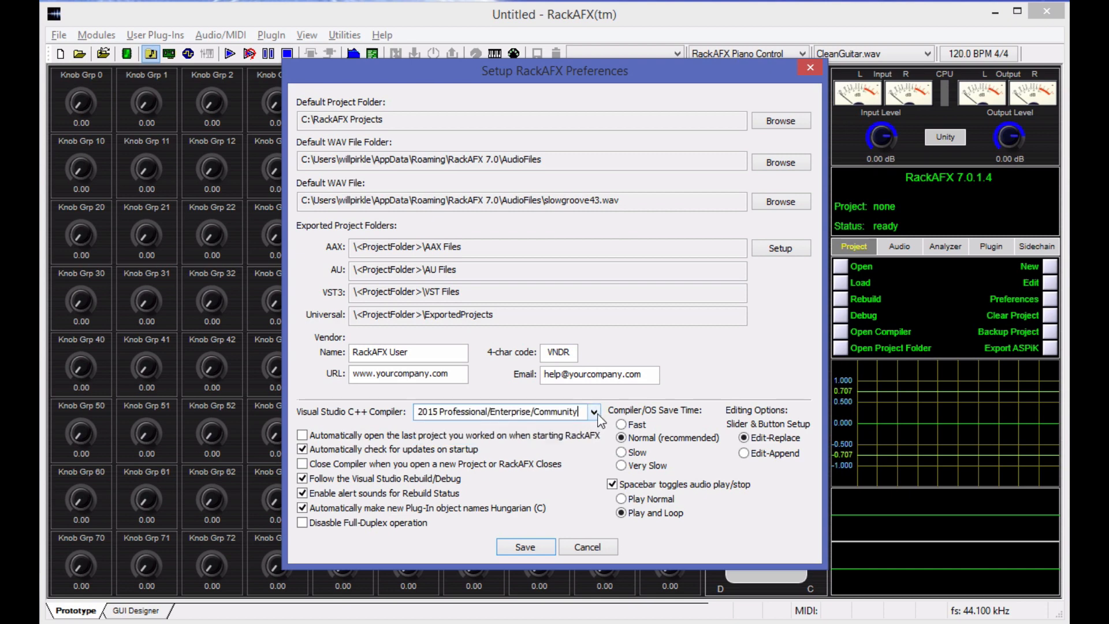
pyautogui.click(592, 411)
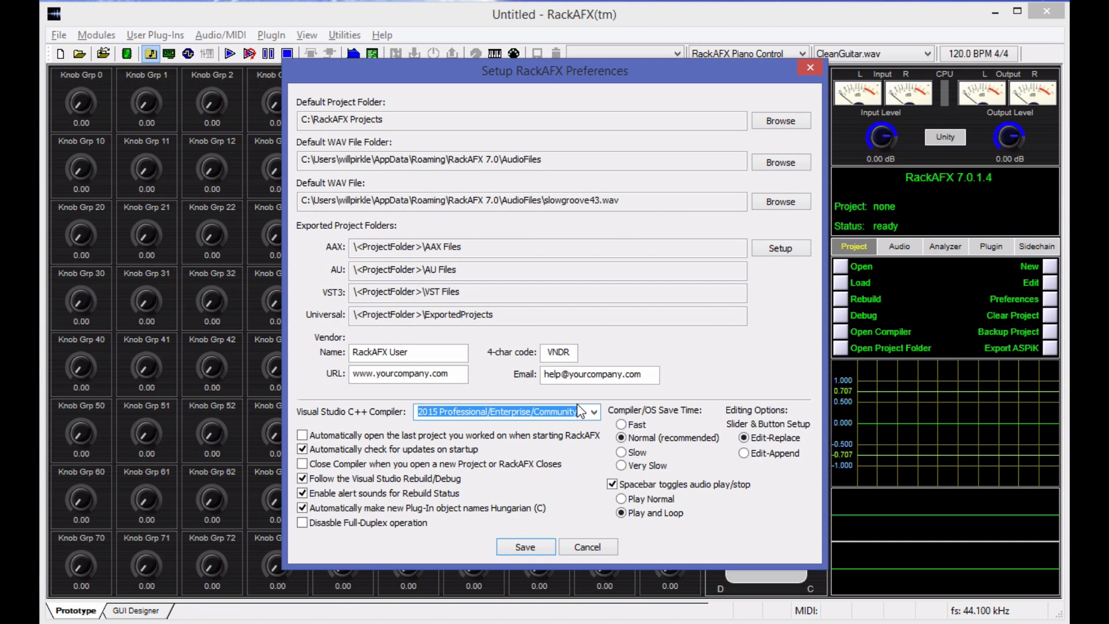
pyautogui.click(592, 412)
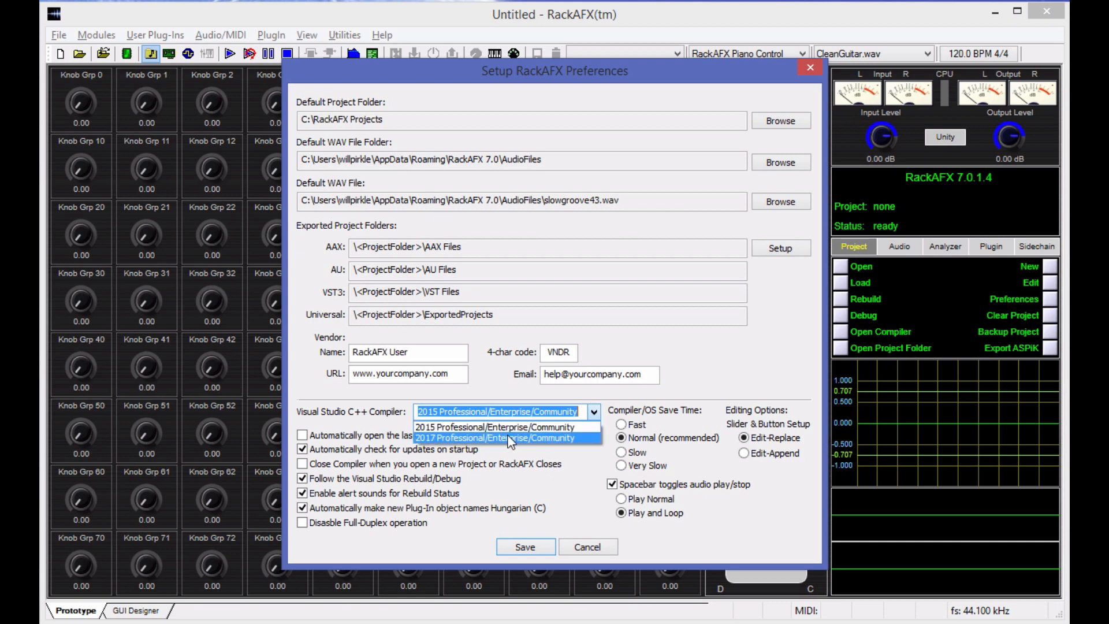
pyautogui.click(503, 438)
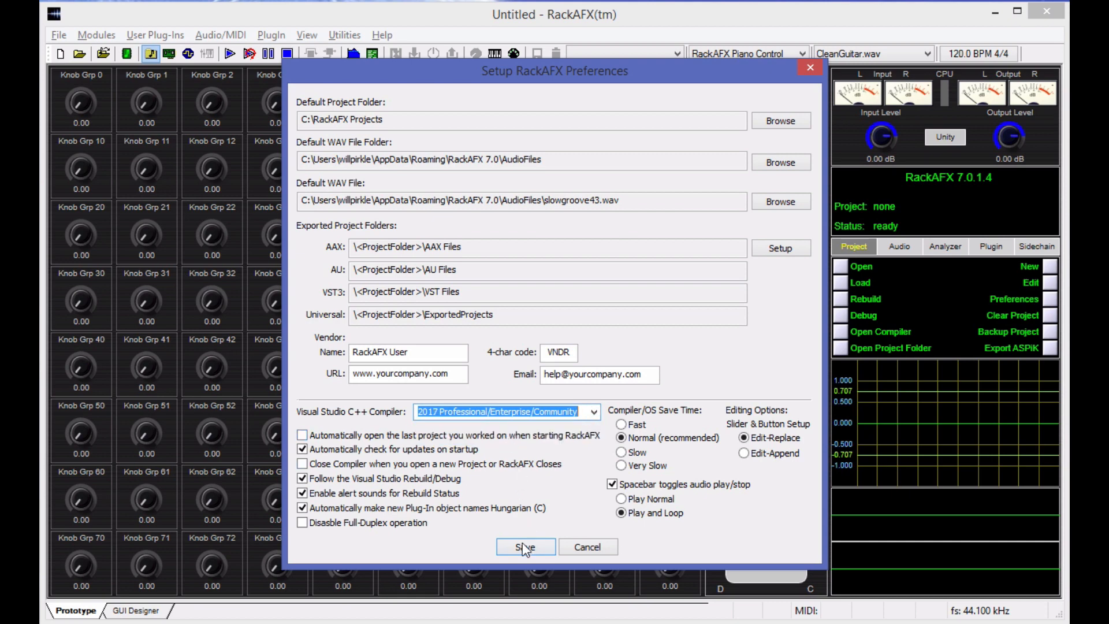
pyautogui.moveTo(596, 413)
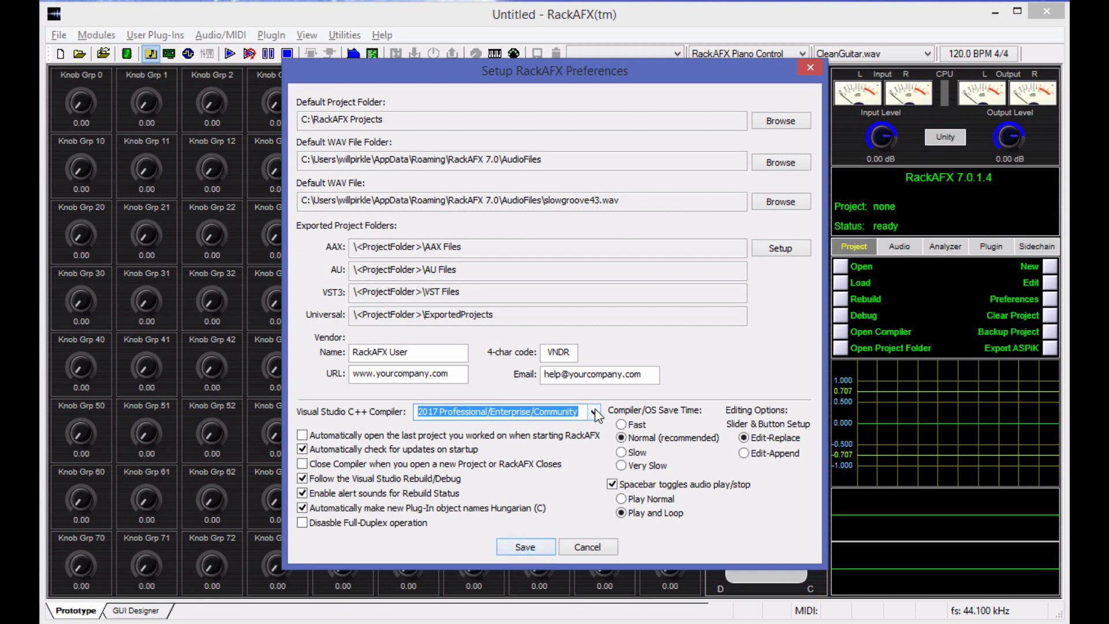
# Restore the 2015 compiler version, try Slow compiler save time and return to Normal (recommended).
pyautogui.click(592, 411)
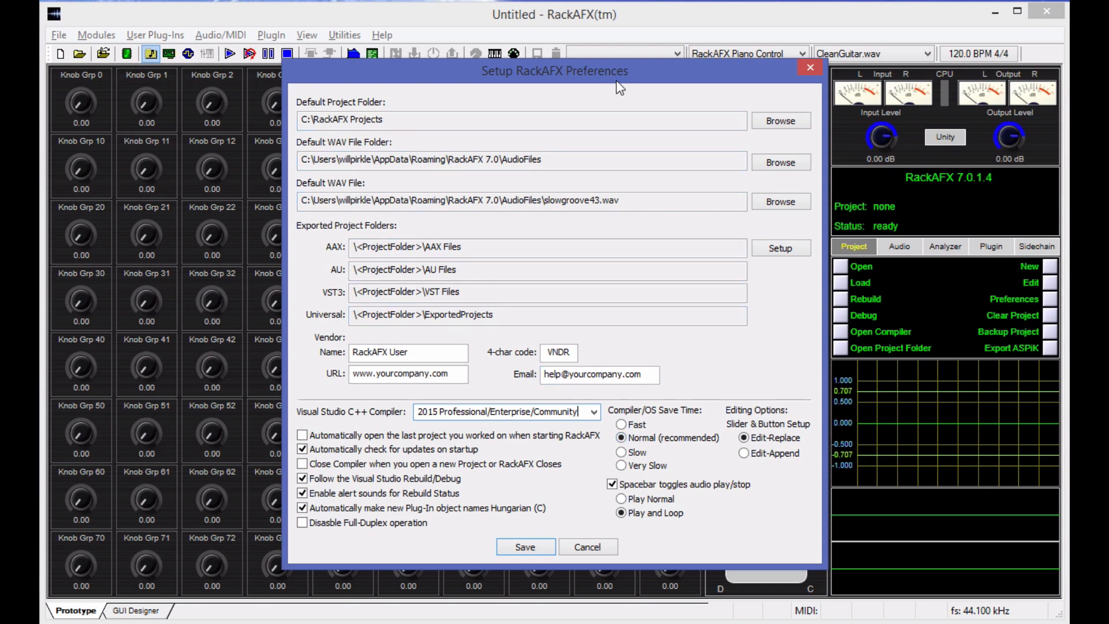
pyautogui.moveTo(618, 106)
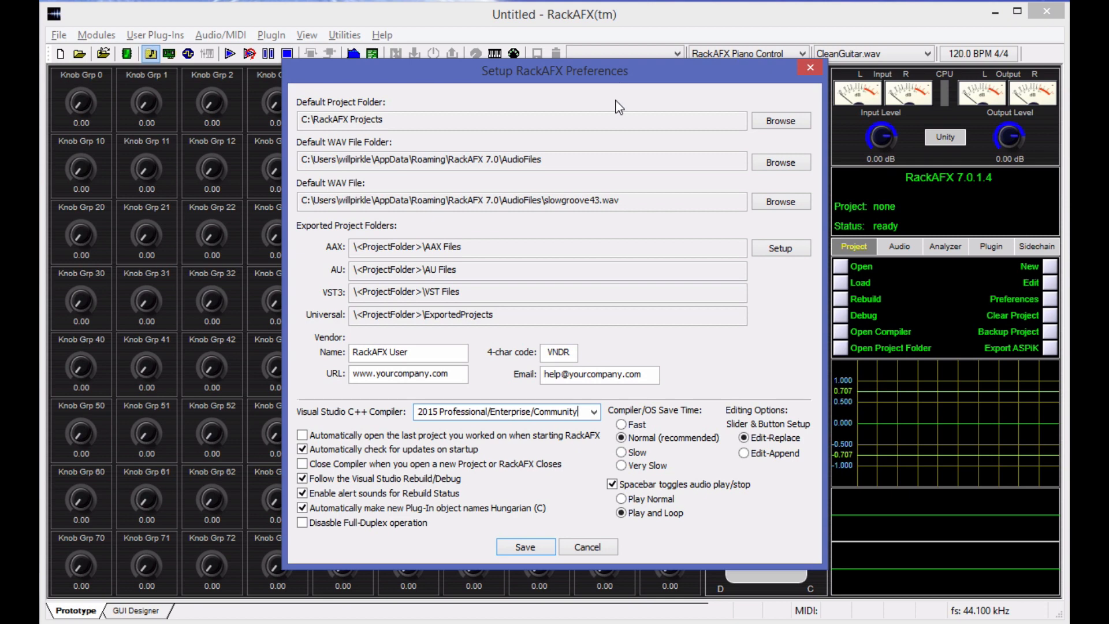
pyautogui.moveTo(631, 74)
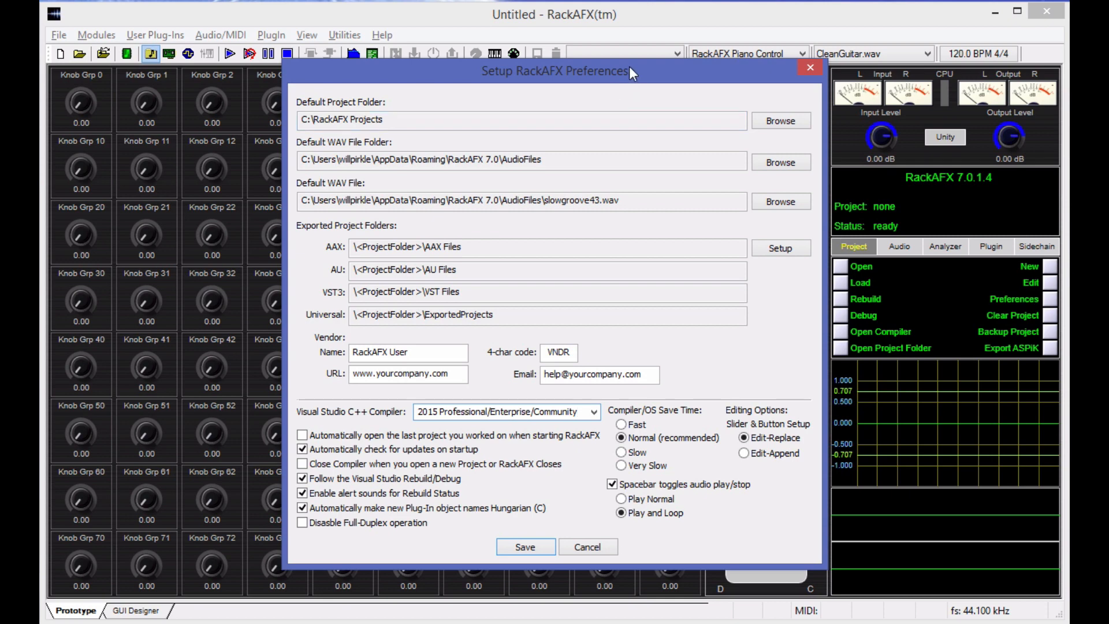
pyautogui.moveTo(635, 77)
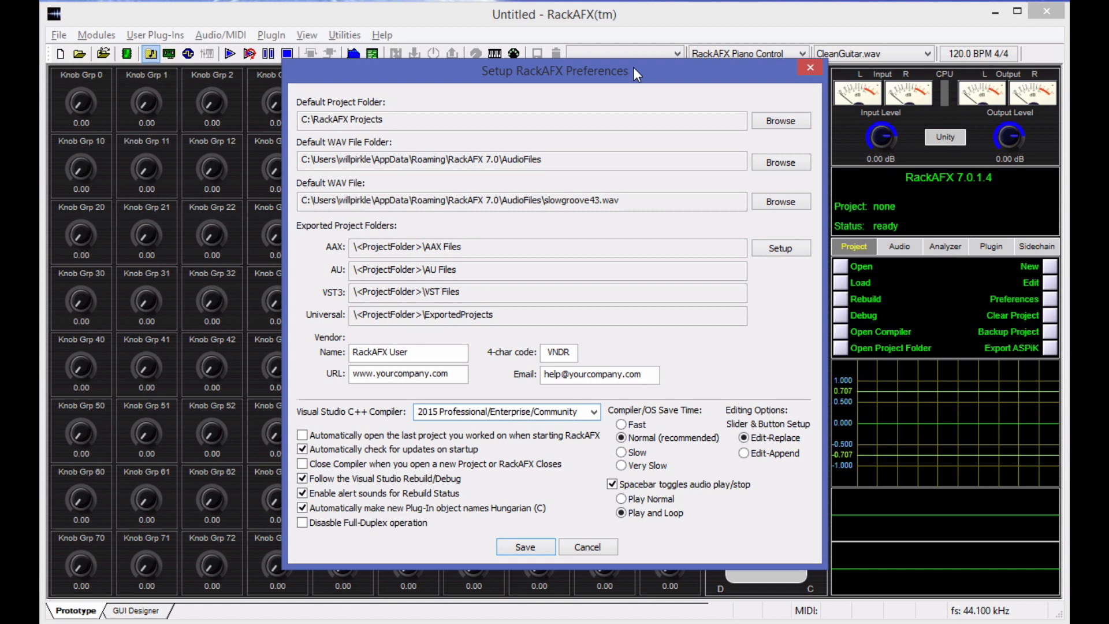
pyautogui.moveTo(629, 78)
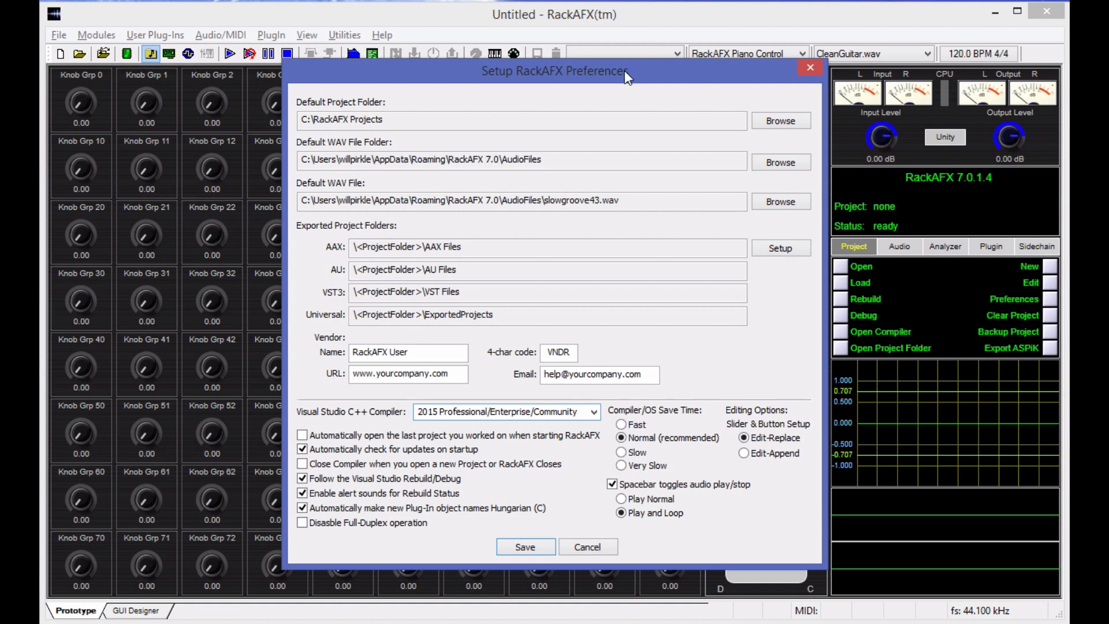
pyautogui.moveTo(705, 12)
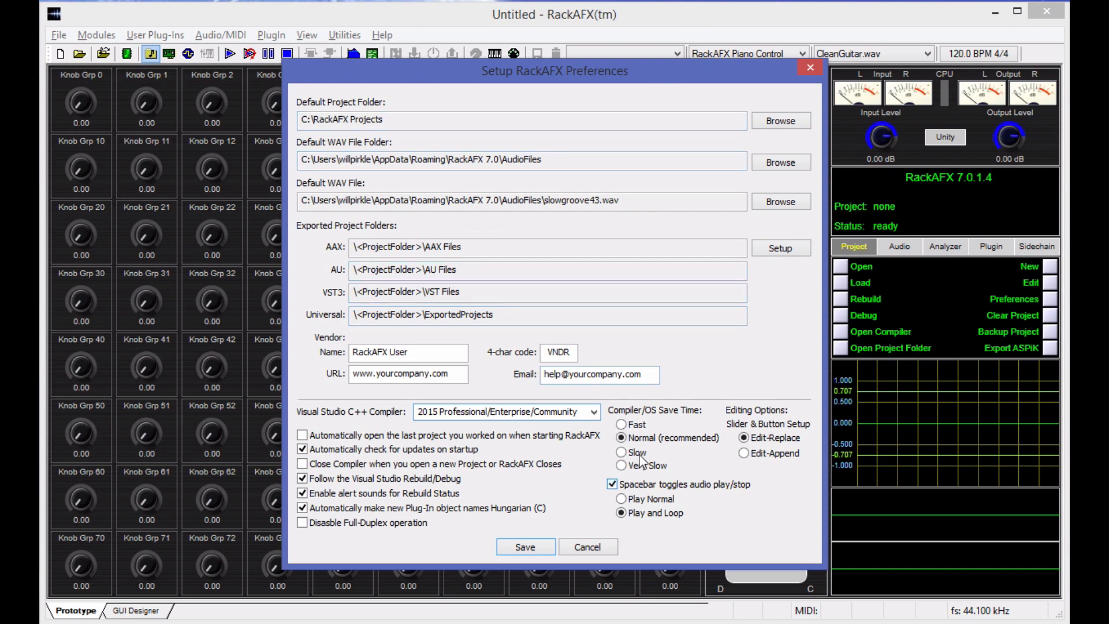
pyautogui.click(621, 452)
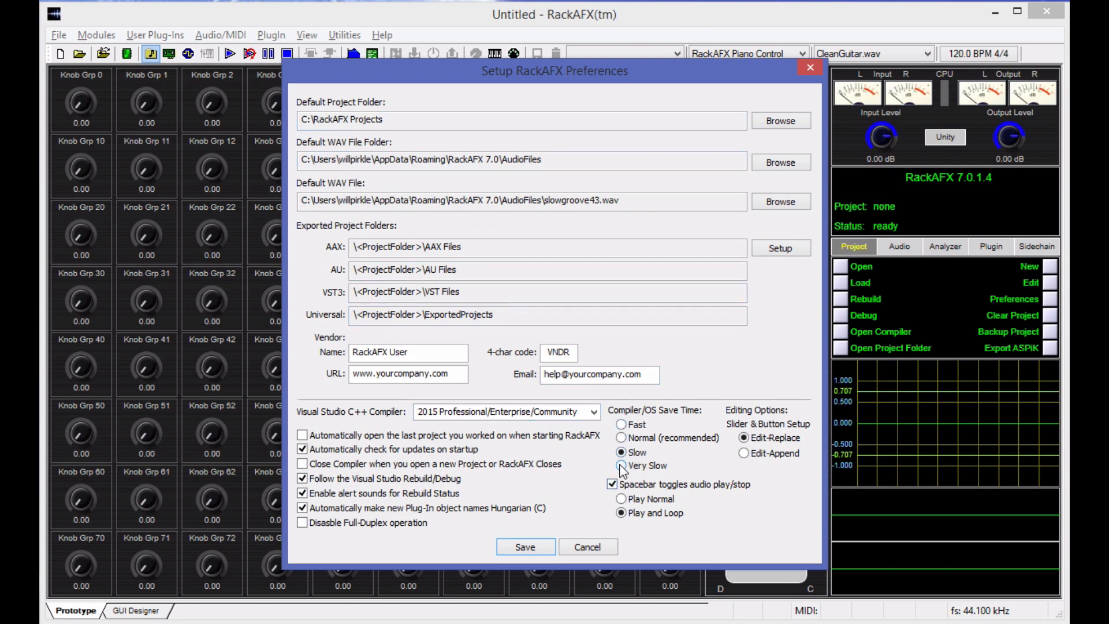
pyautogui.click(621, 438)
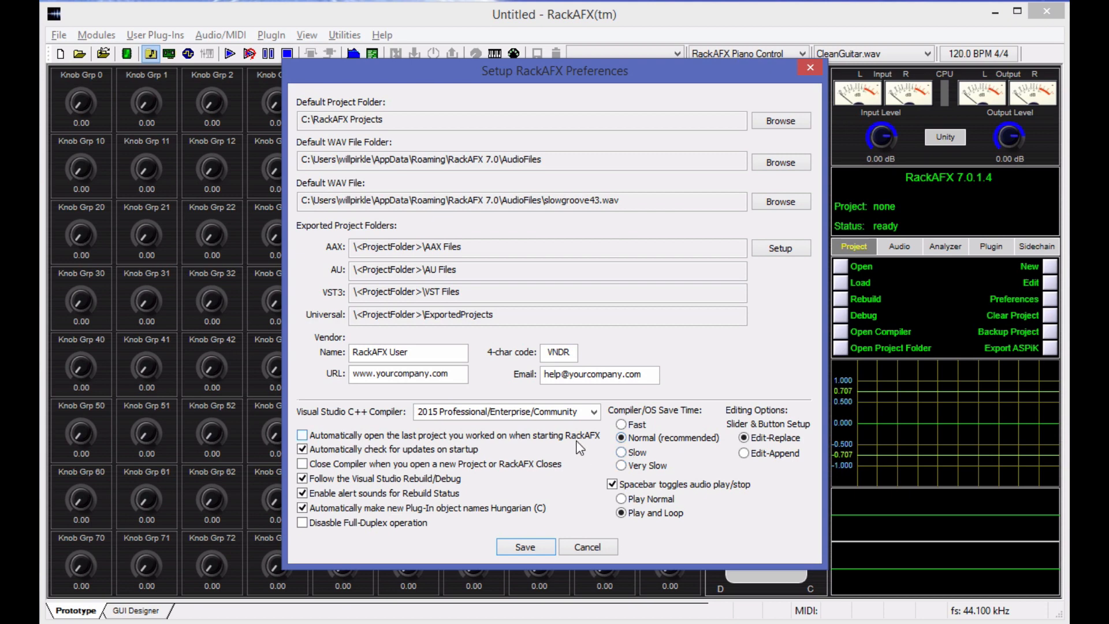
pyautogui.moveTo(607, 456)
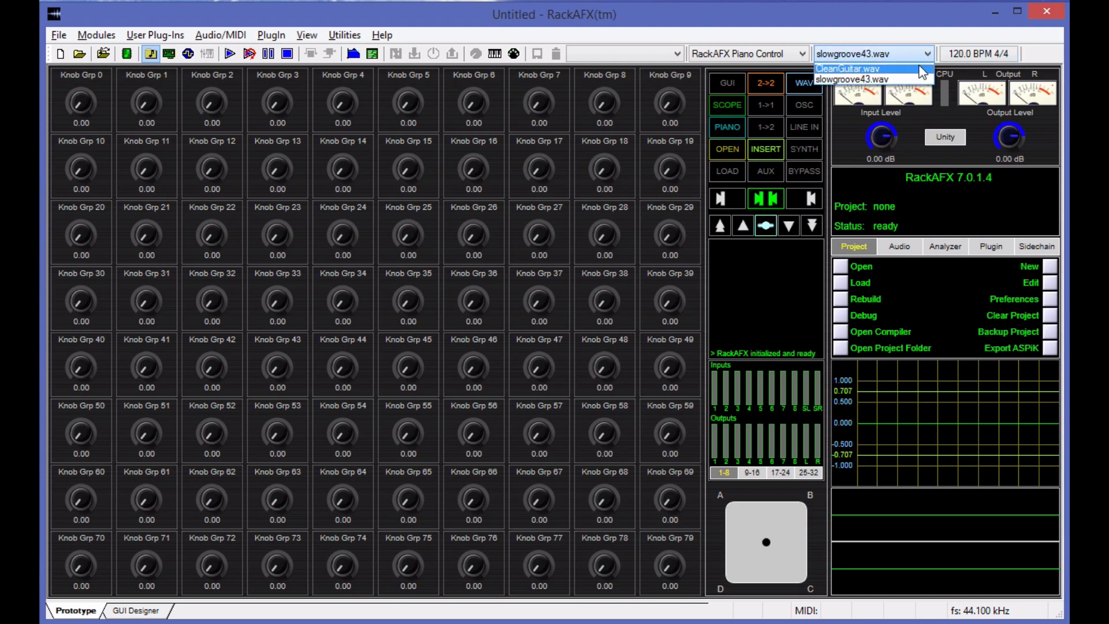
pyautogui.moveTo(877, 79)
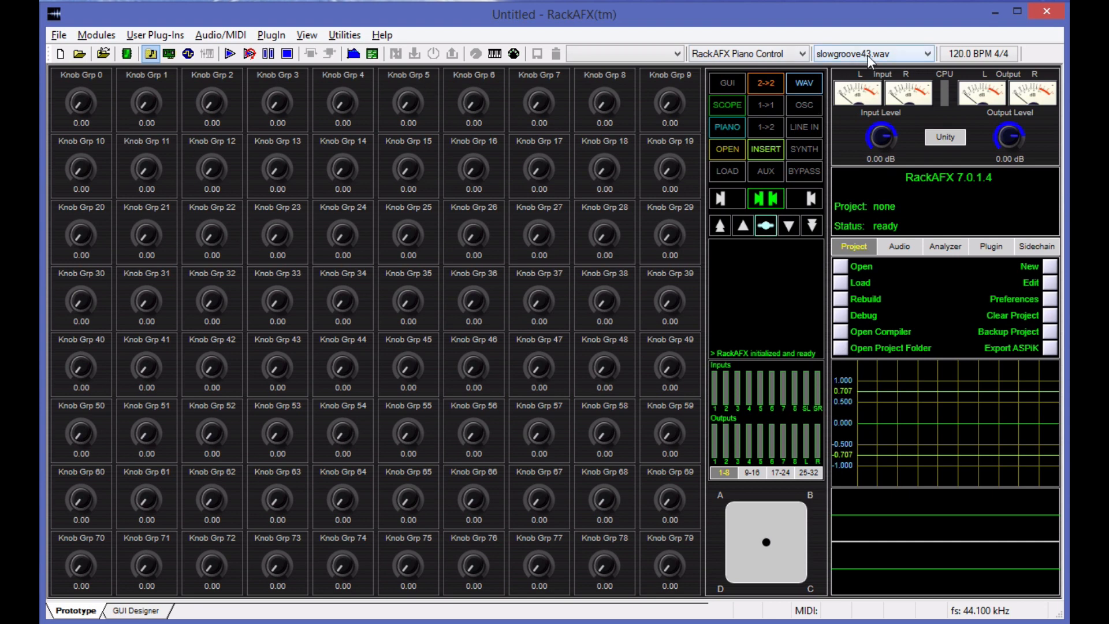
pyautogui.moveTo(800, 120)
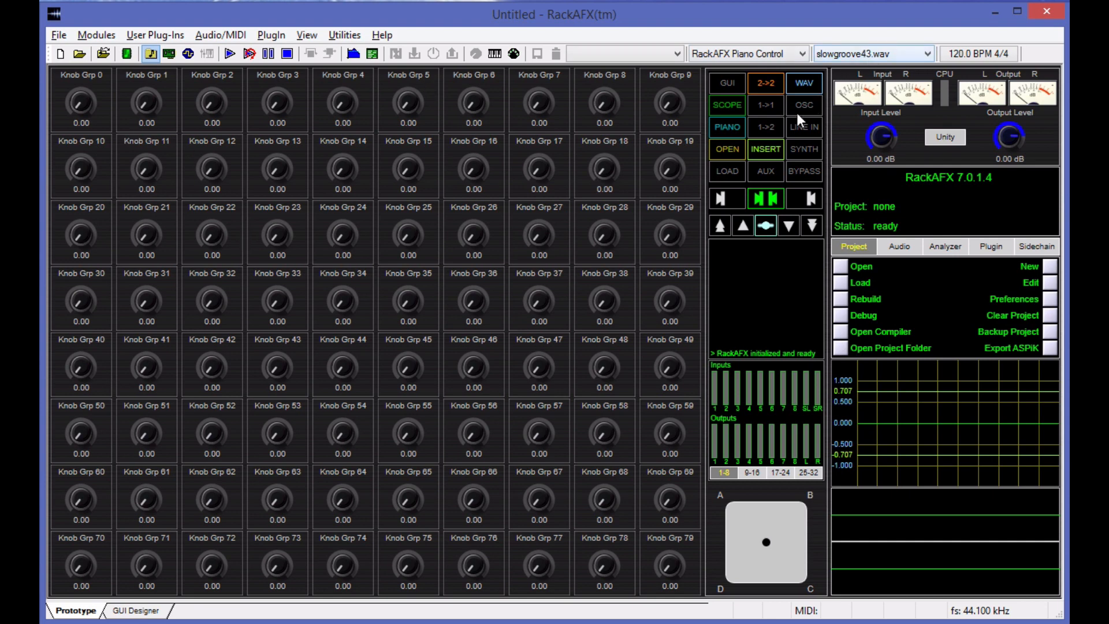
pyautogui.click(727, 128)
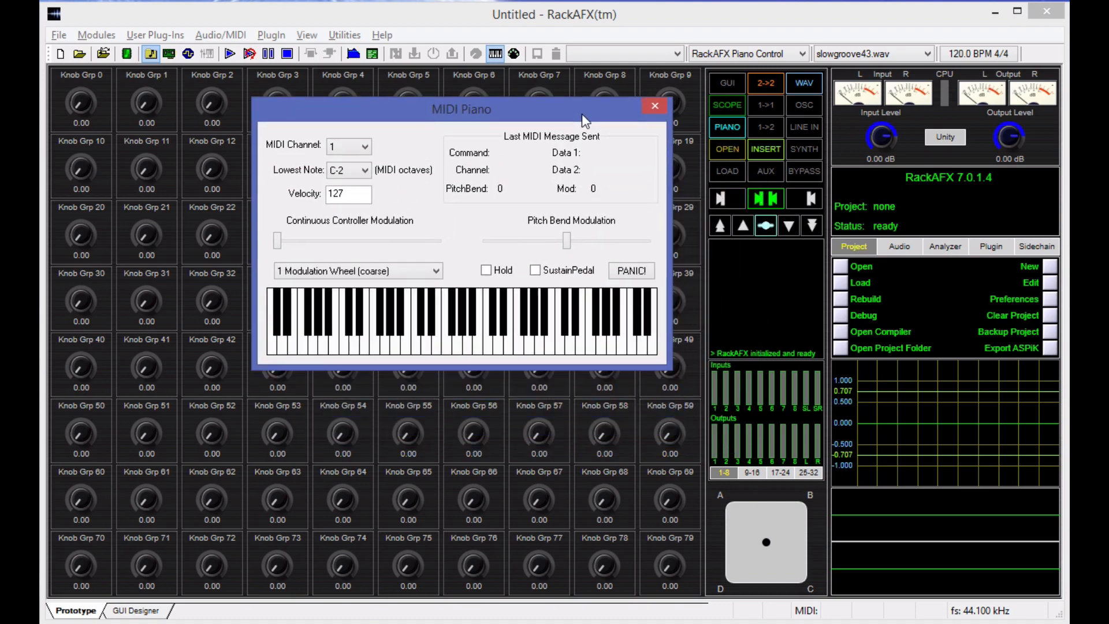
pyautogui.click(653, 105)
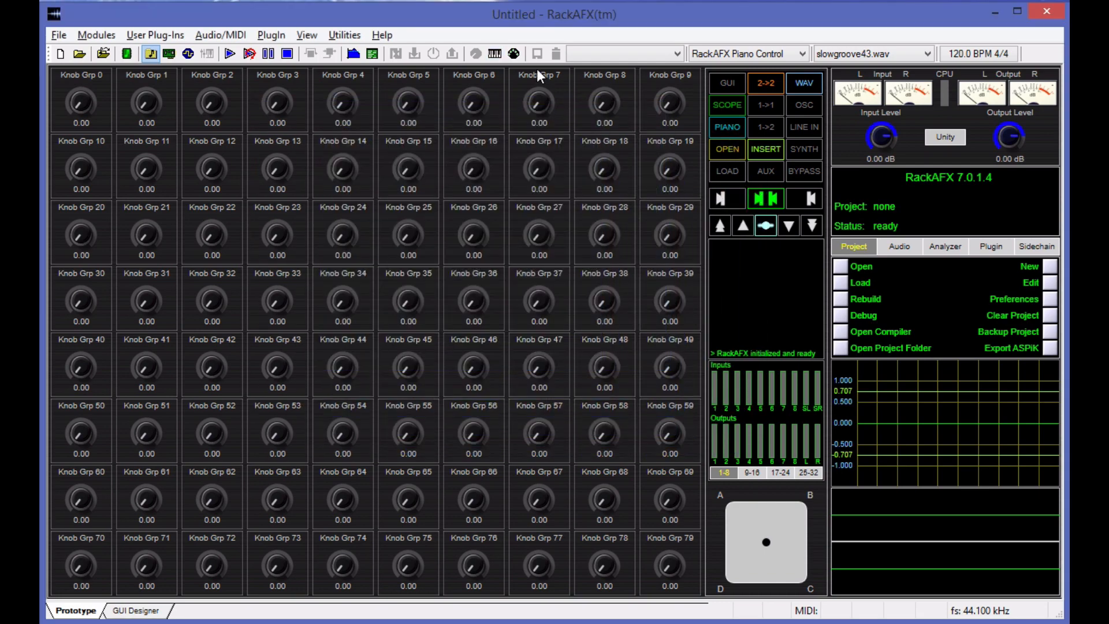
pyautogui.moveTo(512, 53)
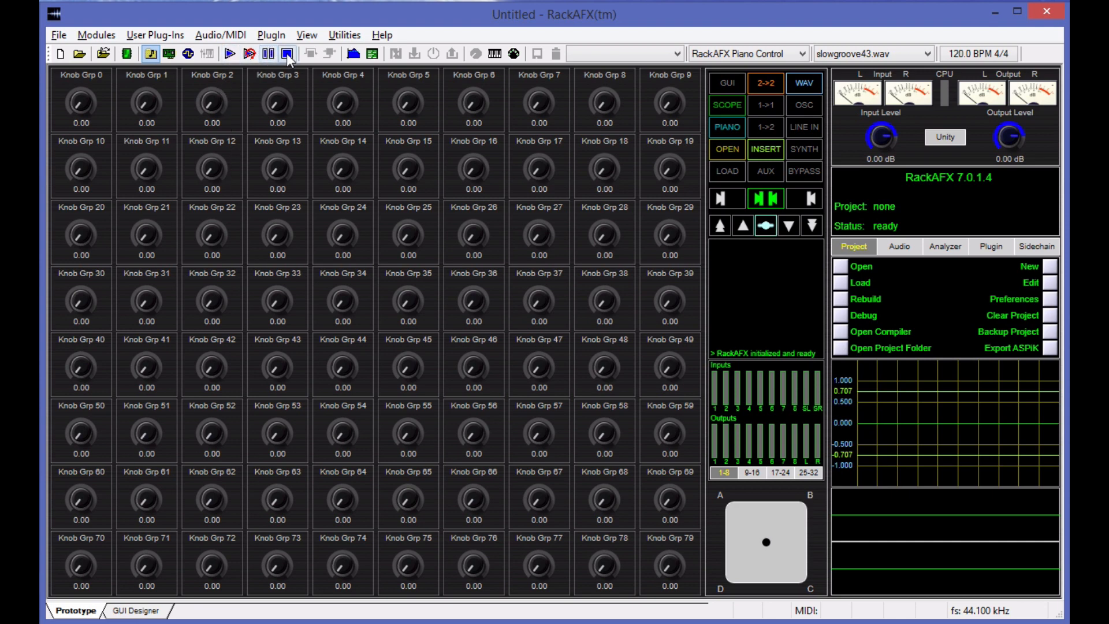
pyautogui.click(287, 54)
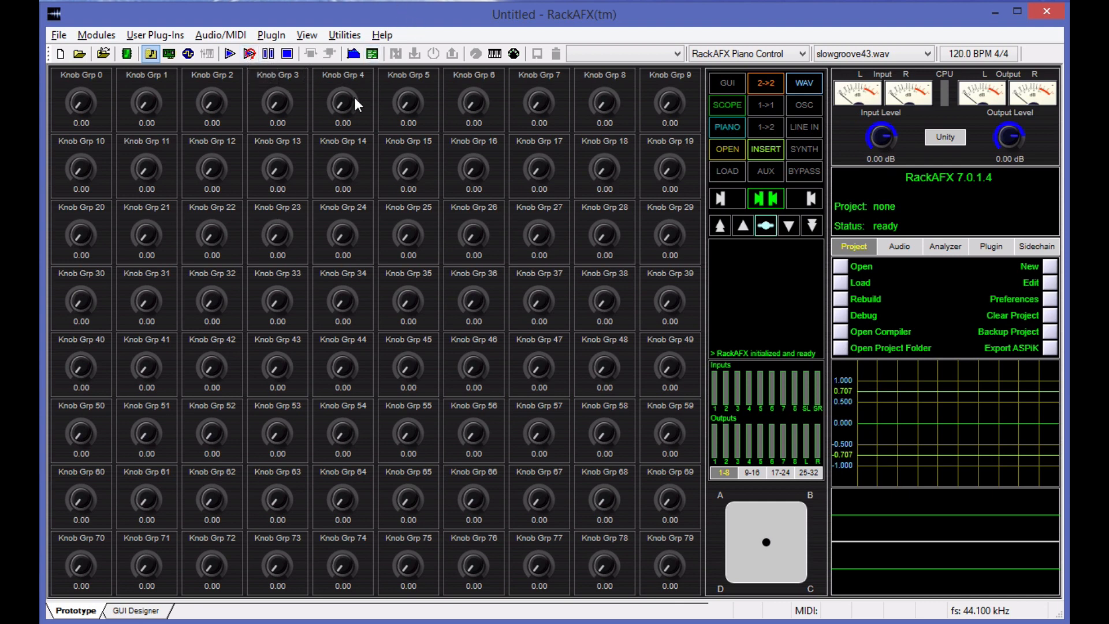
pyautogui.moveTo(454, 330)
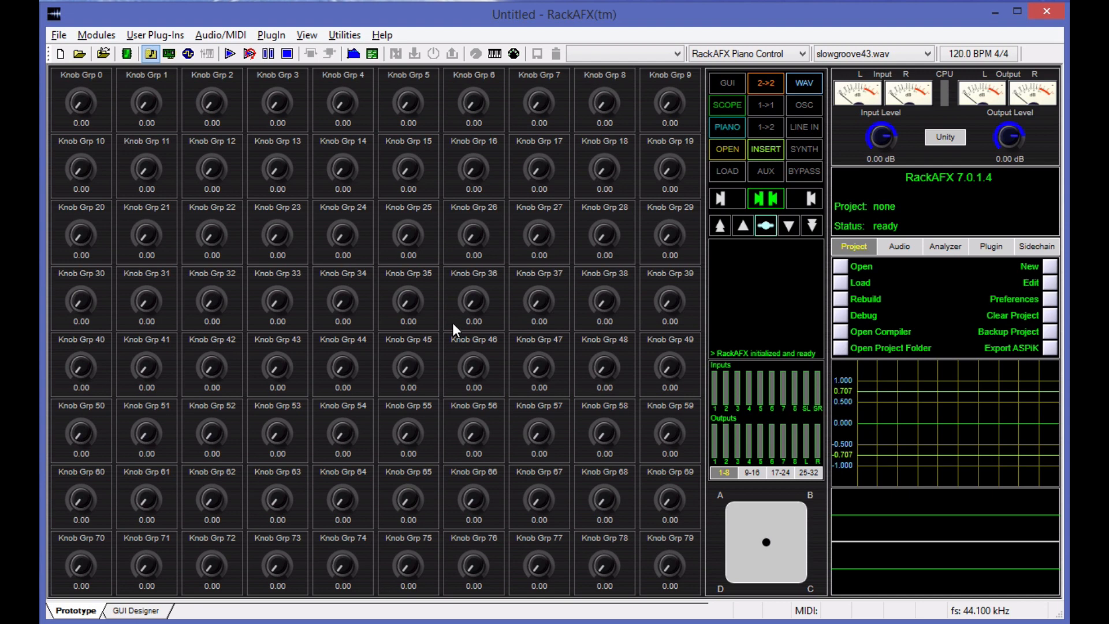
# Play slowgroove43.wav through the processing loop from the toolbar and let it stop.
pyautogui.click(228, 55)
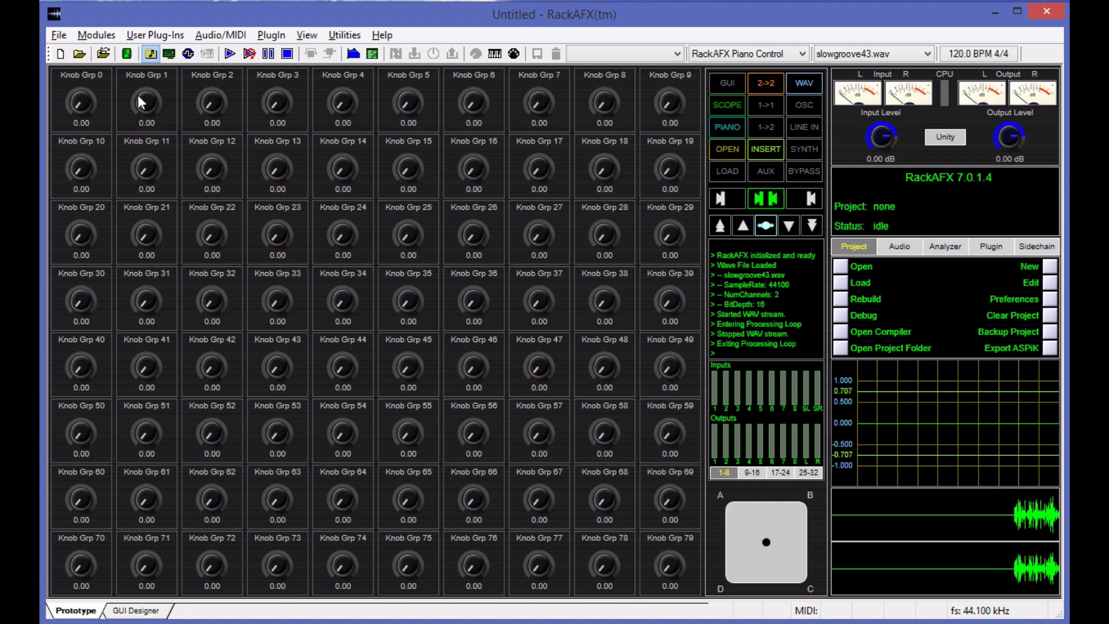
pyautogui.moveTo(129, 53)
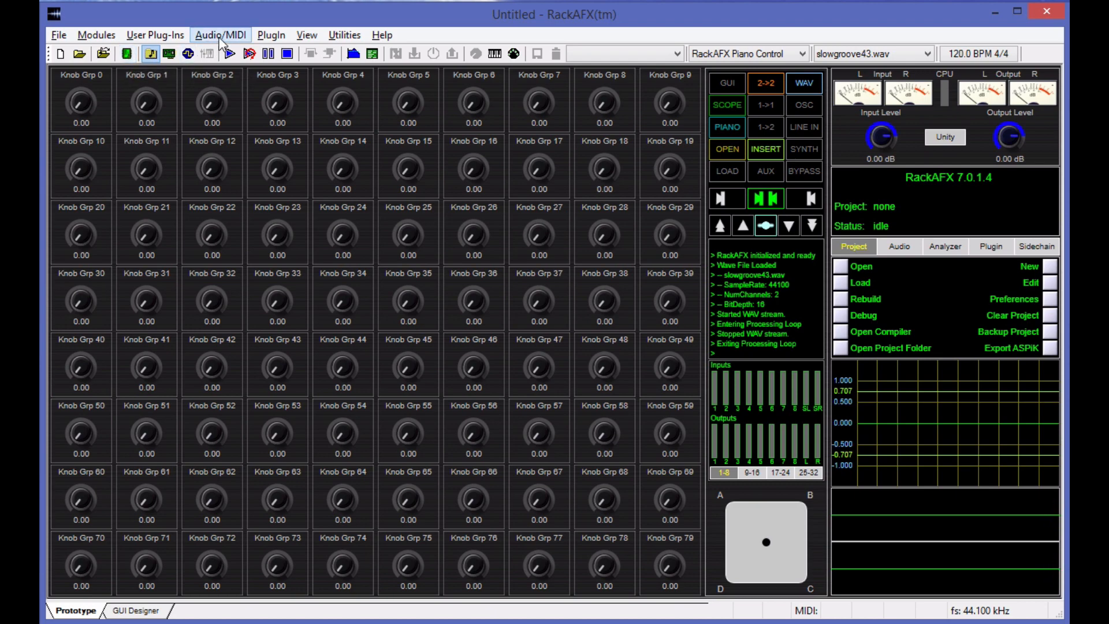
# Bring up the Audio/MIDI menu showing playback, input source and MIDI options.
pyautogui.click(219, 35)
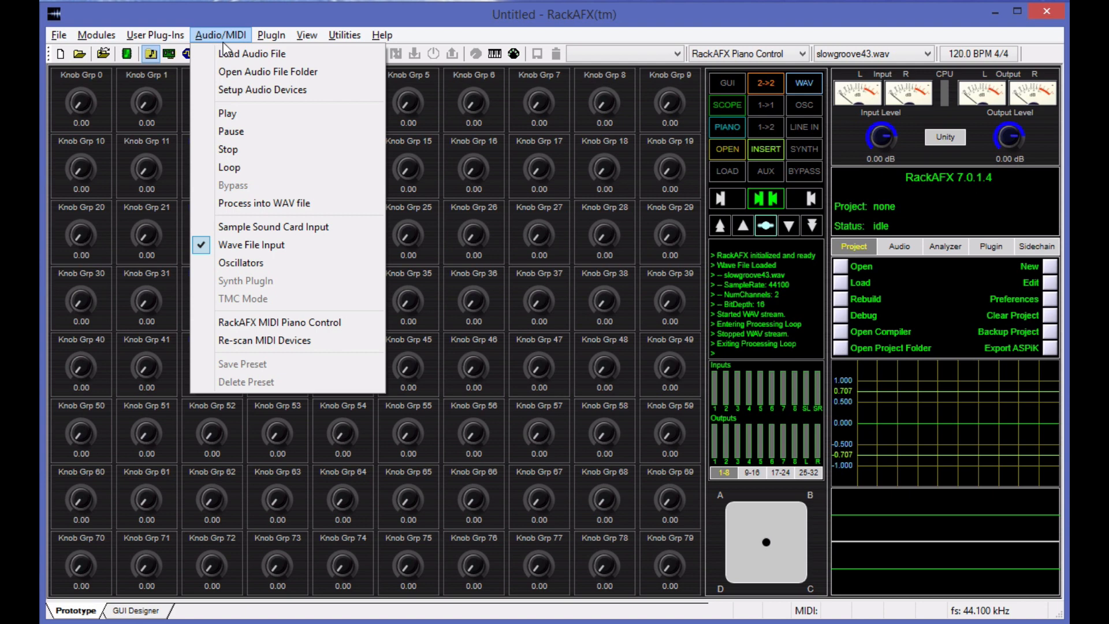
pyautogui.moveTo(262, 90)
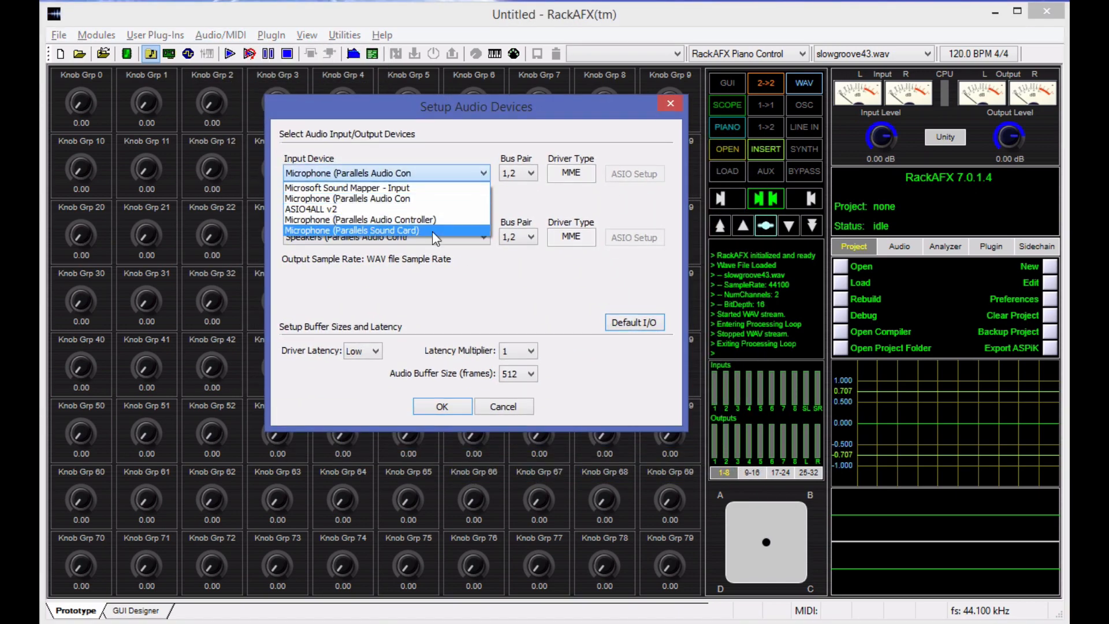
pyautogui.click(386, 172)
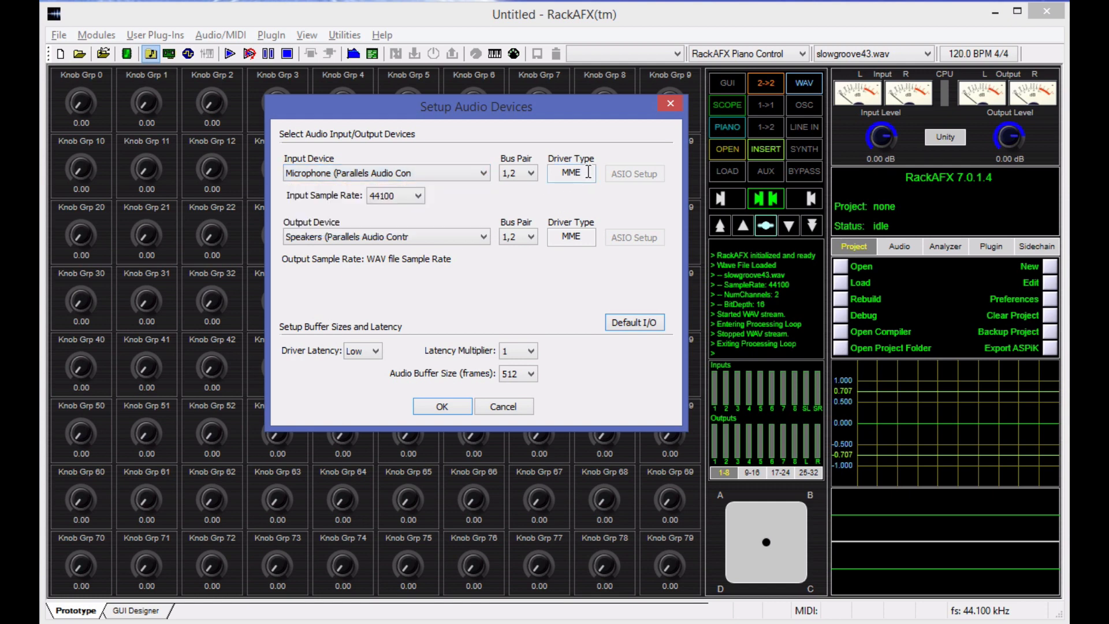
pyautogui.moveTo(559, 200)
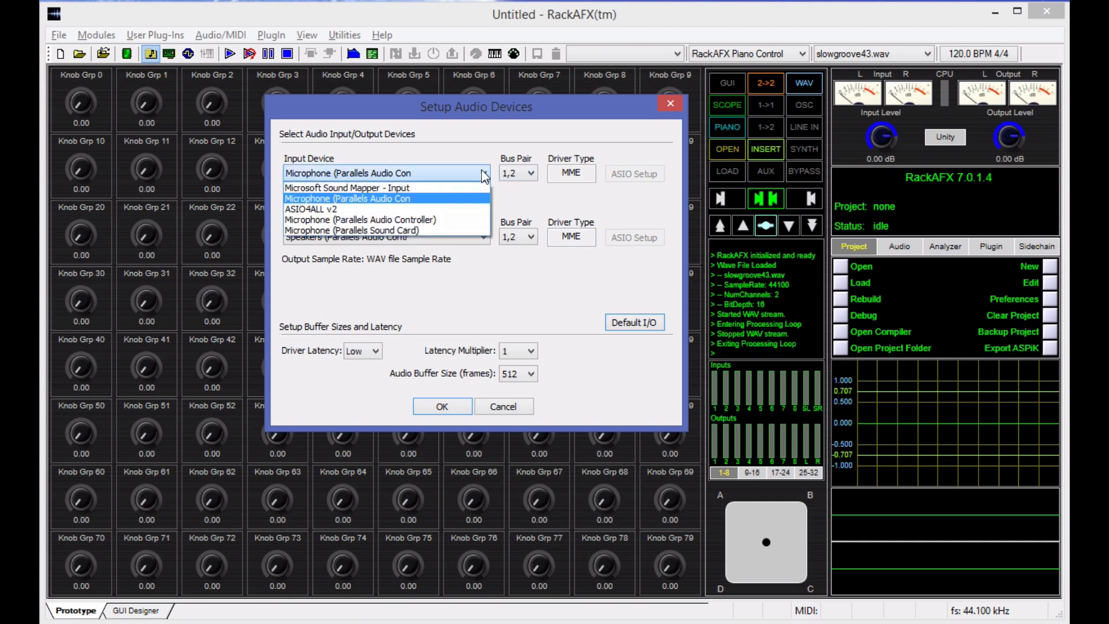
pyautogui.click(382, 197)
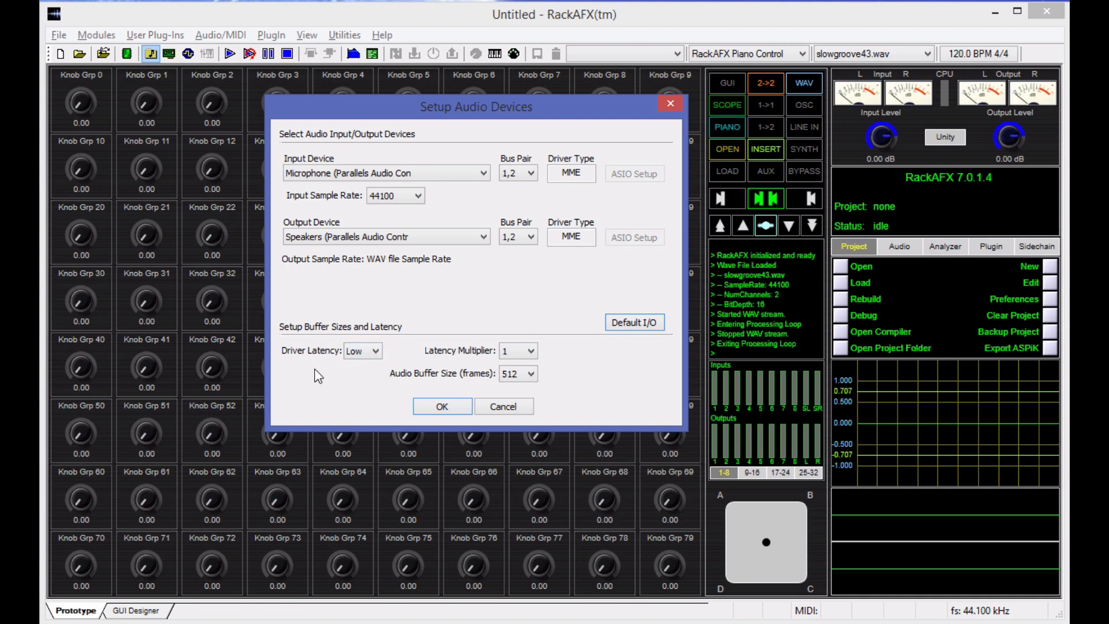
pyautogui.click(530, 373)
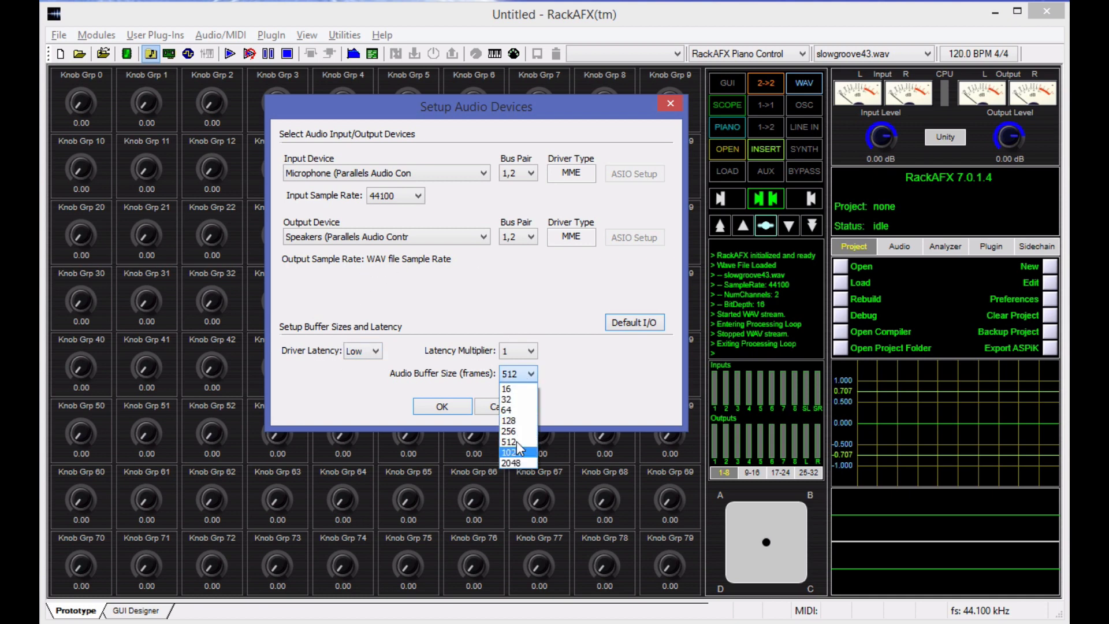
pyautogui.moveTo(510, 409)
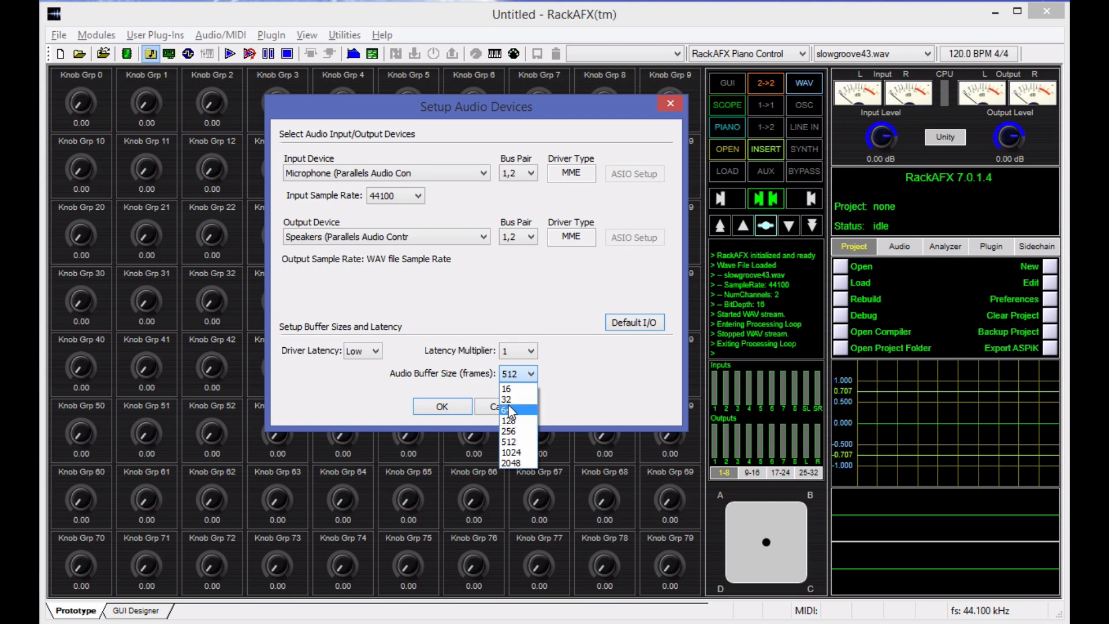
pyautogui.moveTo(510, 389)
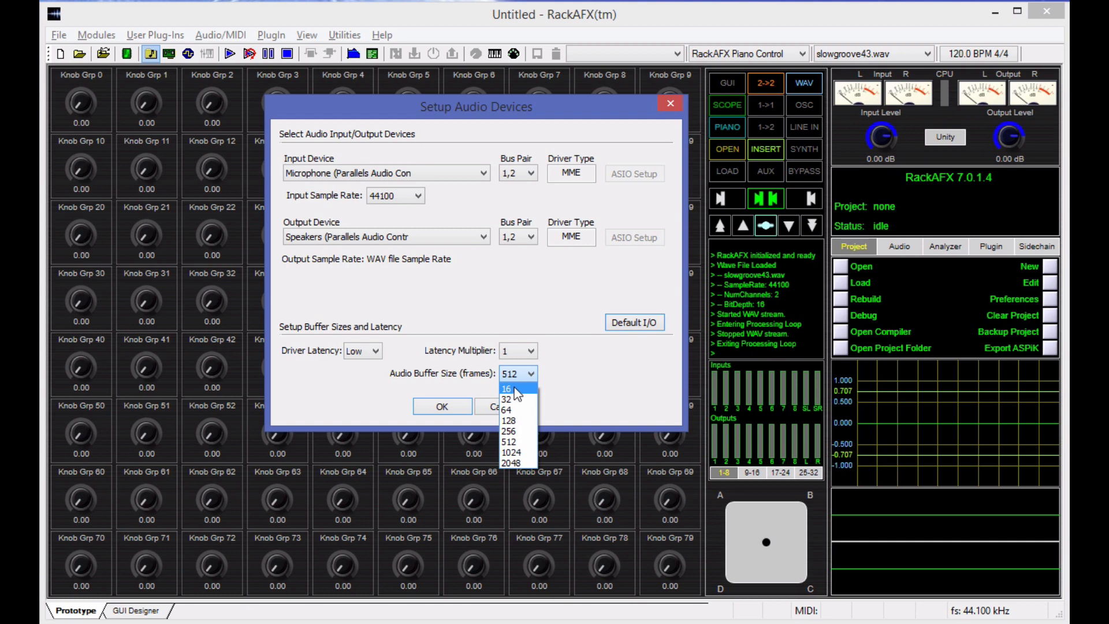
pyautogui.moveTo(516, 401)
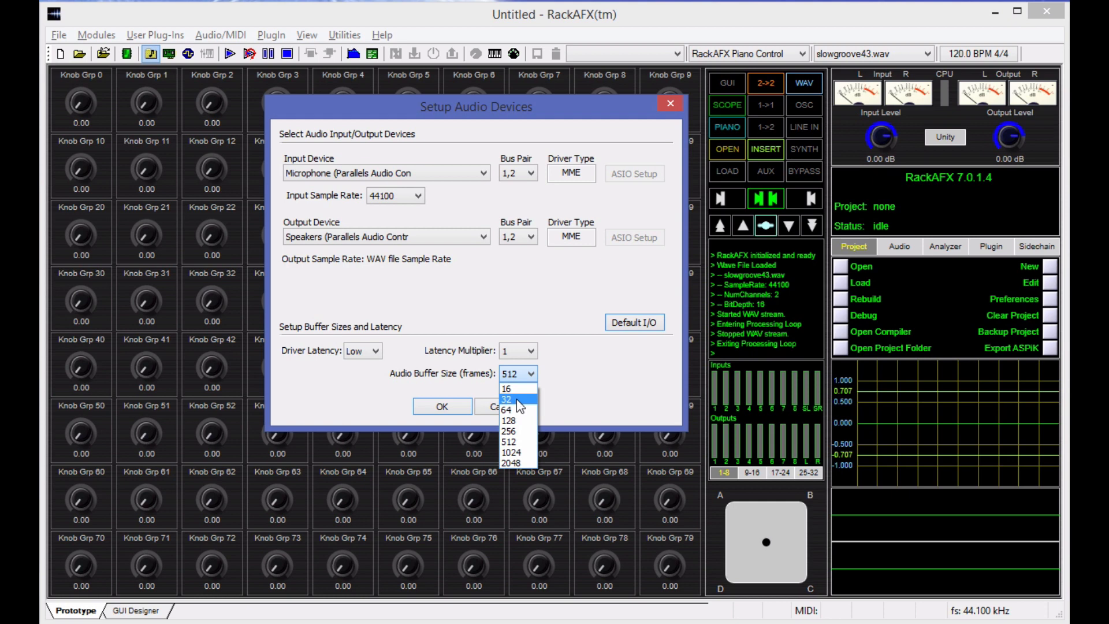
pyautogui.moveTo(509, 390)
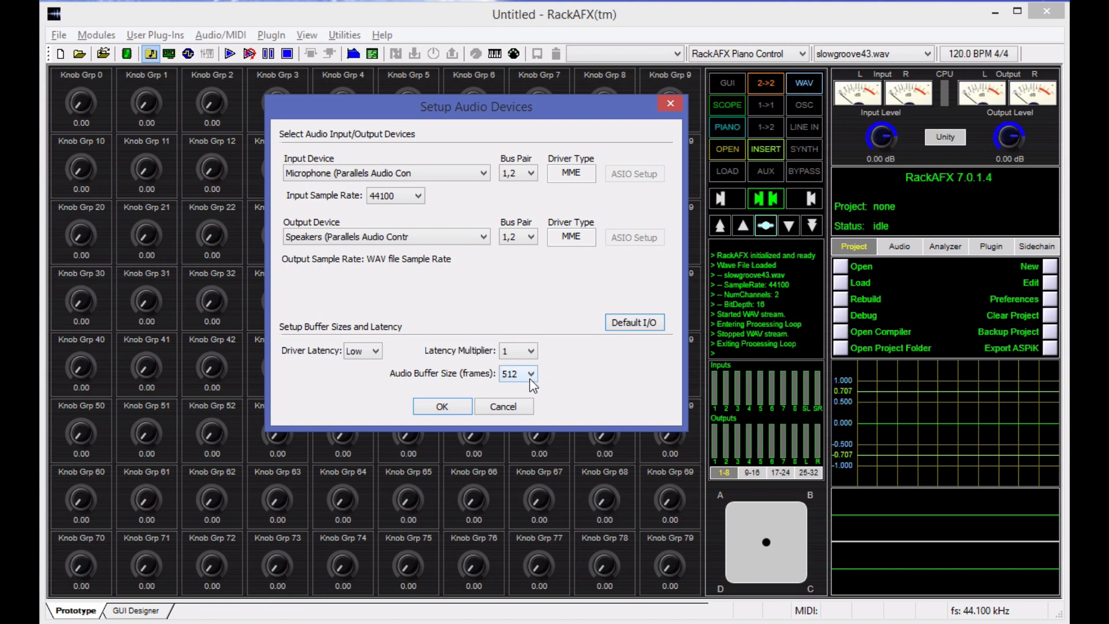
pyautogui.moveTo(535, 395)
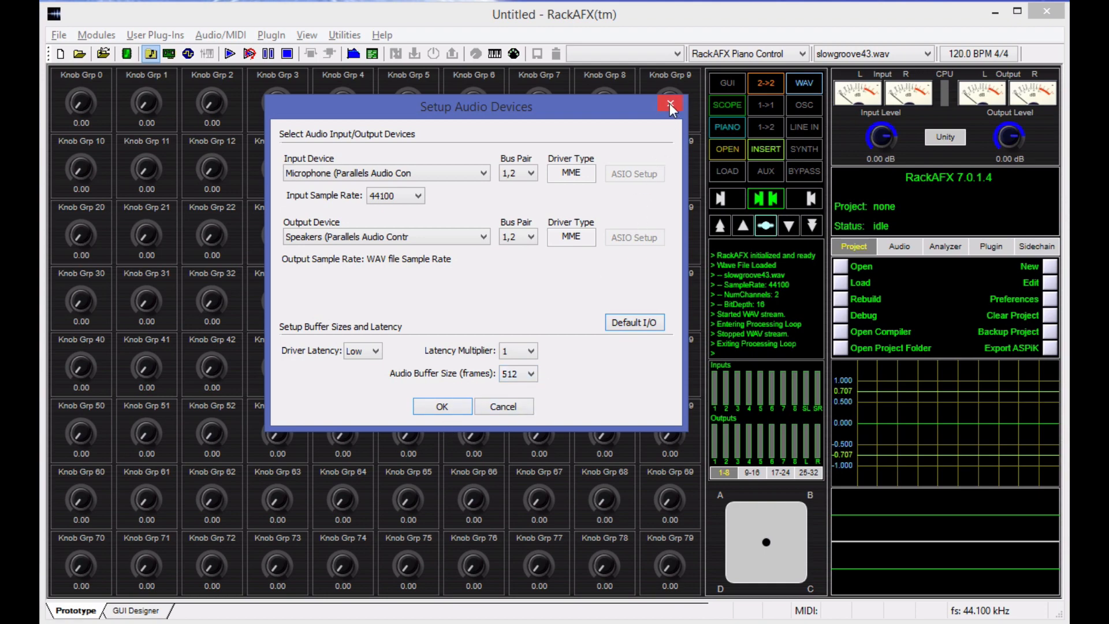
# Close Setup Audio Devices without saving, returning to the knob grid with slowgroove43.wav loaded.
pyautogui.click(669, 106)
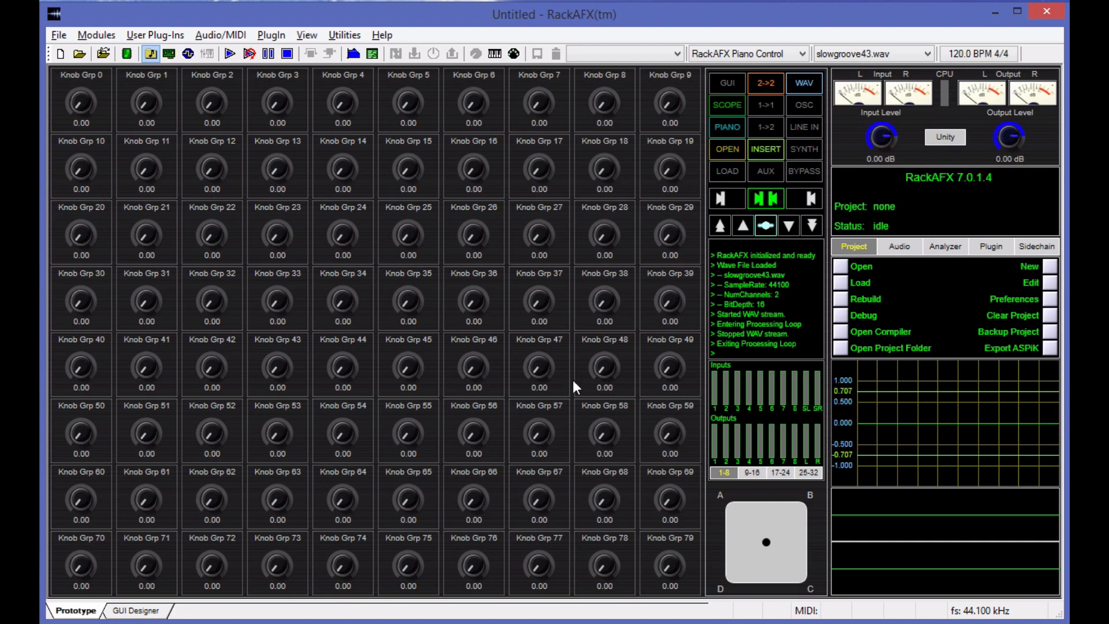
pyautogui.moveTo(805, 258)
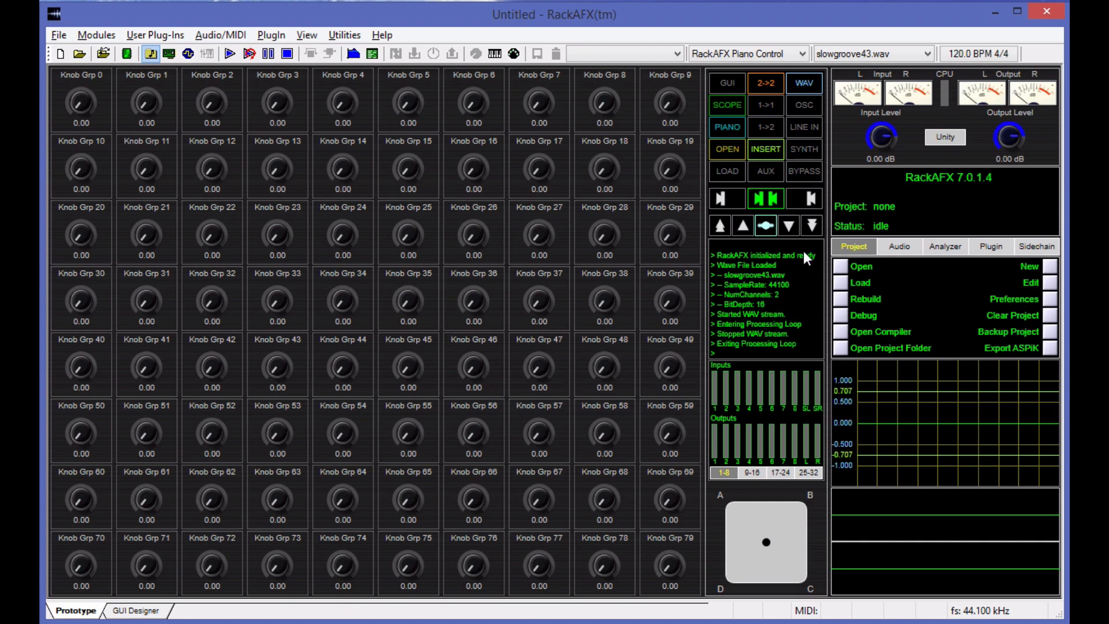
pyautogui.moveTo(773, 345)
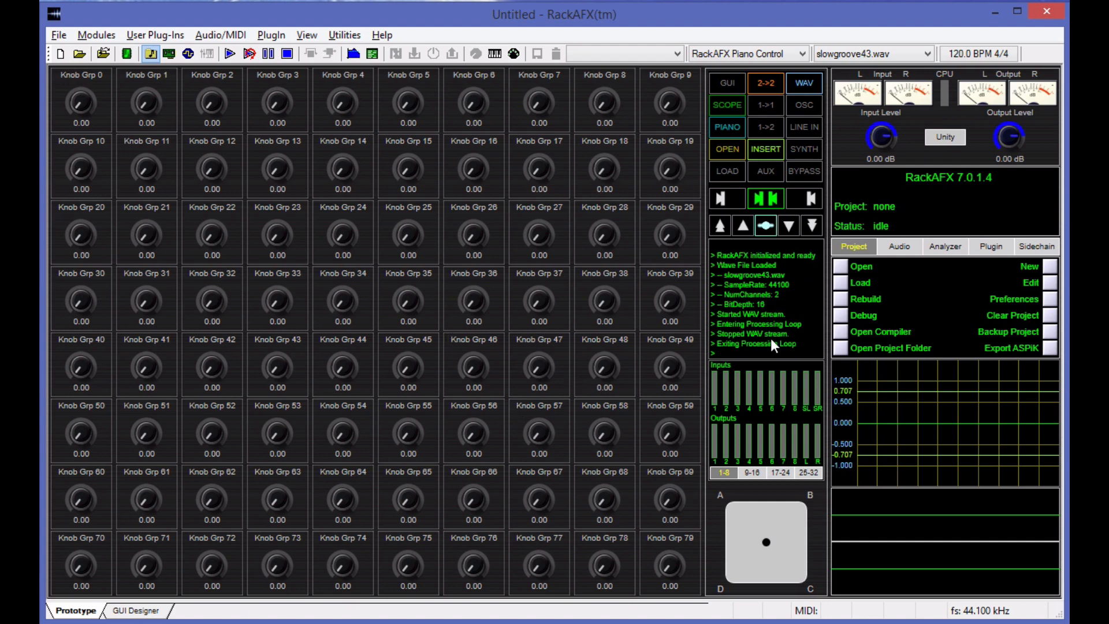
pyautogui.moveTo(801, 284)
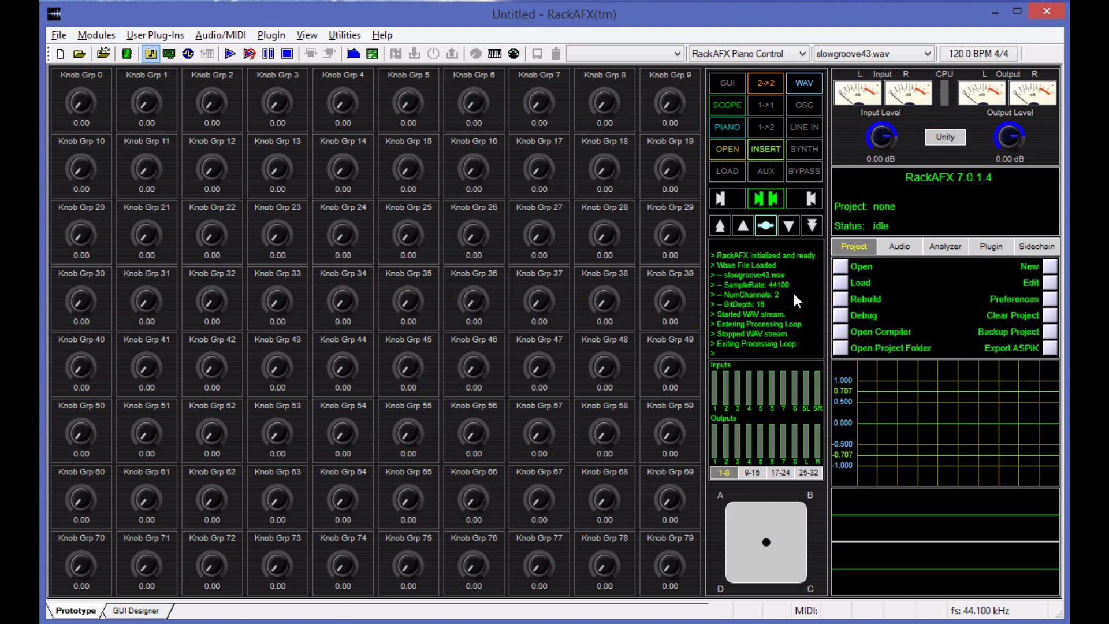
pyautogui.moveTo(790, 320)
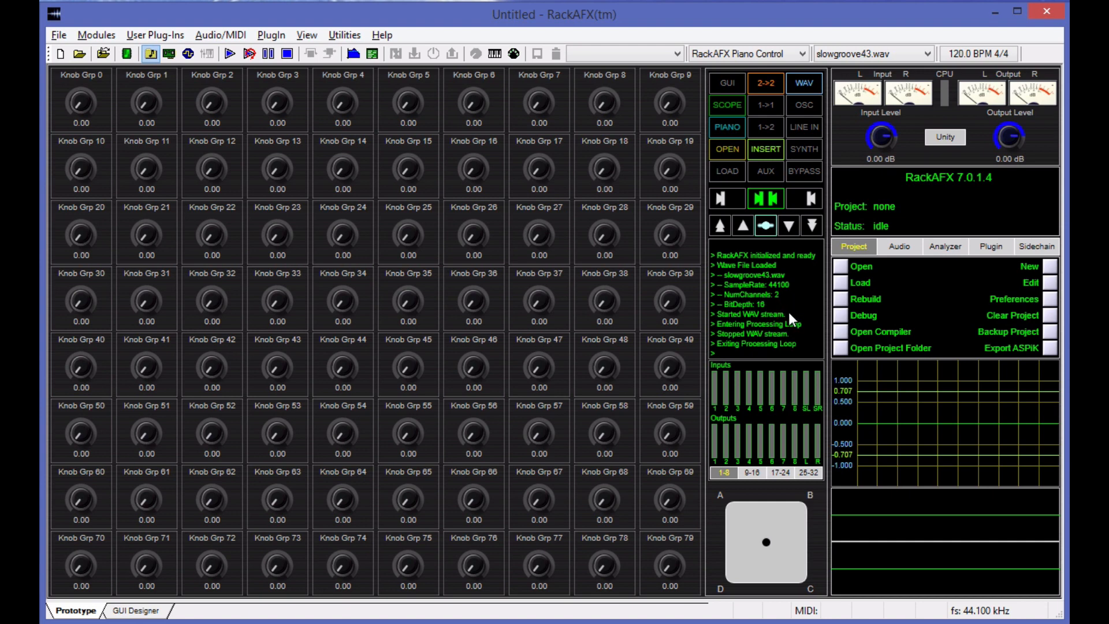
pyautogui.moveTo(804, 355)
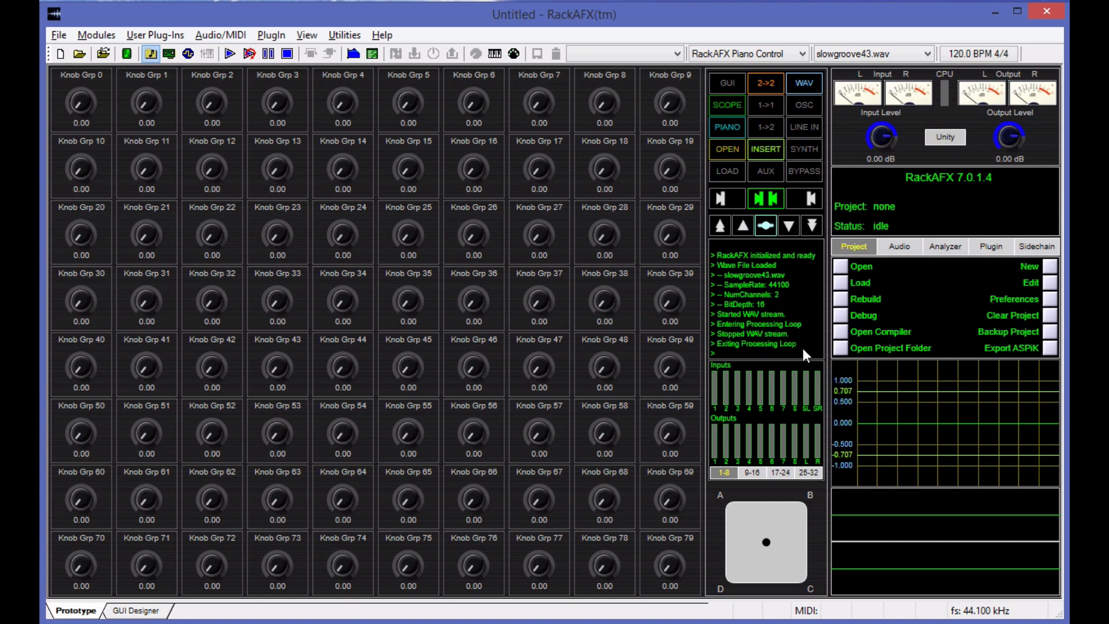
pyautogui.moveTo(787, 351)
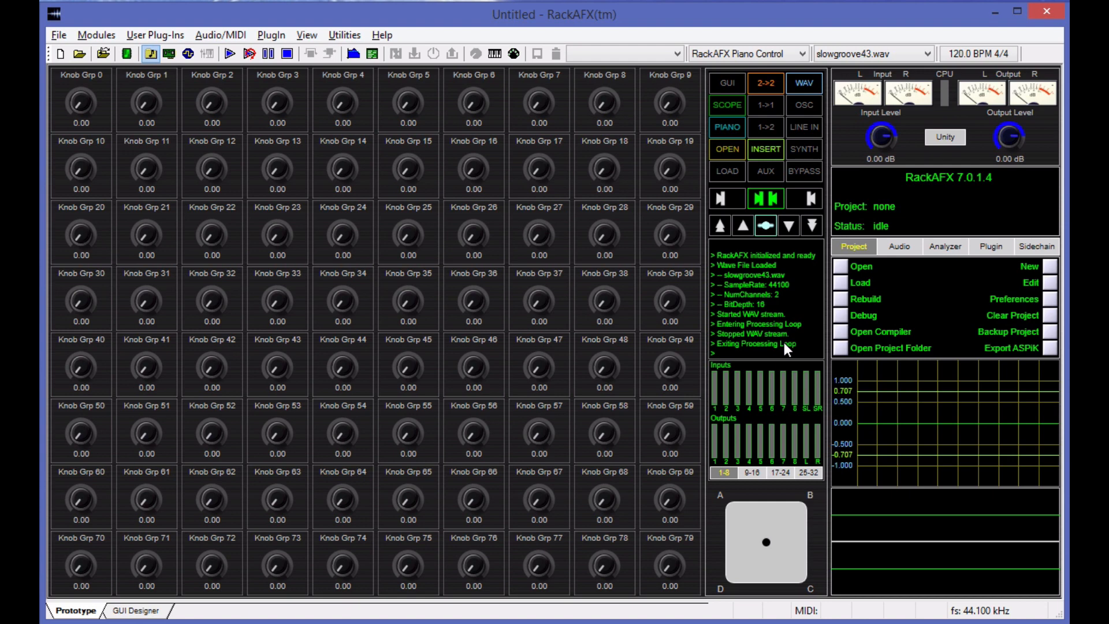
pyautogui.moveTo(808, 365)
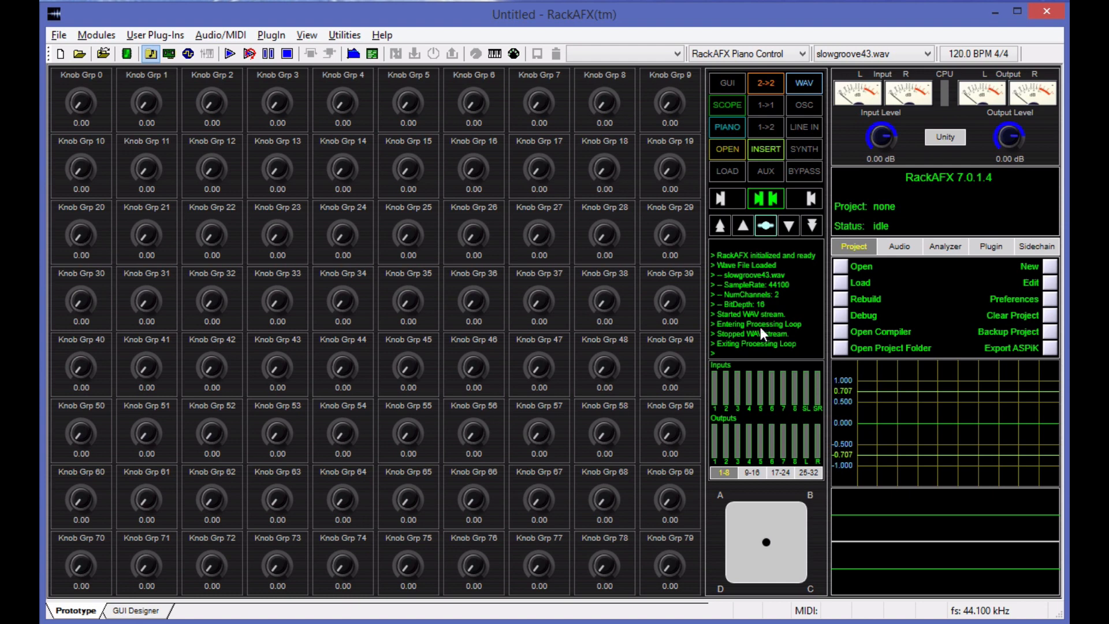
pyautogui.moveTo(805, 355)
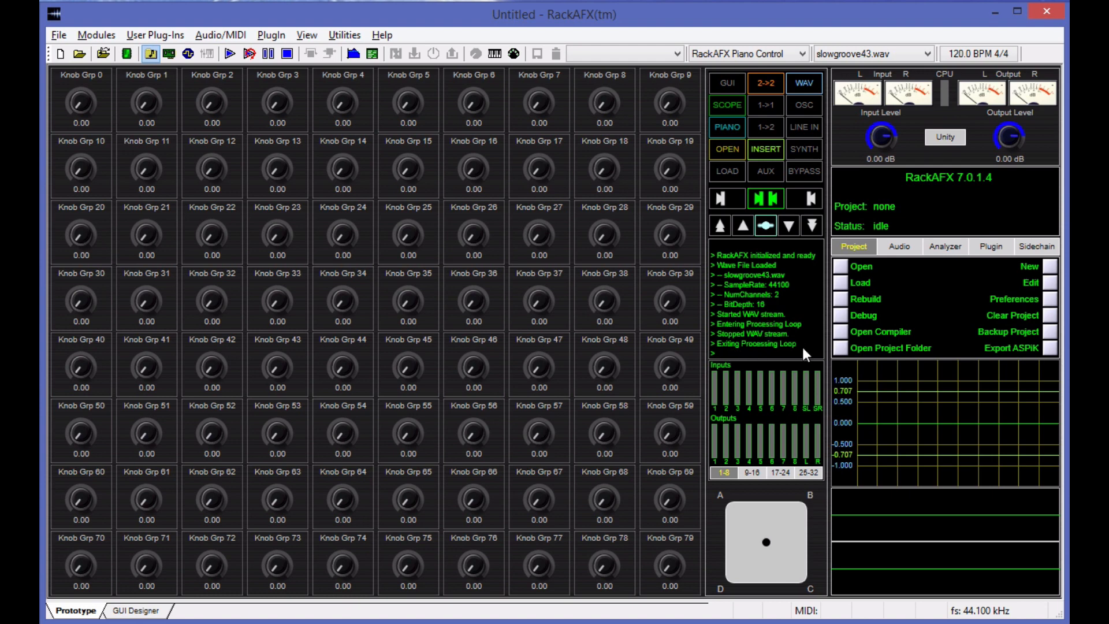
pyautogui.moveTo(738, 360)
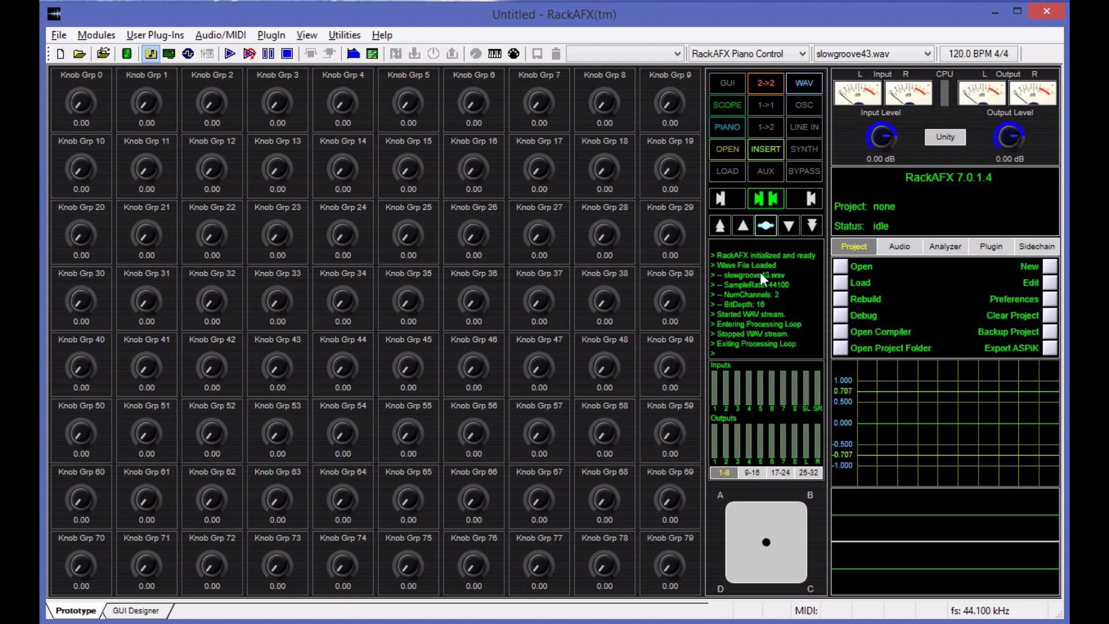
pyautogui.moveTo(773, 303)
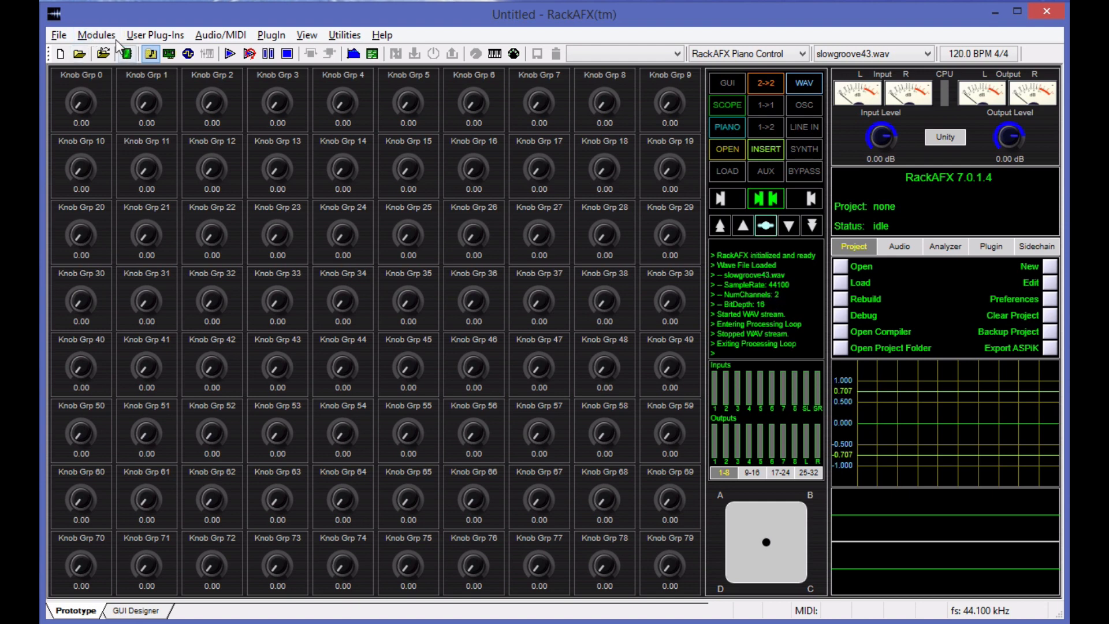
# Show the Modules menu listing MultiFilter, Stereo Delay, AllPass Filter and other built-in modules.
pyautogui.click(97, 35)
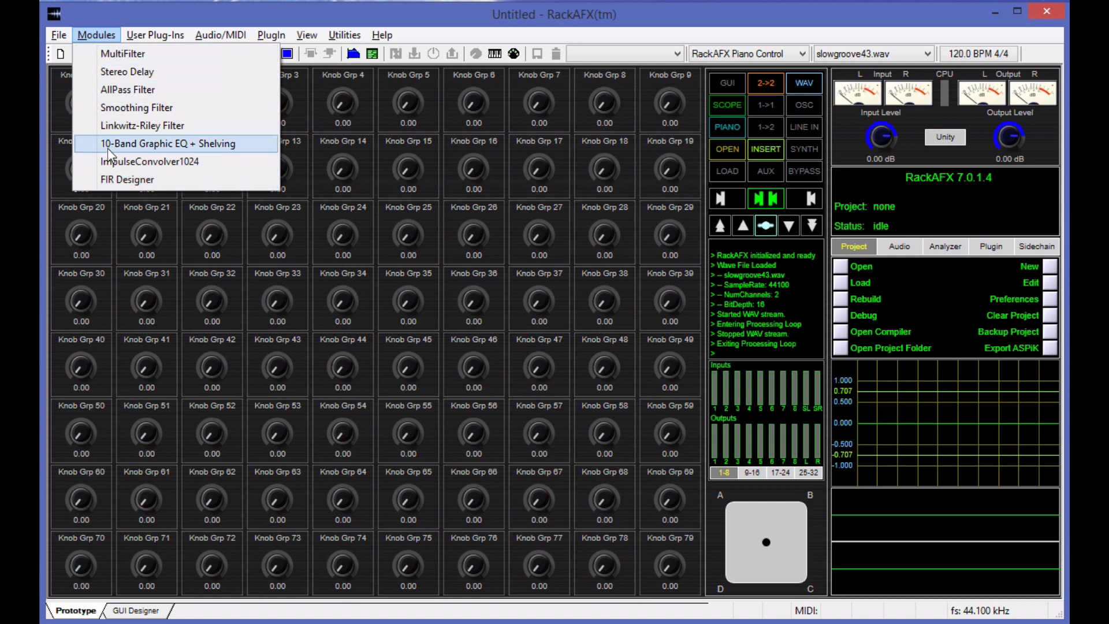
pyautogui.moveTo(126, 157)
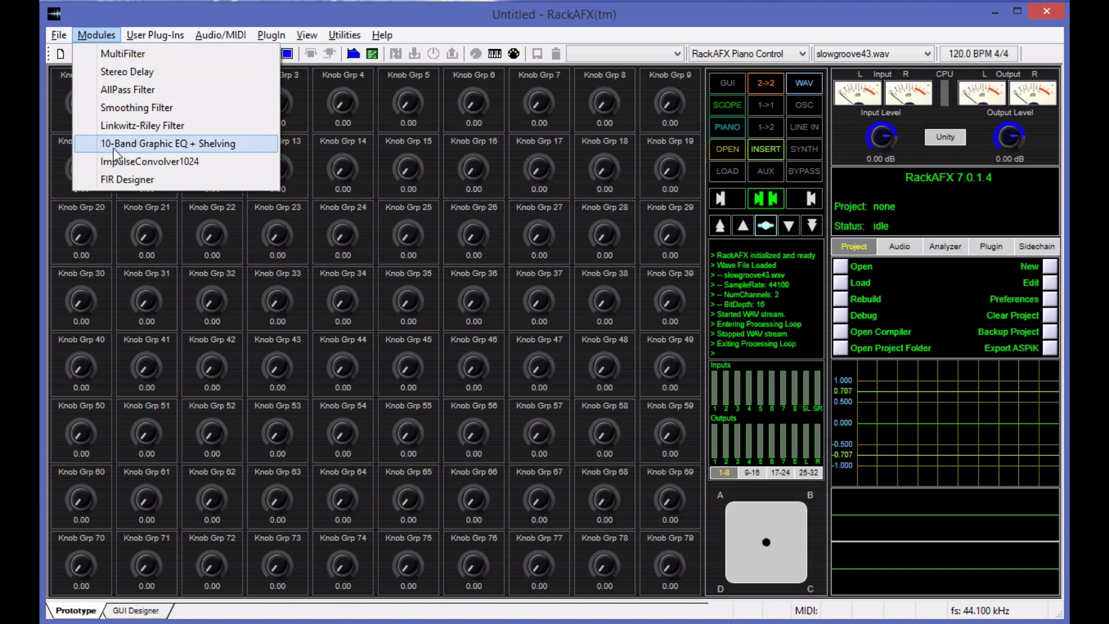
pyautogui.moveTo(122, 161)
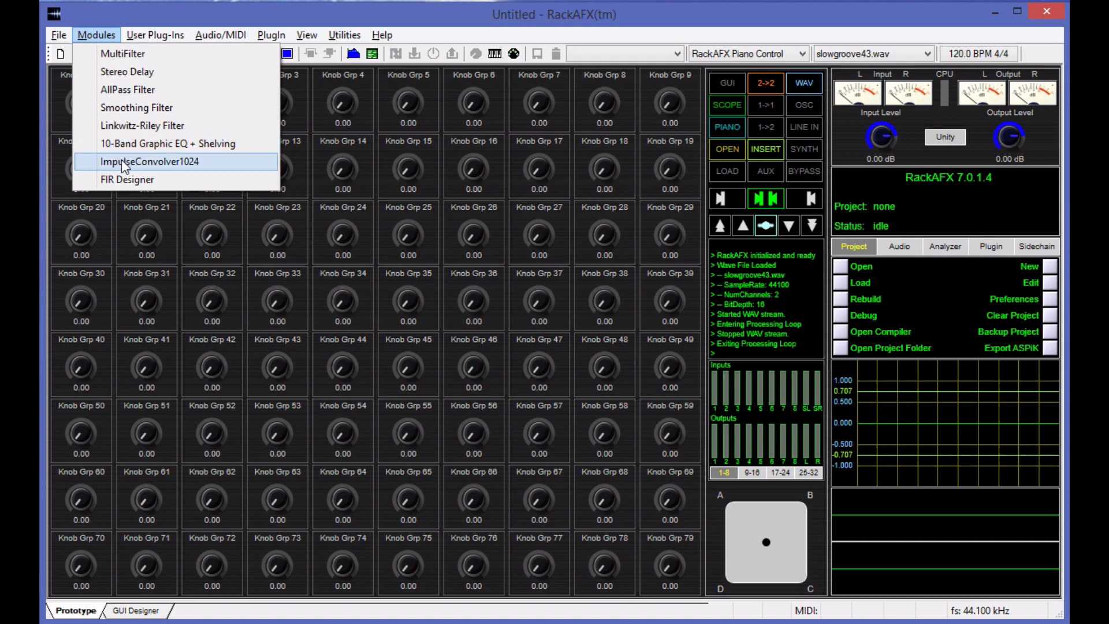
pyautogui.moveTo(139, 180)
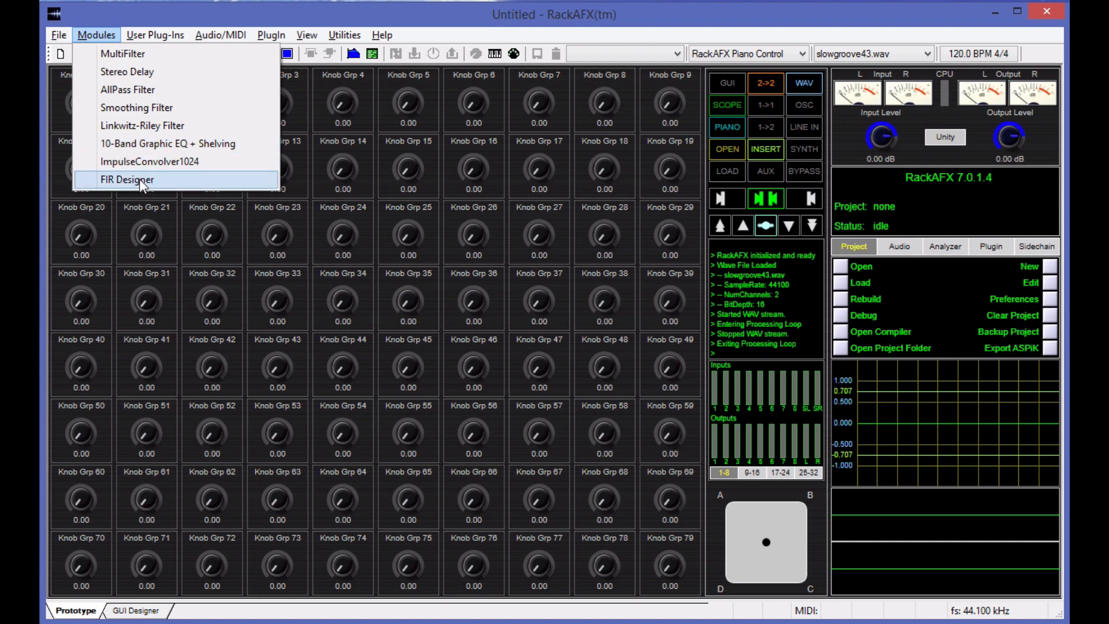
pyautogui.moveTo(137, 162)
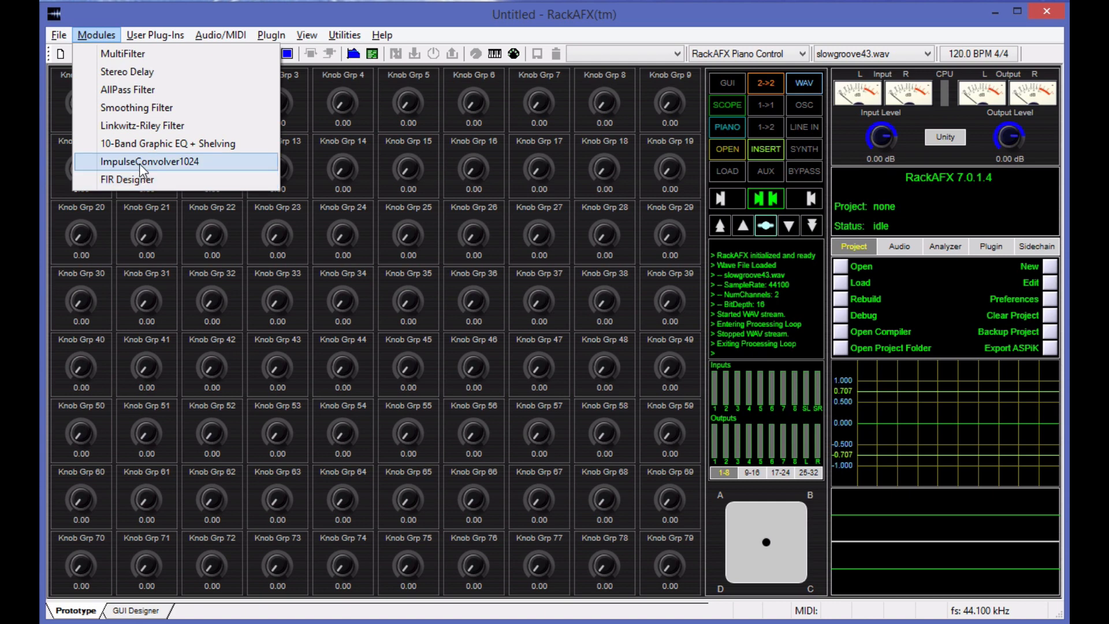
pyautogui.moveTo(141, 179)
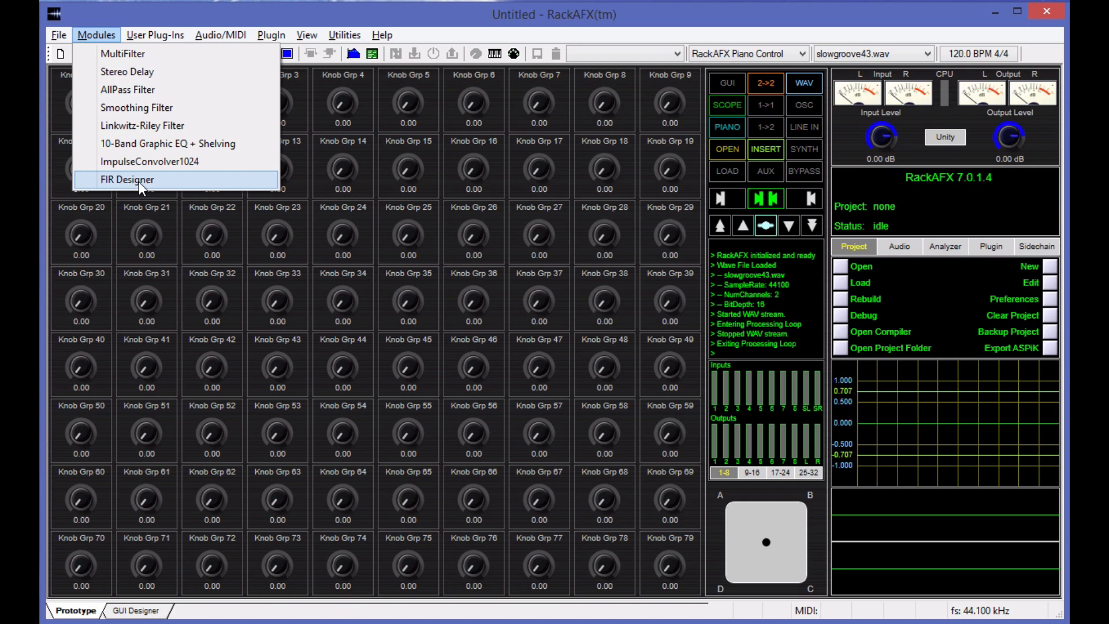
pyautogui.moveTo(157, 162)
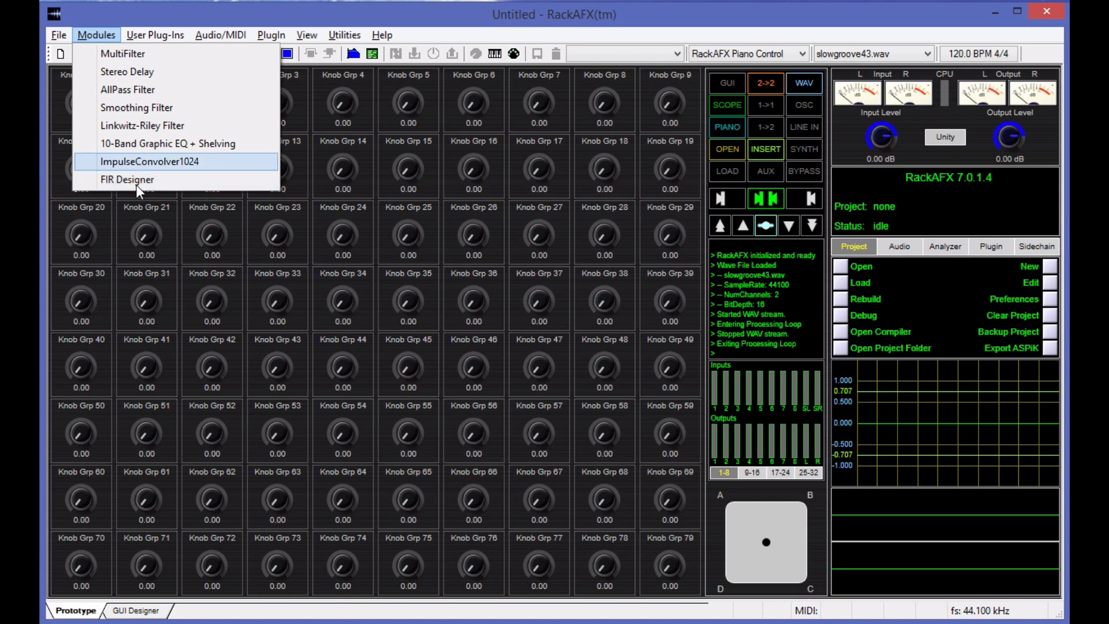
pyautogui.moveTo(127, 180)
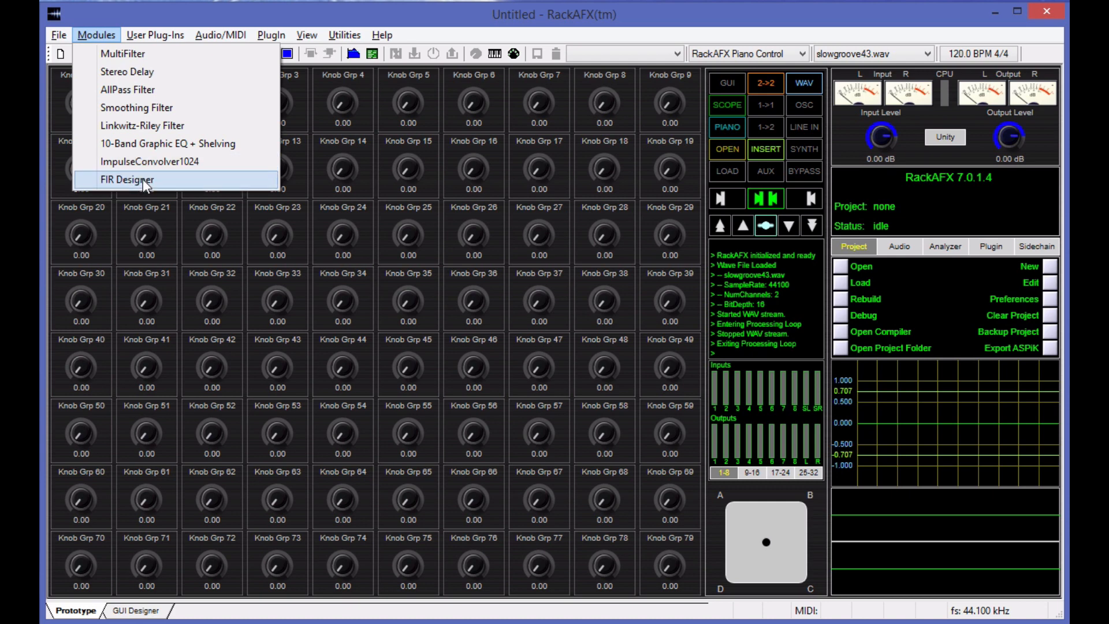
pyautogui.moveTo(150, 162)
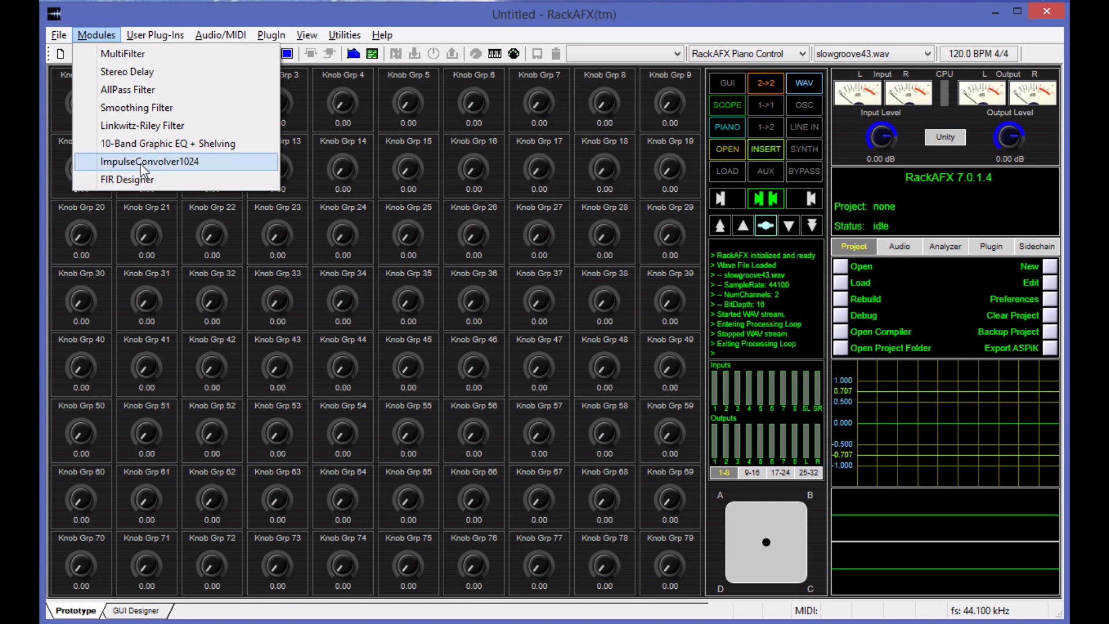
pyautogui.moveTo(147, 165)
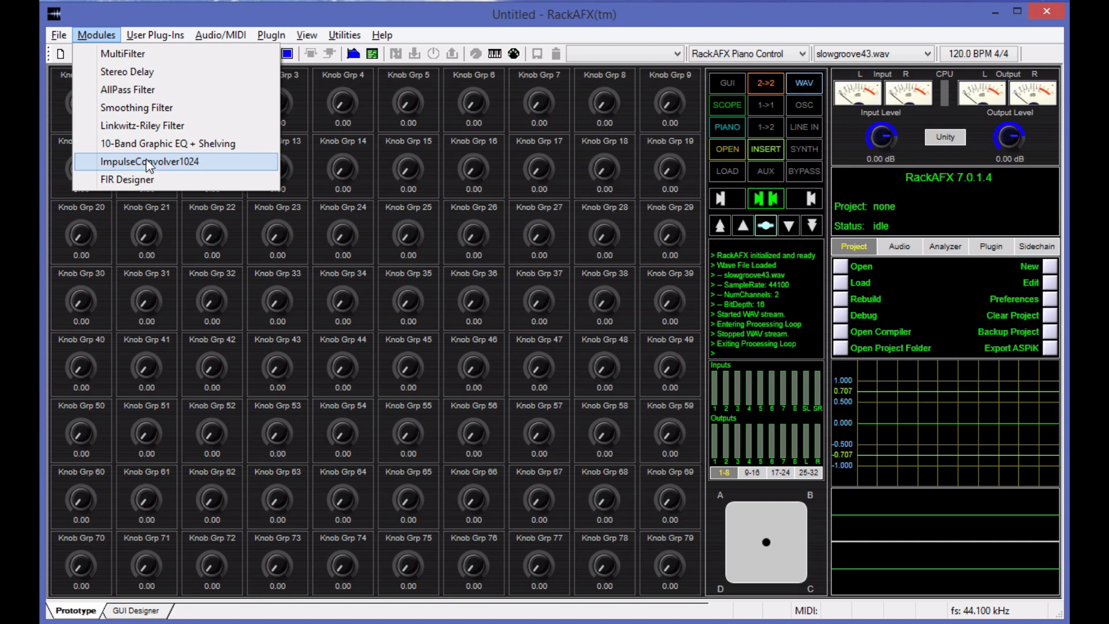
pyautogui.moveTo(122, 55)
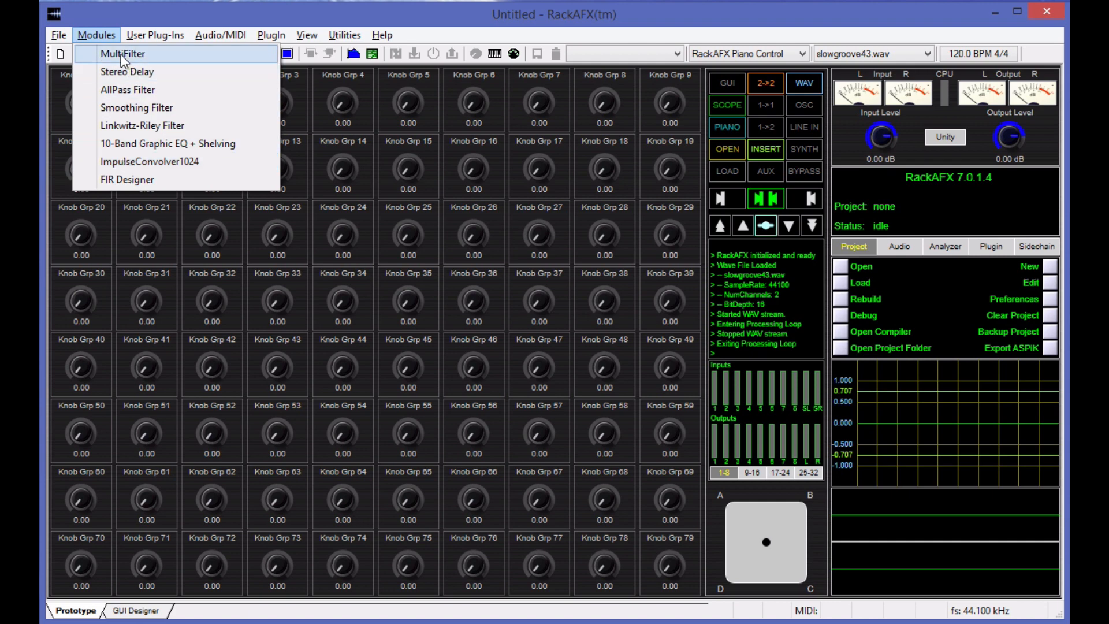
# Load MultiFilter from the Modules menu and set its Type to LPF2.
pyautogui.click(121, 53)
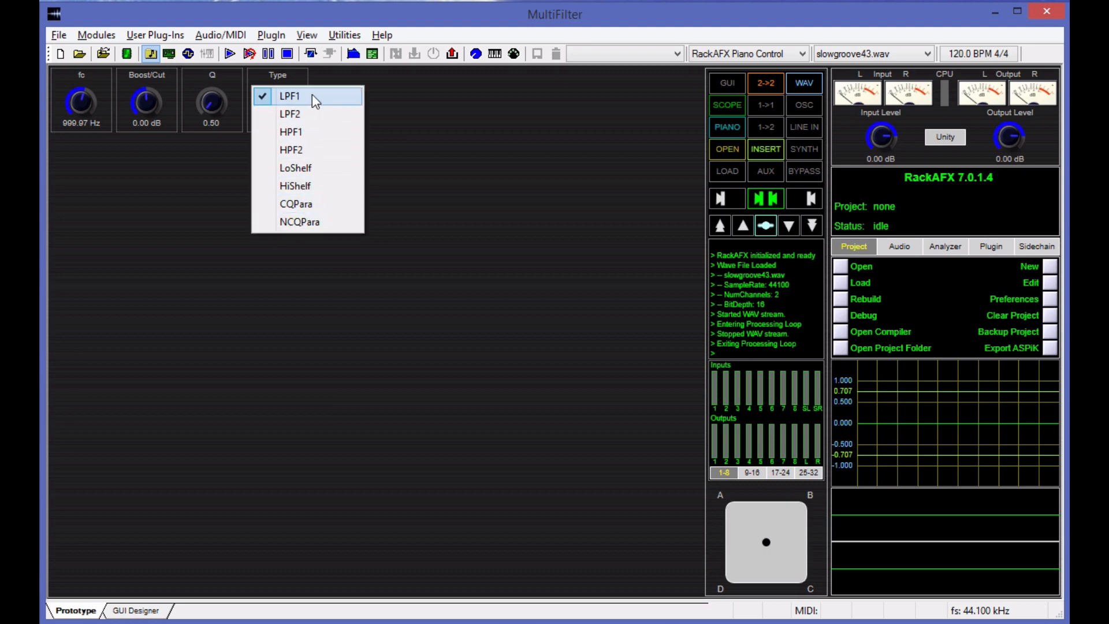
pyautogui.moveTo(294, 187)
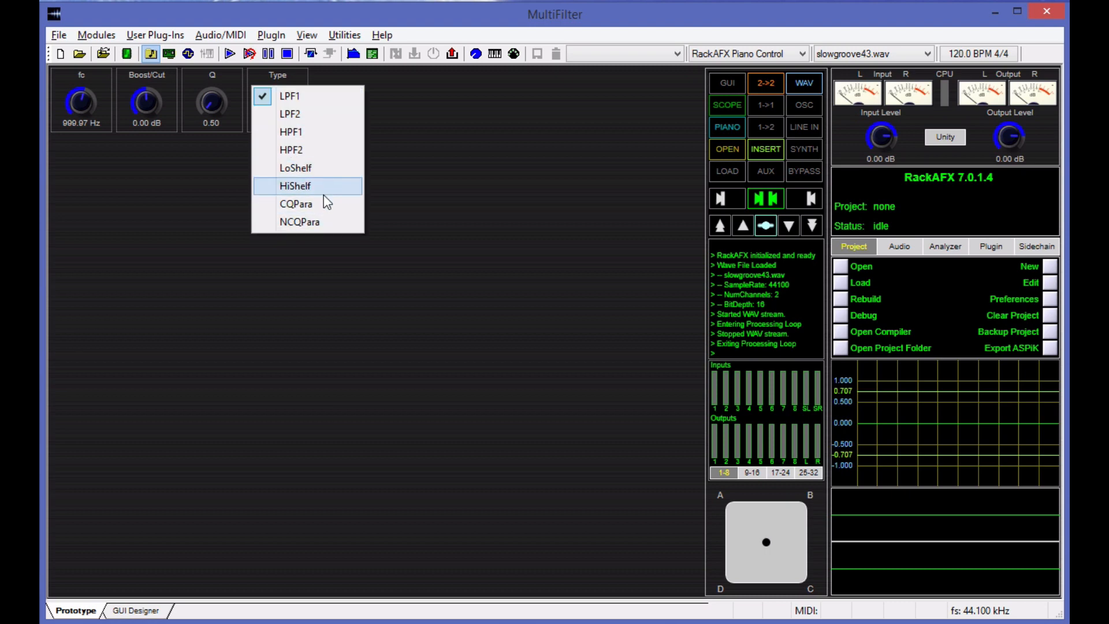
pyautogui.moveTo(302, 227)
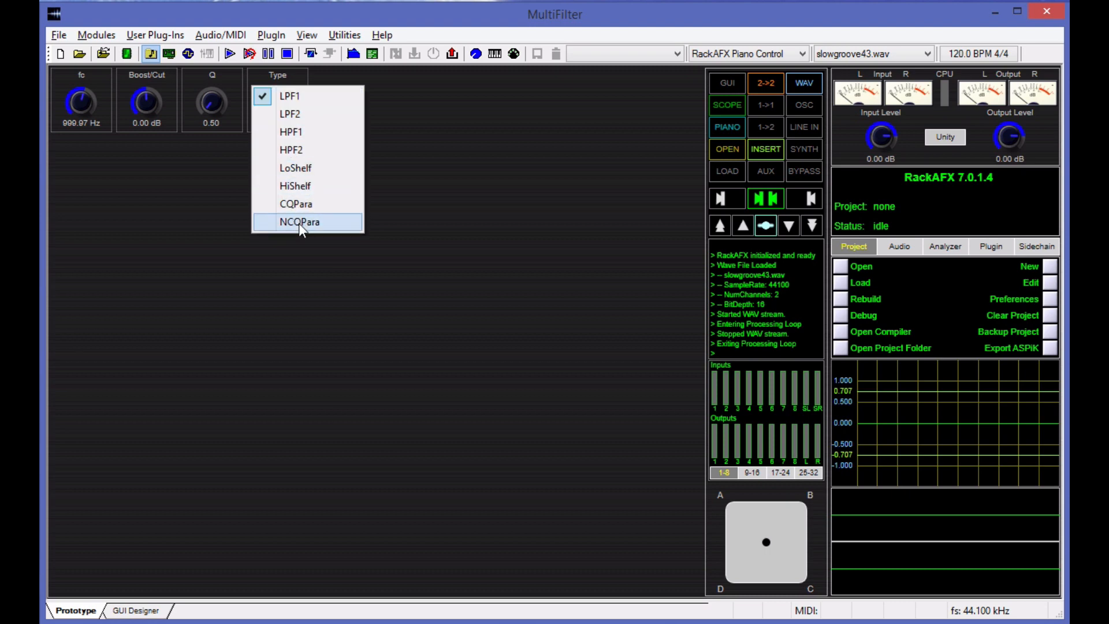
pyautogui.moveTo(326, 150)
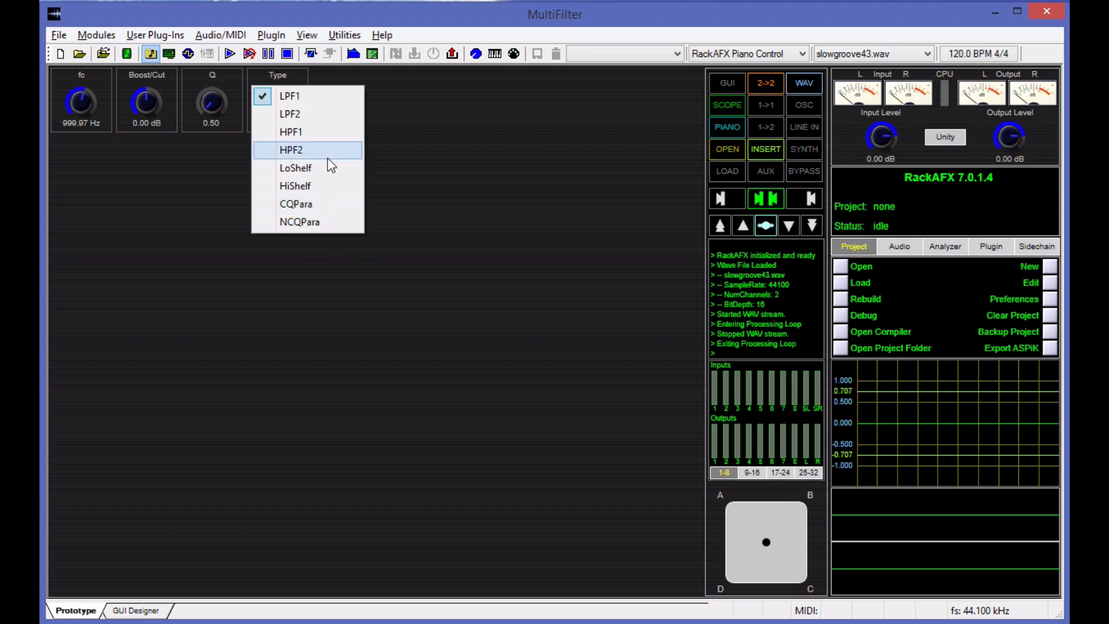
pyautogui.click(290, 114)
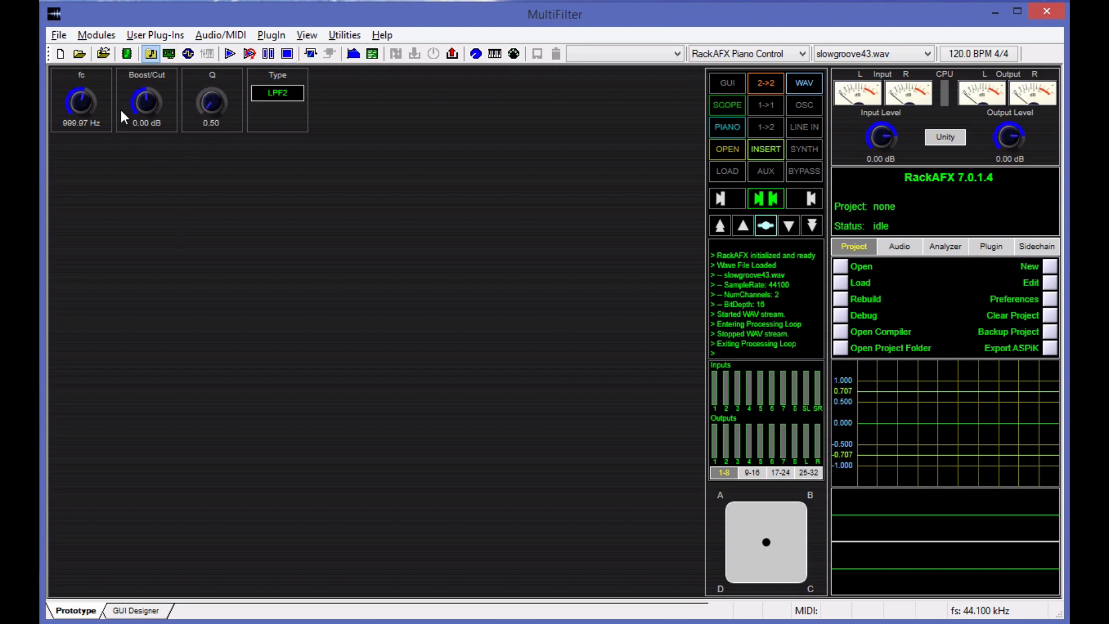
pyautogui.moveTo(145, 104)
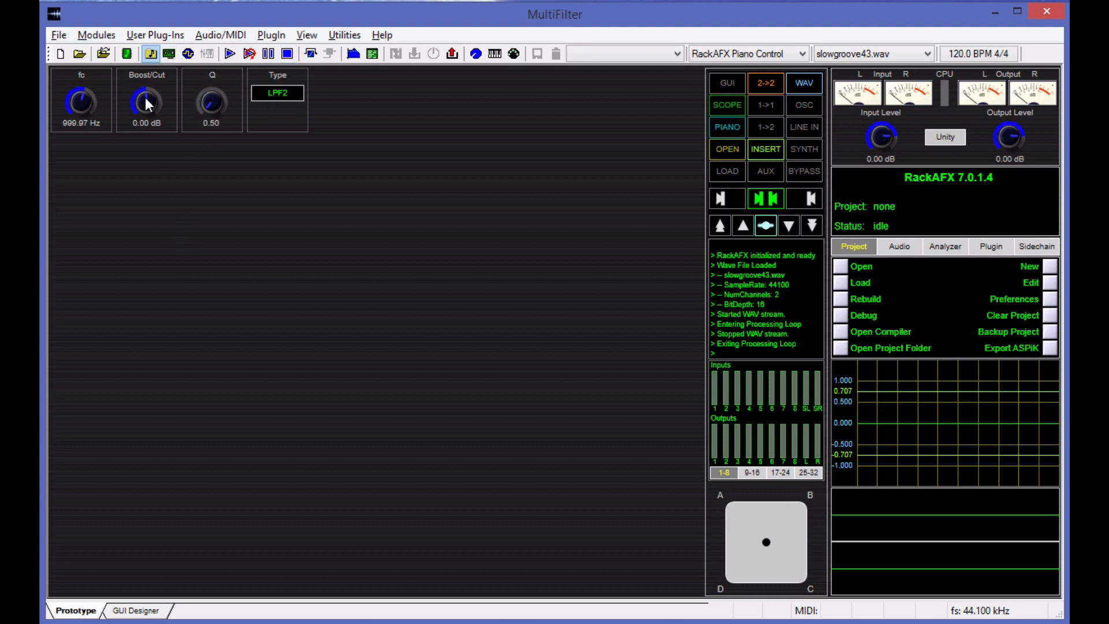
# Play slowgroove43.wav through the filter with Boost/Cut 2.40 dB, sweeping cutoff and Q down to about 185 Hz.
pyautogui.moveTo(146, 103); pyautogui.dragTo(147, 89)
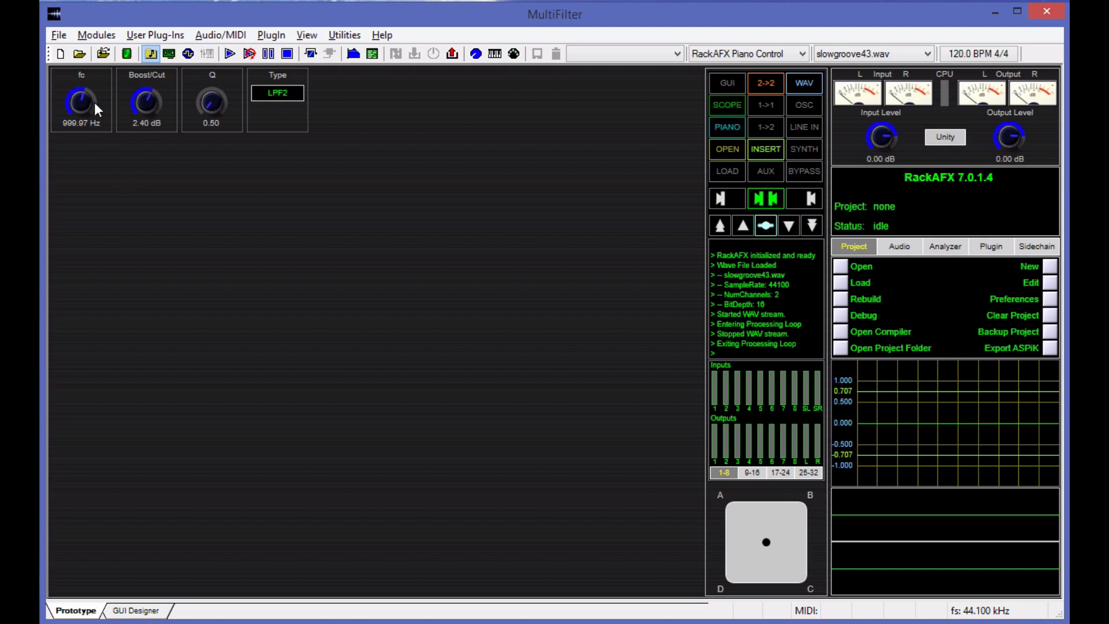
pyautogui.moveTo(81, 102); pyautogui.dragTo(81, 117)
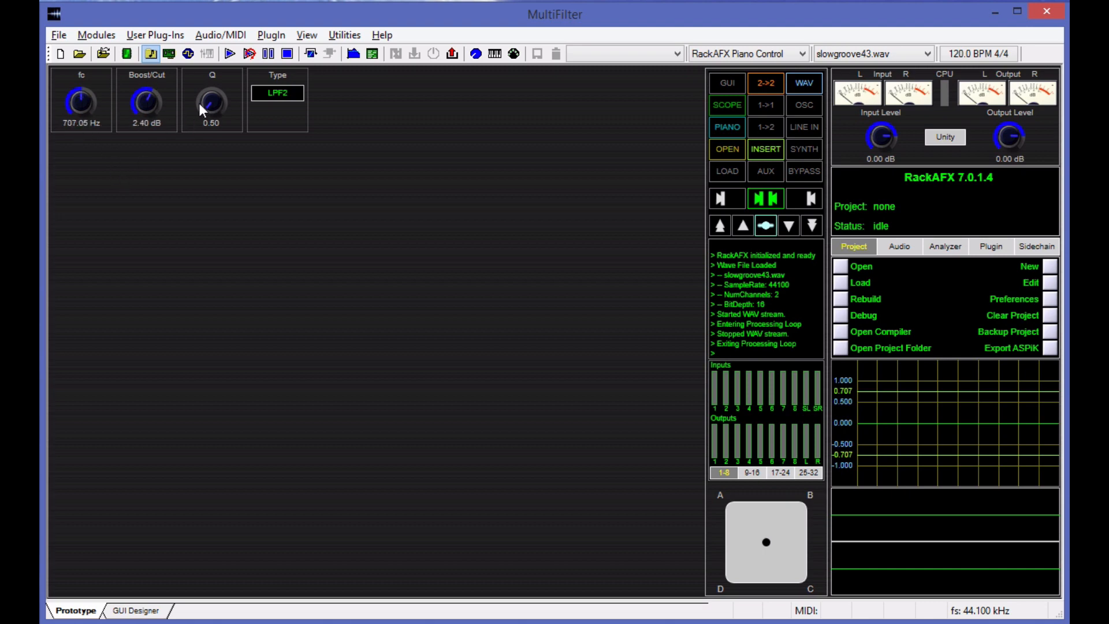
pyautogui.click(250, 54)
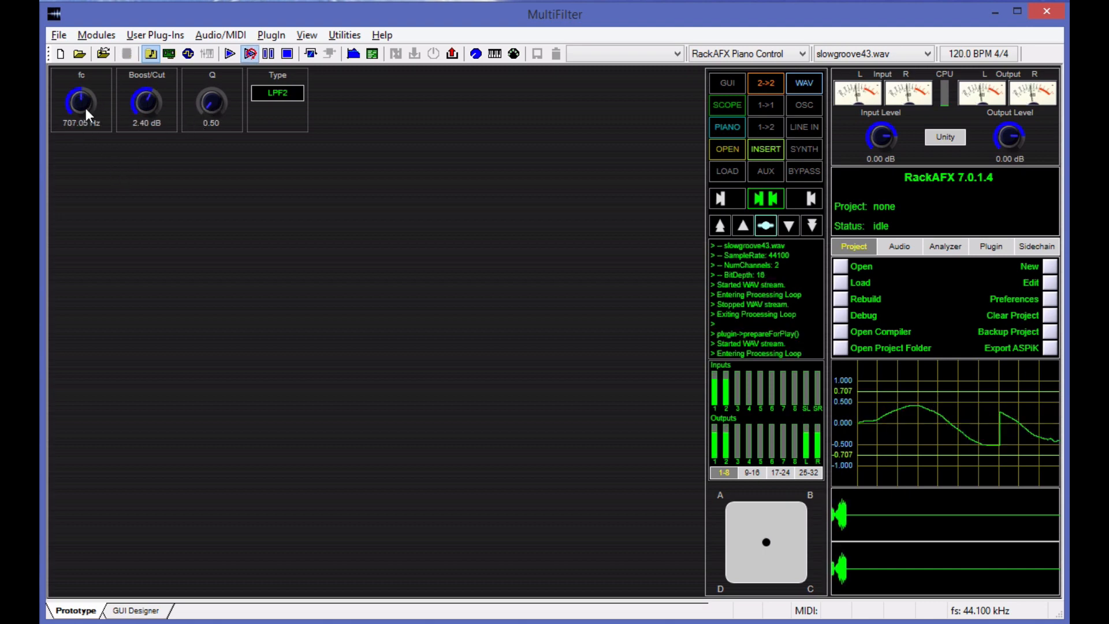
pyautogui.moveTo(81, 102); pyautogui.dragTo(84, 84)
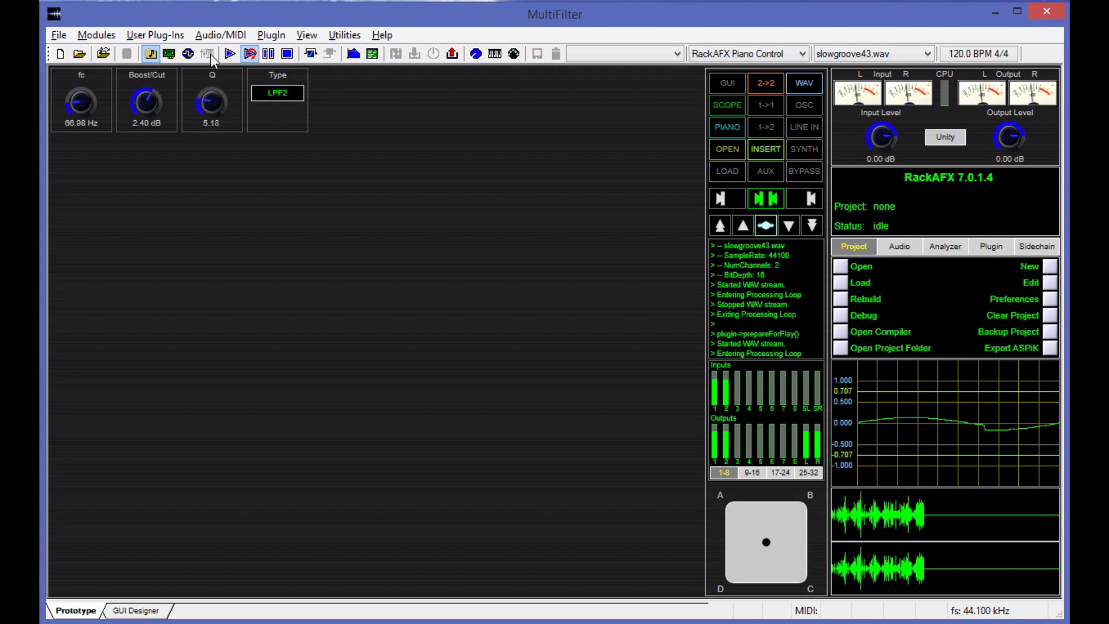
pyautogui.moveTo(213, 103); pyautogui.dragTo(208, 105)
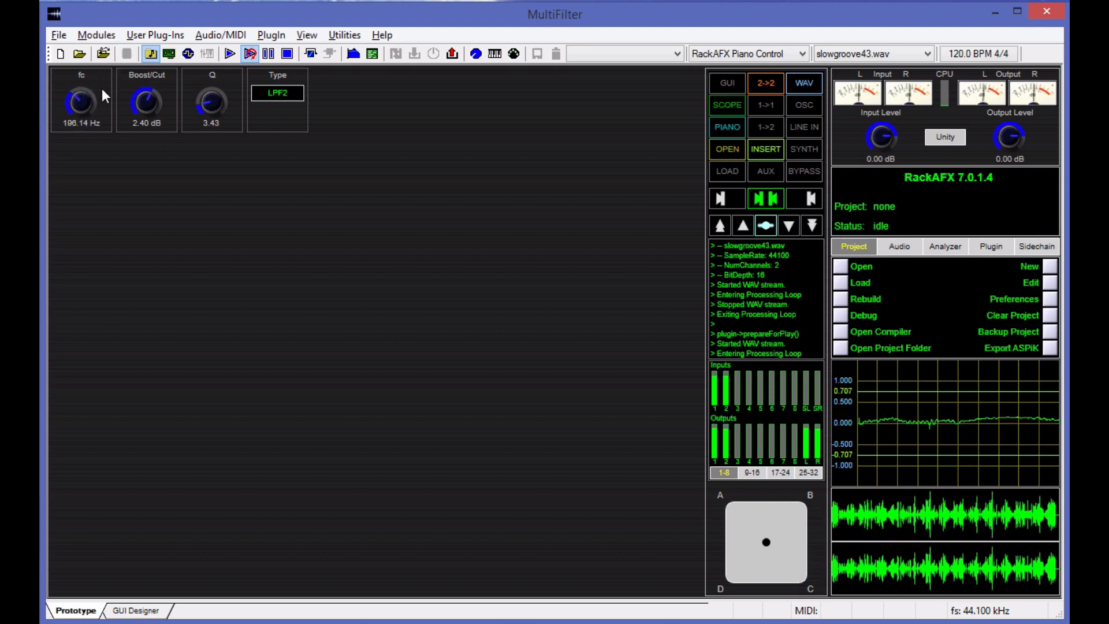
pyautogui.moveTo(80, 101); pyautogui.dragTo(80, 117)
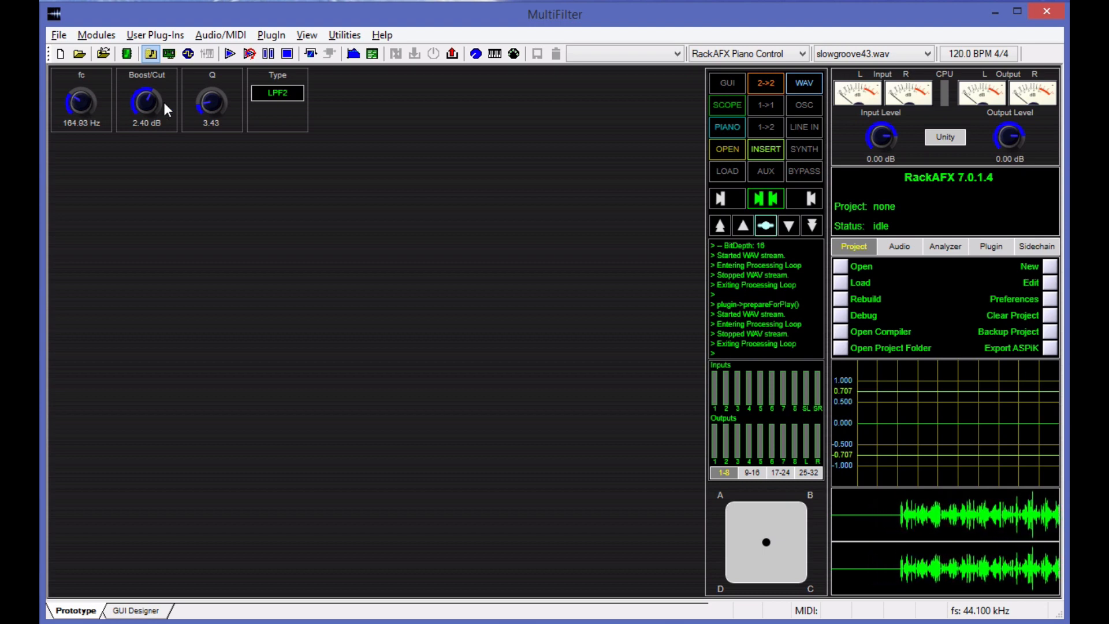
pyautogui.moveTo(210, 111)
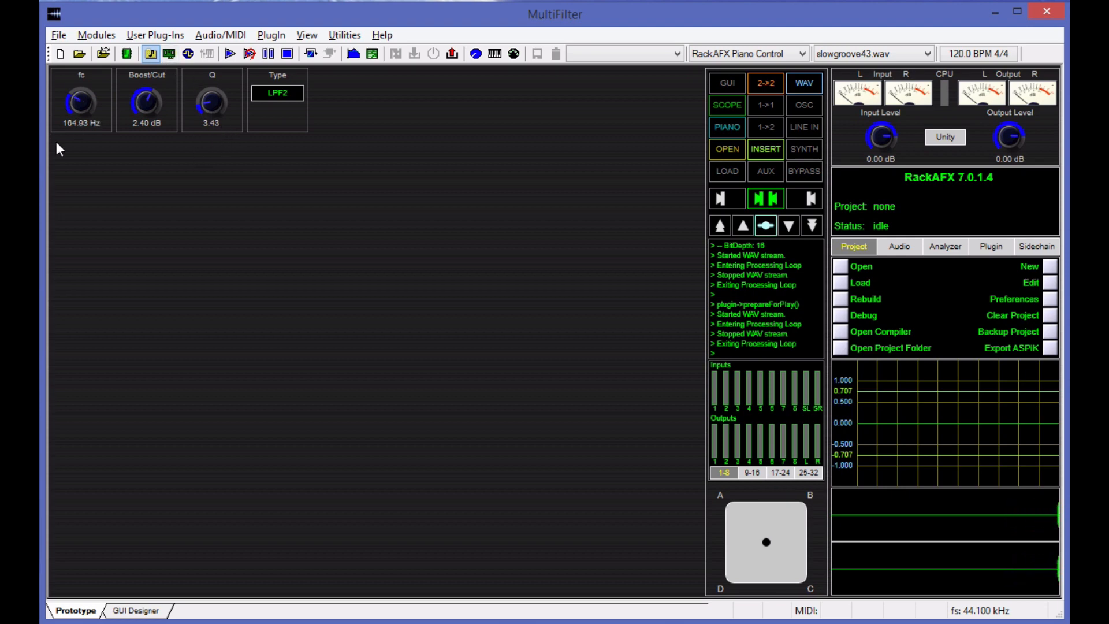
pyautogui.moveTo(119, 178)
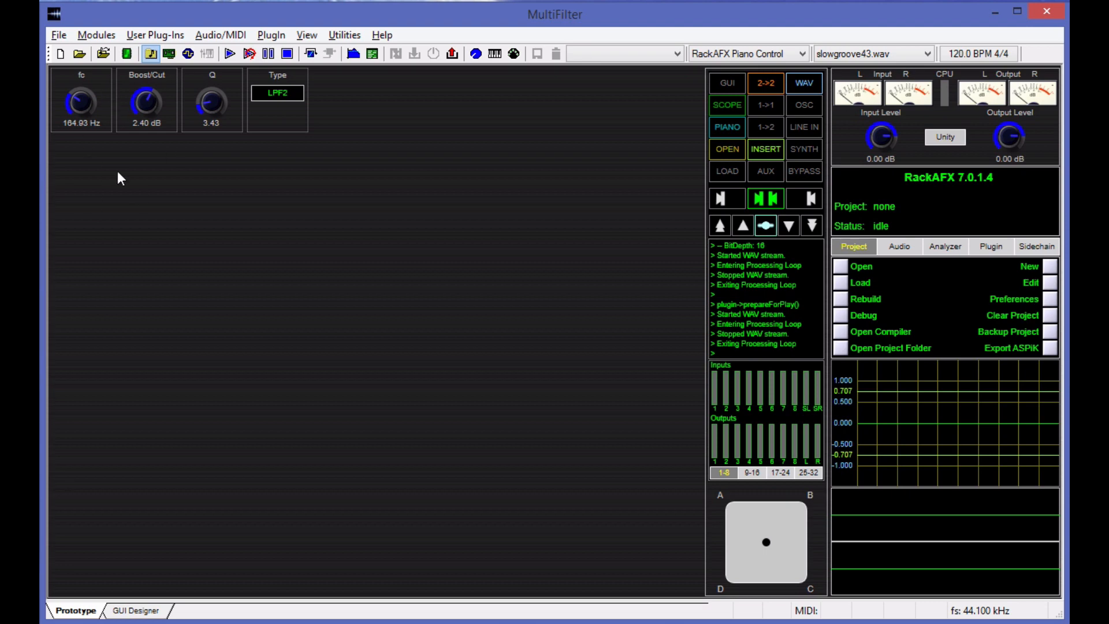
pyautogui.moveTo(84, 108)
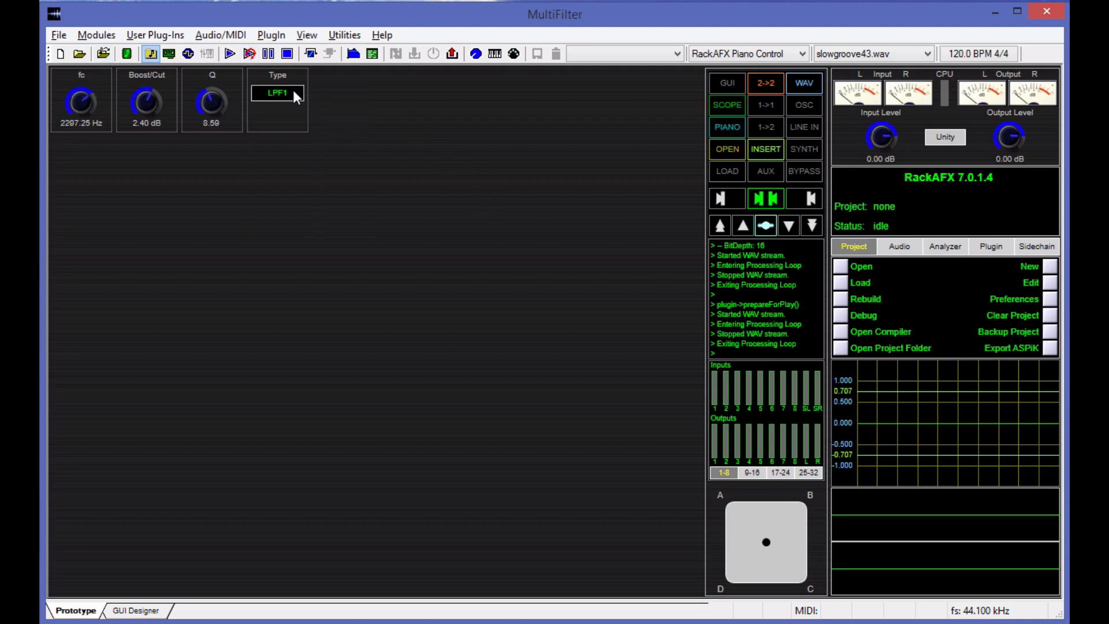
# Switch the MultiFilter type back to LPF2, keeping Boost/Cut at 2.40 dB.
pyautogui.click(276, 92)
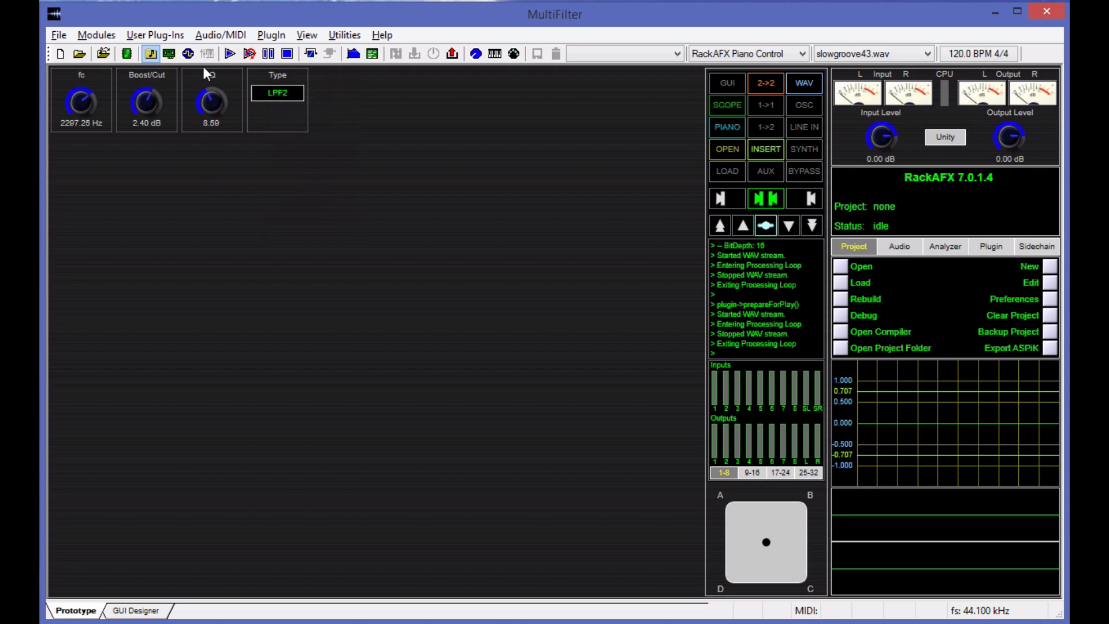
pyautogui.moveTo(70, 106)
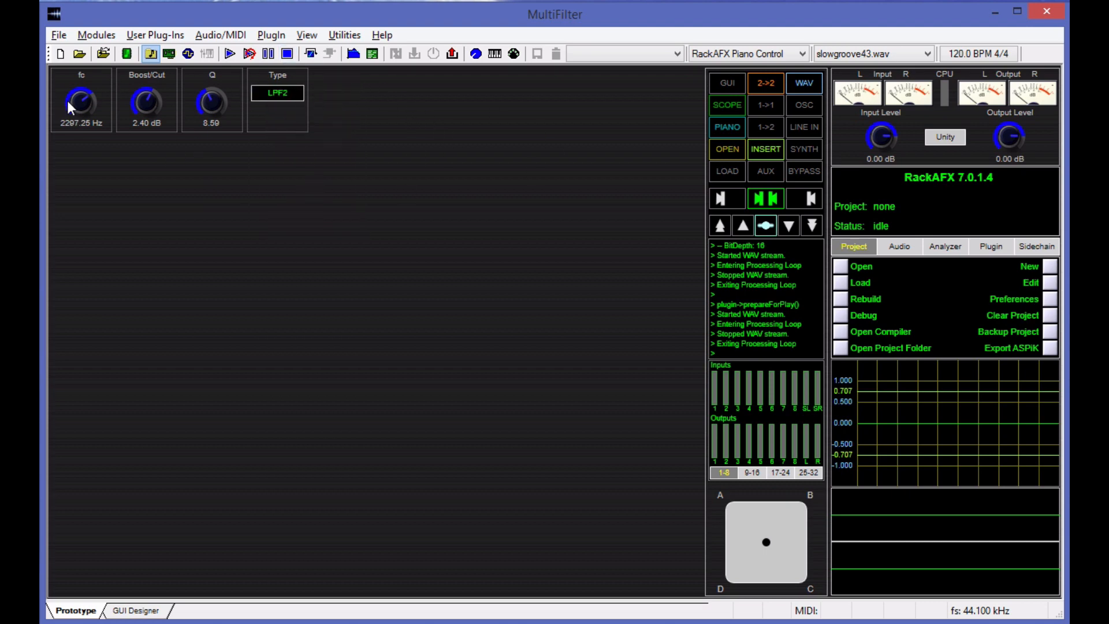
pyautogui.moveTo(243, 108)
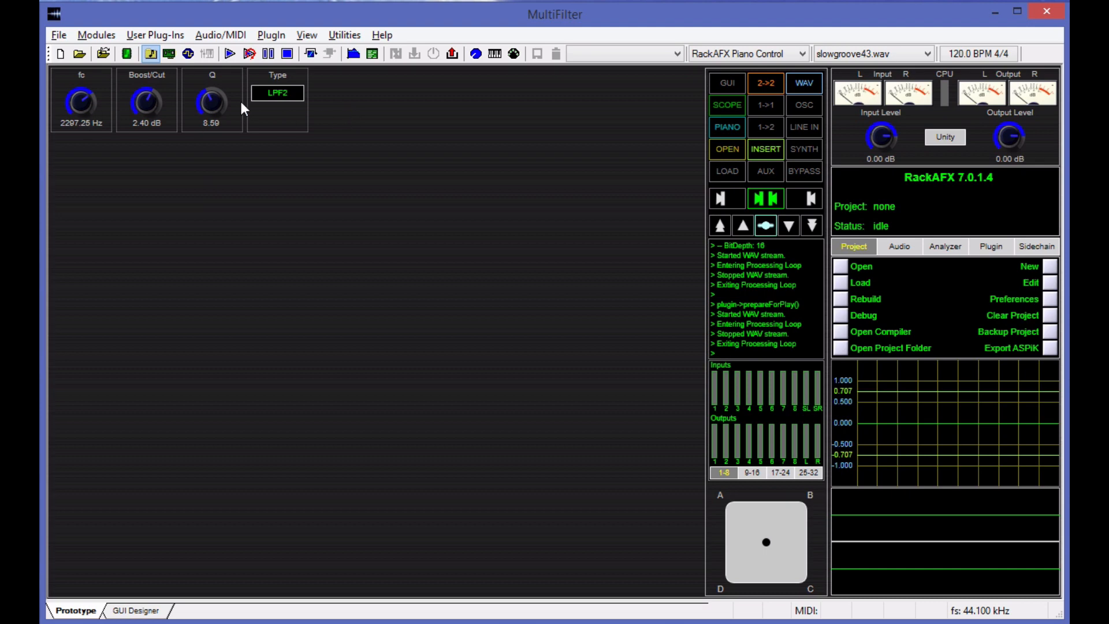
pyautogui.moveTo(360, 115)
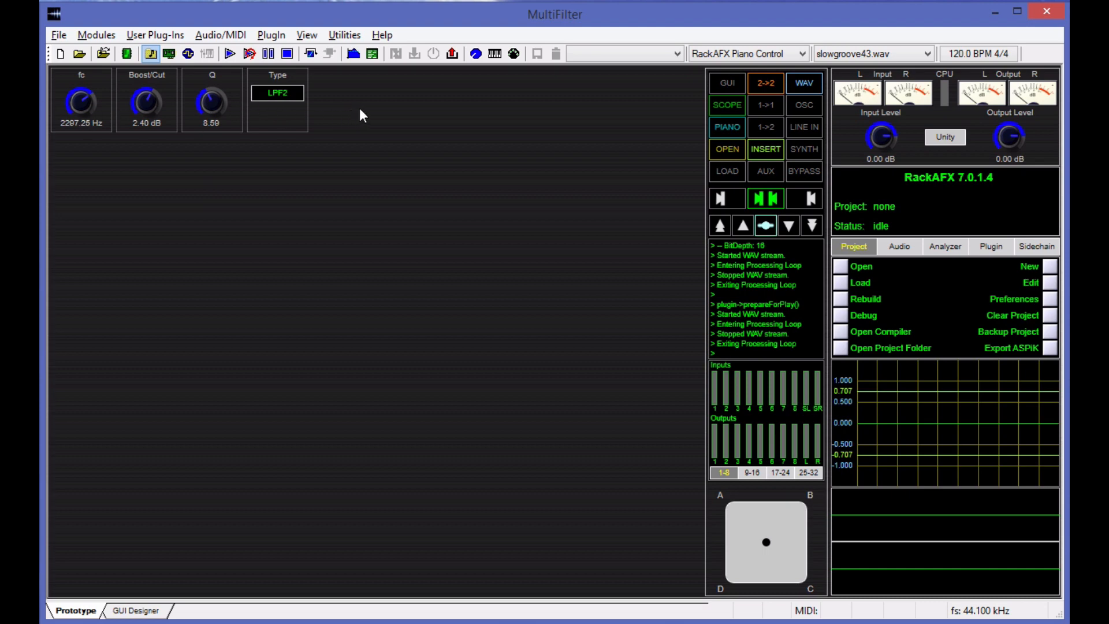
pyautogui.moveTo(336, 172)
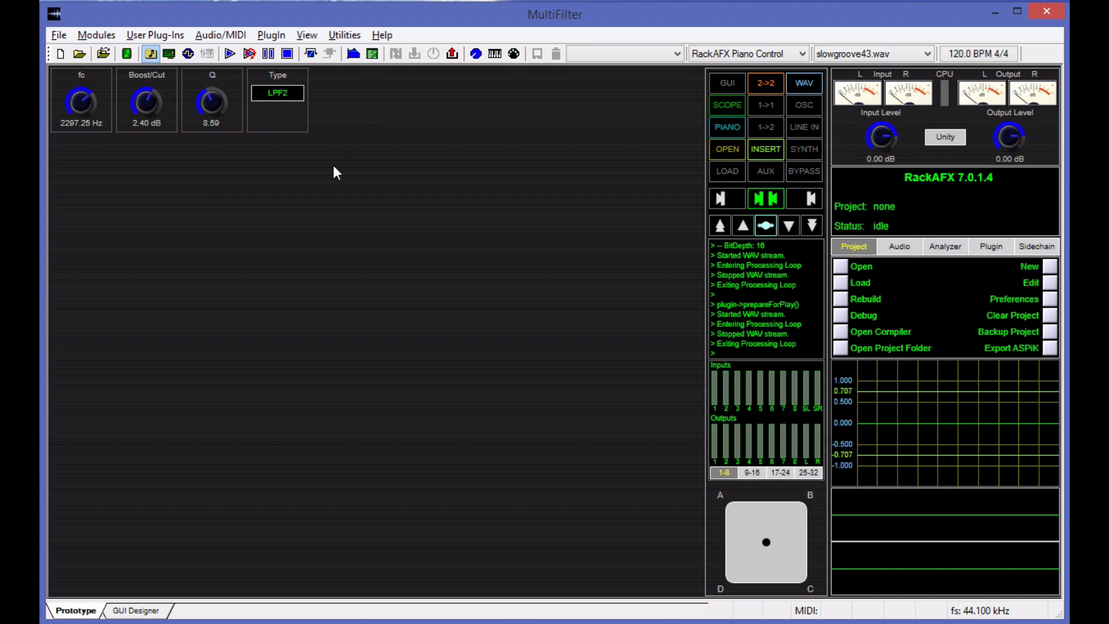
pyautogui.moveTo(484, 465)
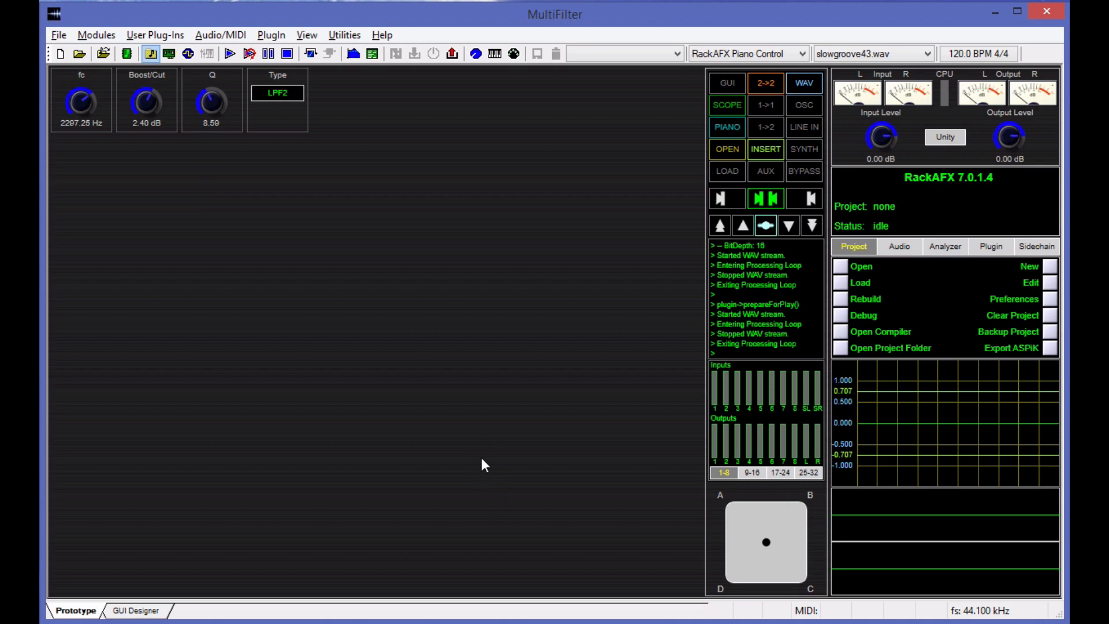
pyautogui.moveTo(527, 444)
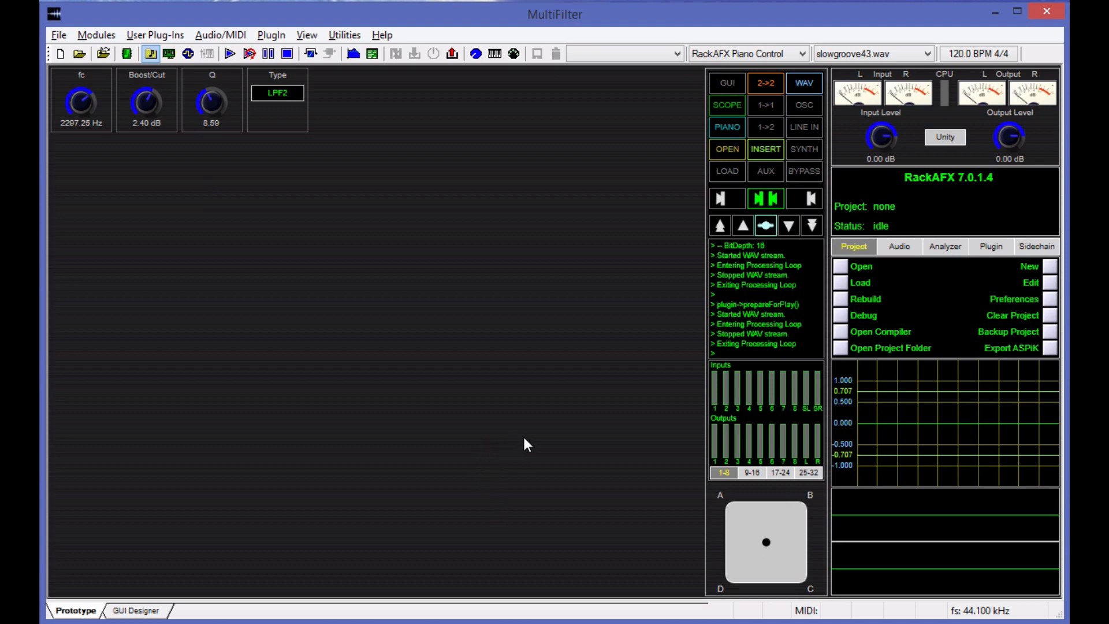
pyautogui.moveTo(711, 276)
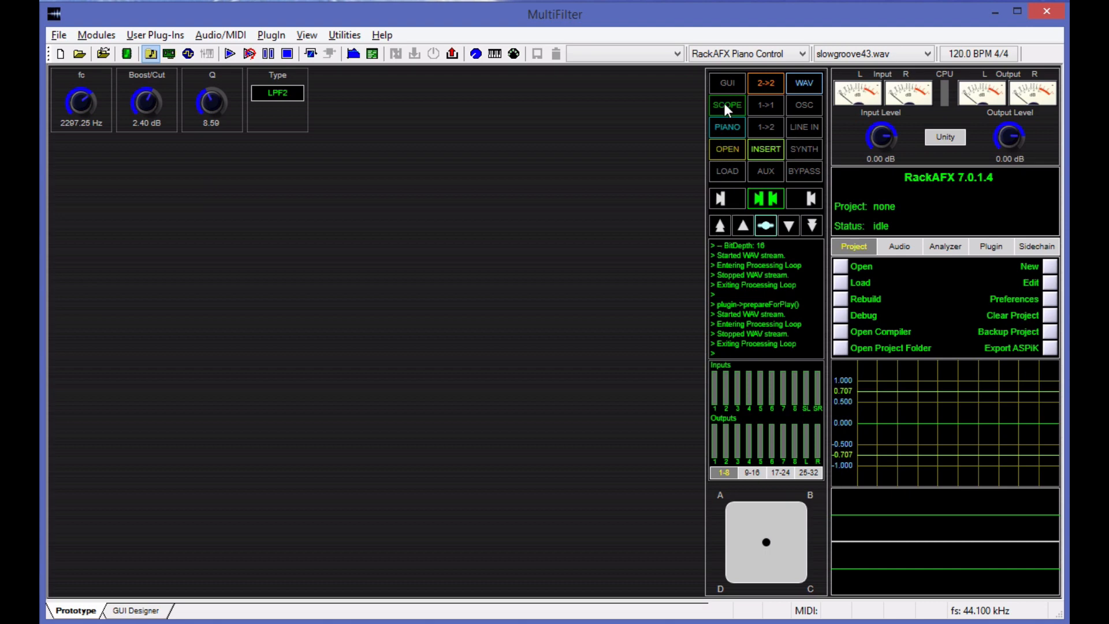
pyautogui.moveTo(357, 78)
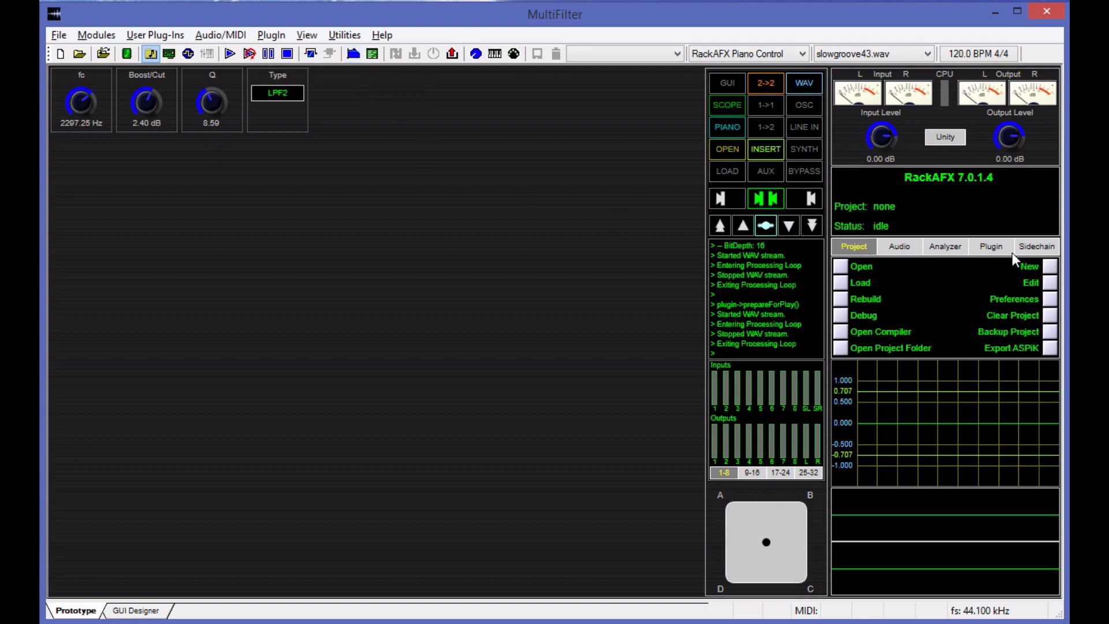
# Bring up the big Analyzer window with its Left Out and Right Out FFT displays.
pyautogui.click(945, 246)
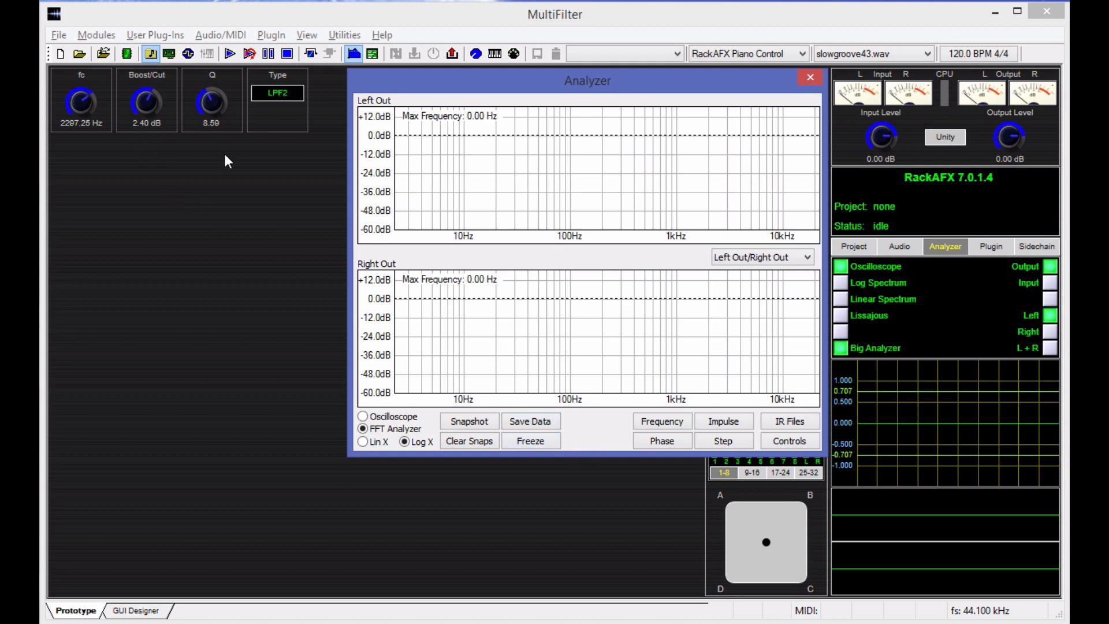
pyautogui.moveTo(233, 108)
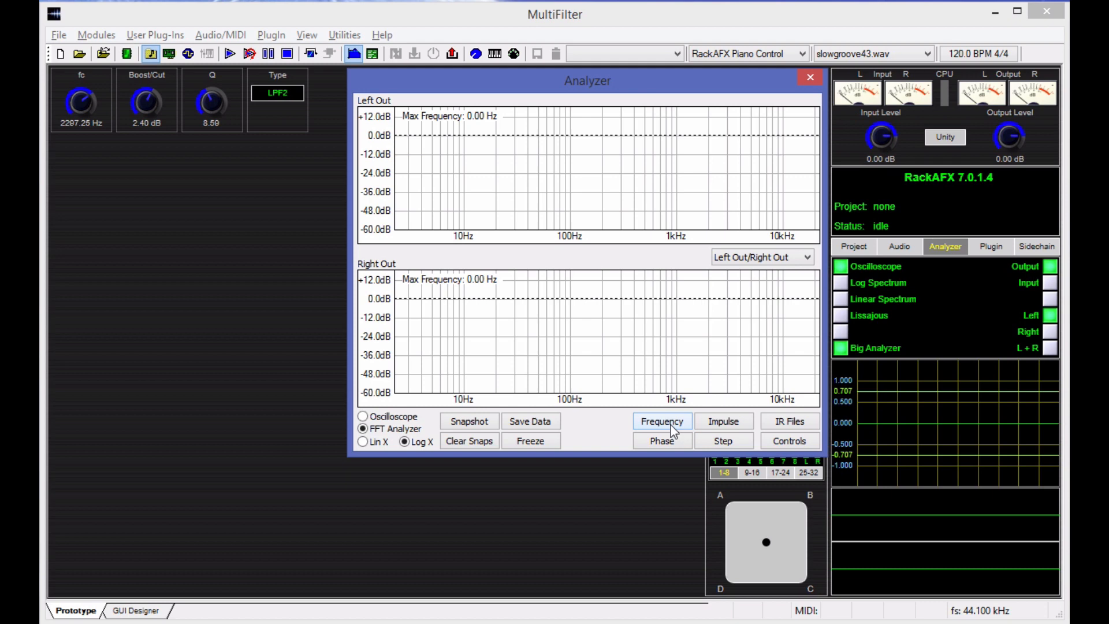
# Plot the LPF2 frequency response and sweep fc and Q, ending at 637.27 Hz, Q 0.50 with no resonant peak.
pyautogui.click(660, 421)
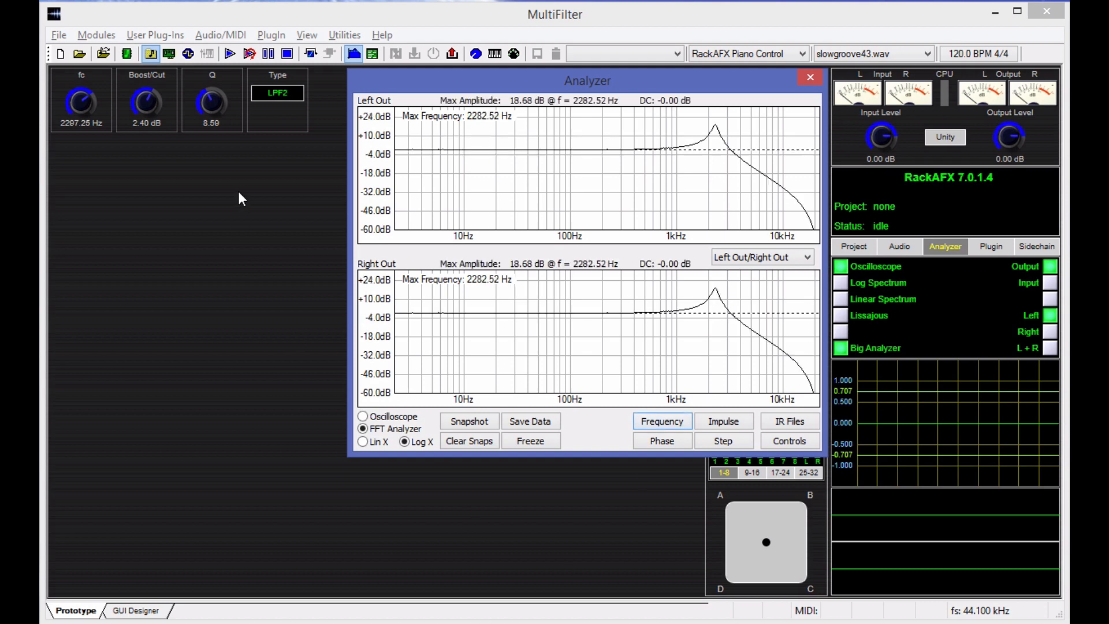
pyautogui.moveTo(513, 225)
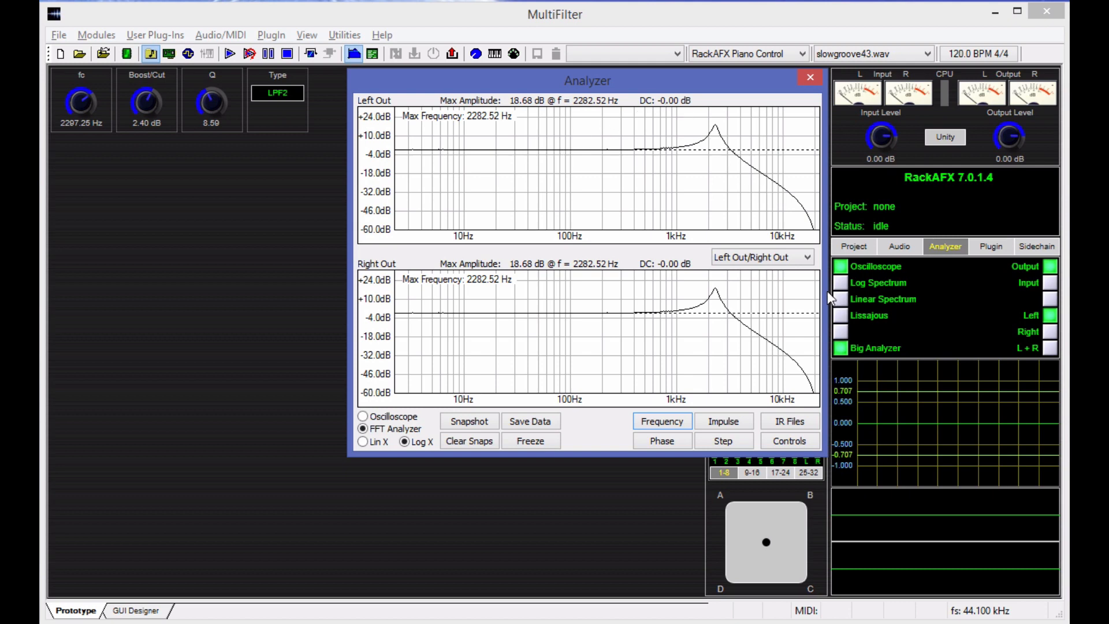
pyautogui.moveTo(74, 134)
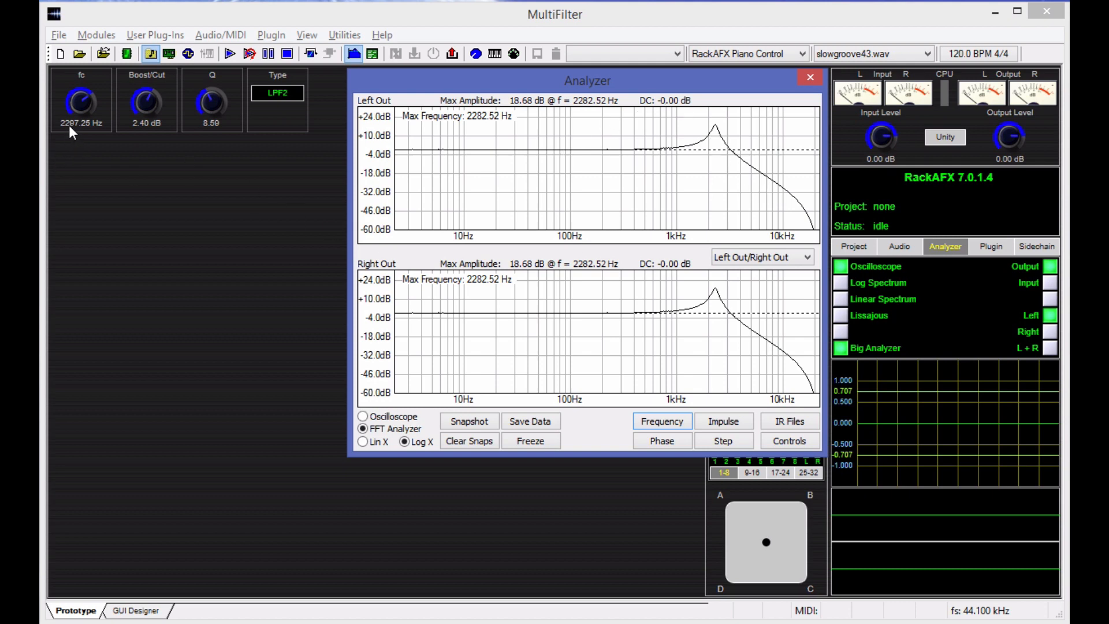
pyautogui.moveTo(612, 137)
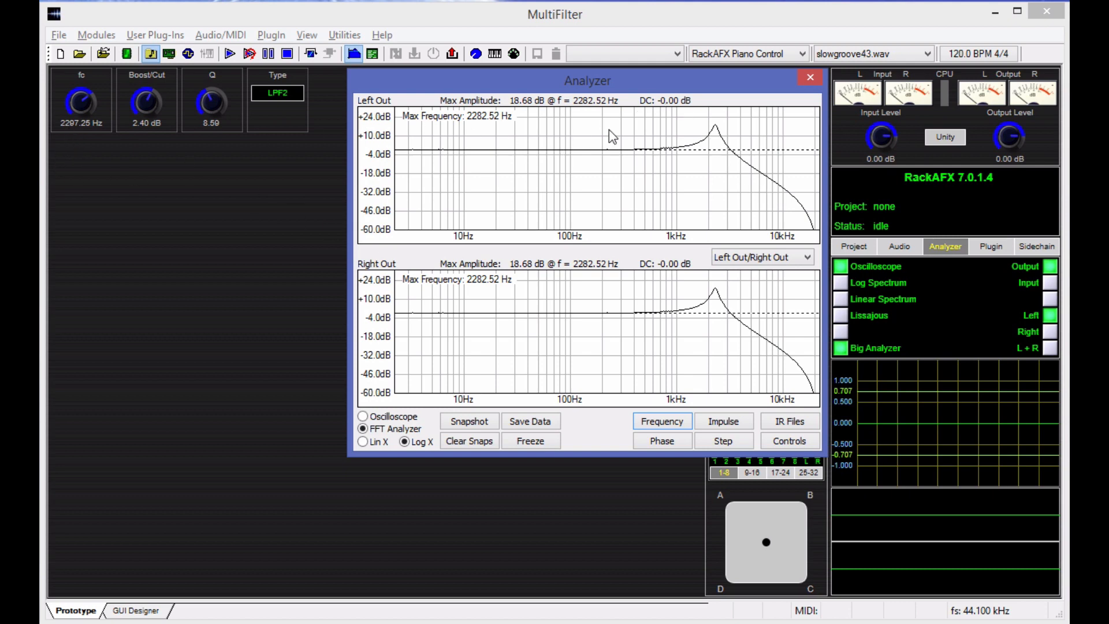
pyautogui.moveTo(473, 145)
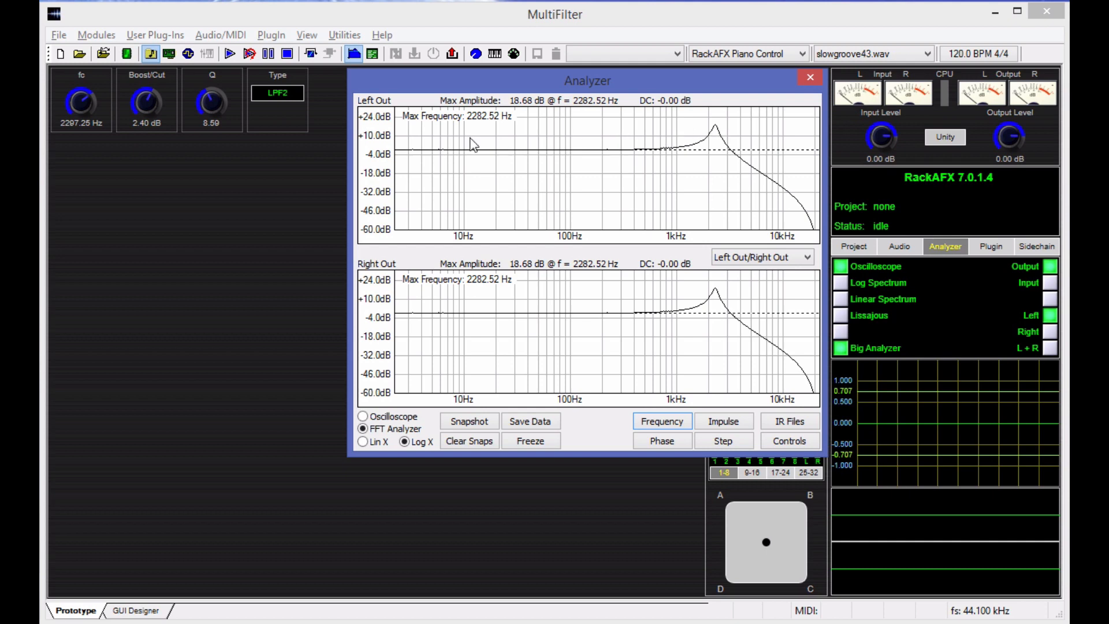
pyautogui.moveTo(729, 127)
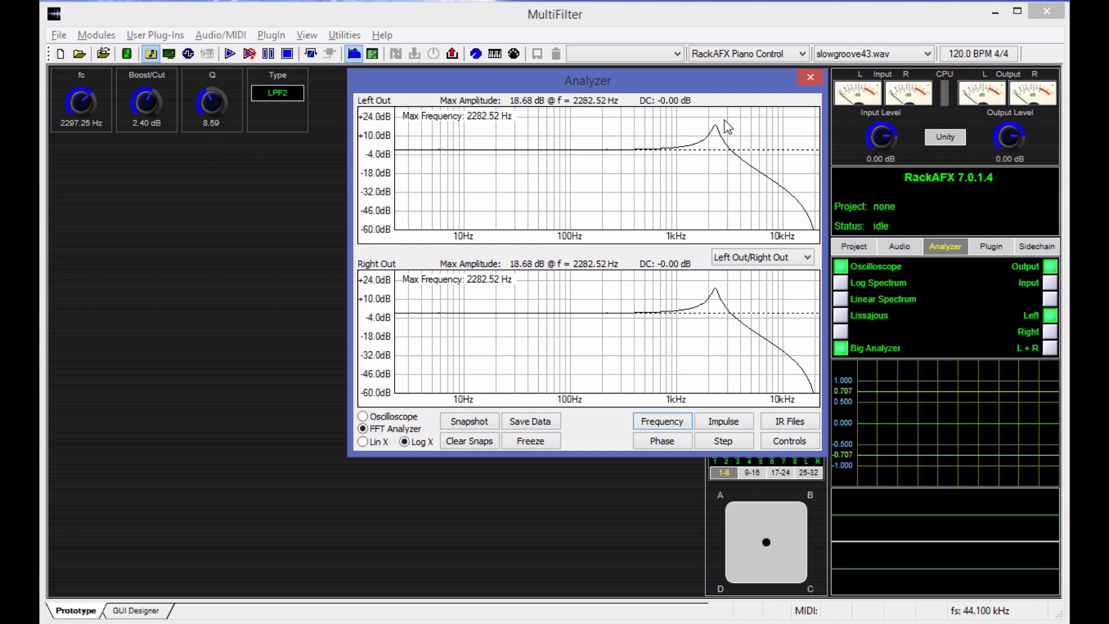
pyautogui.moveTo(441, 156)
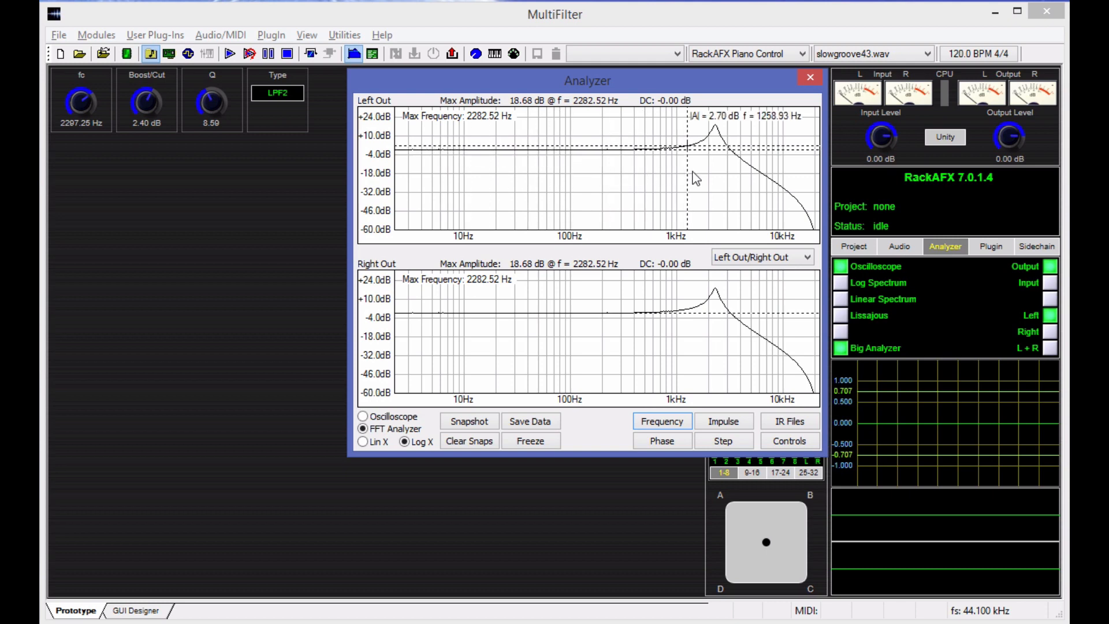
pyautogui.moveTo(776, 205)
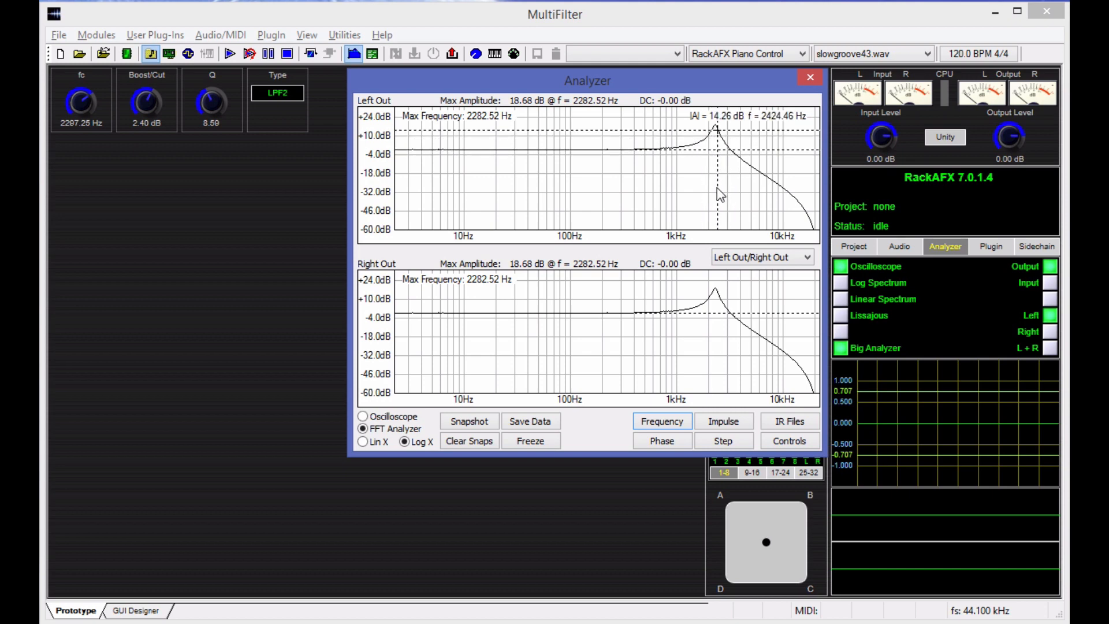
pyautogui.moveTo(717, 203)
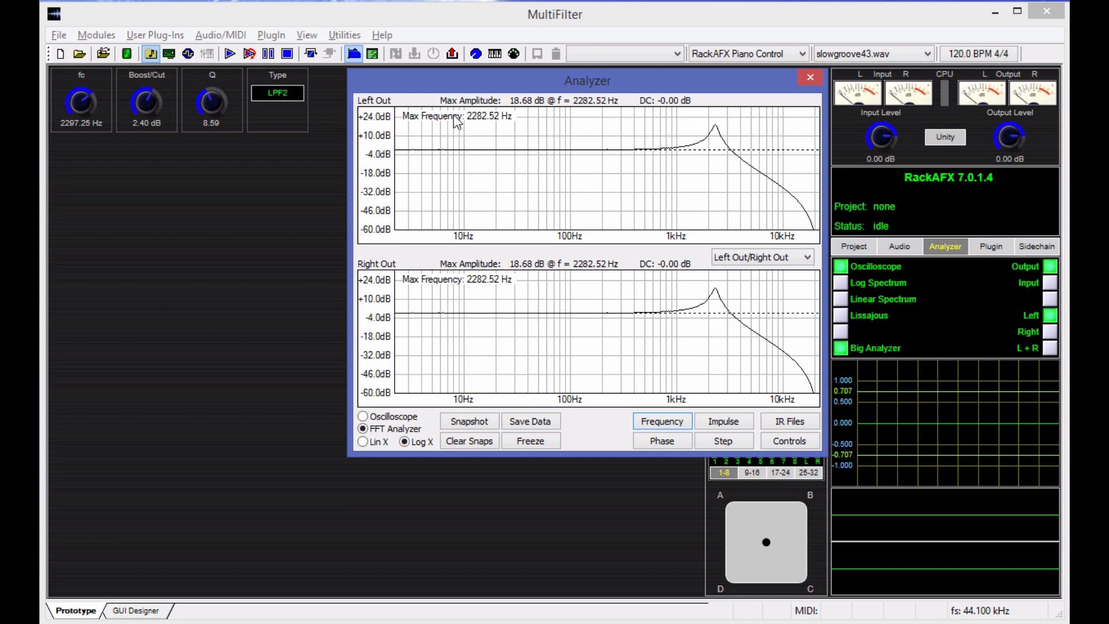
pyautogui.moveTo(523, 131)
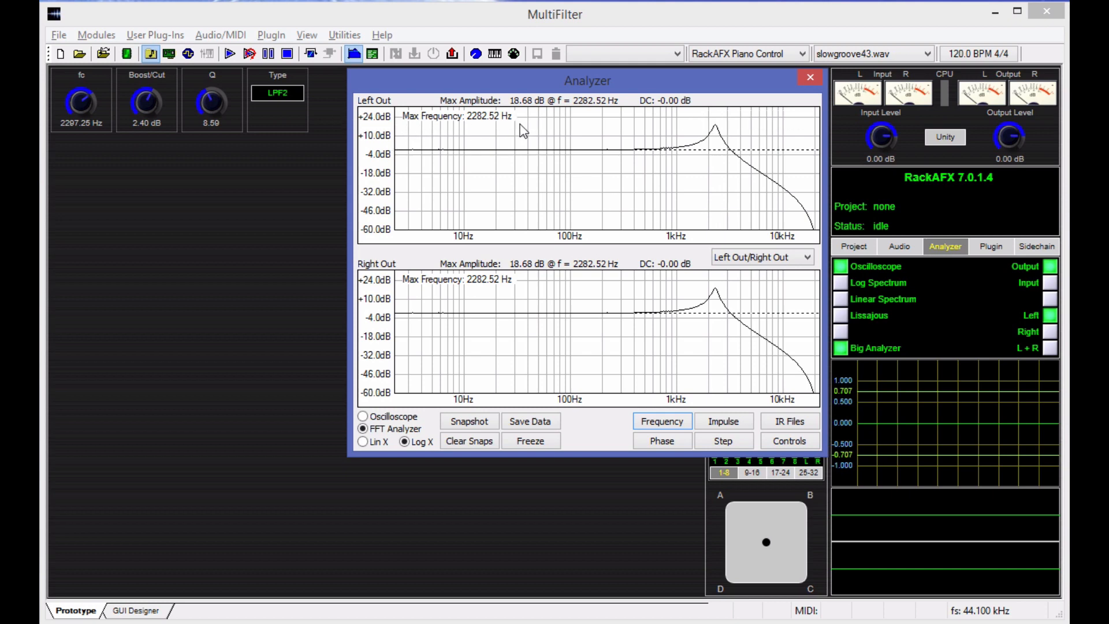
pyautogui.moveTo(427, 130)
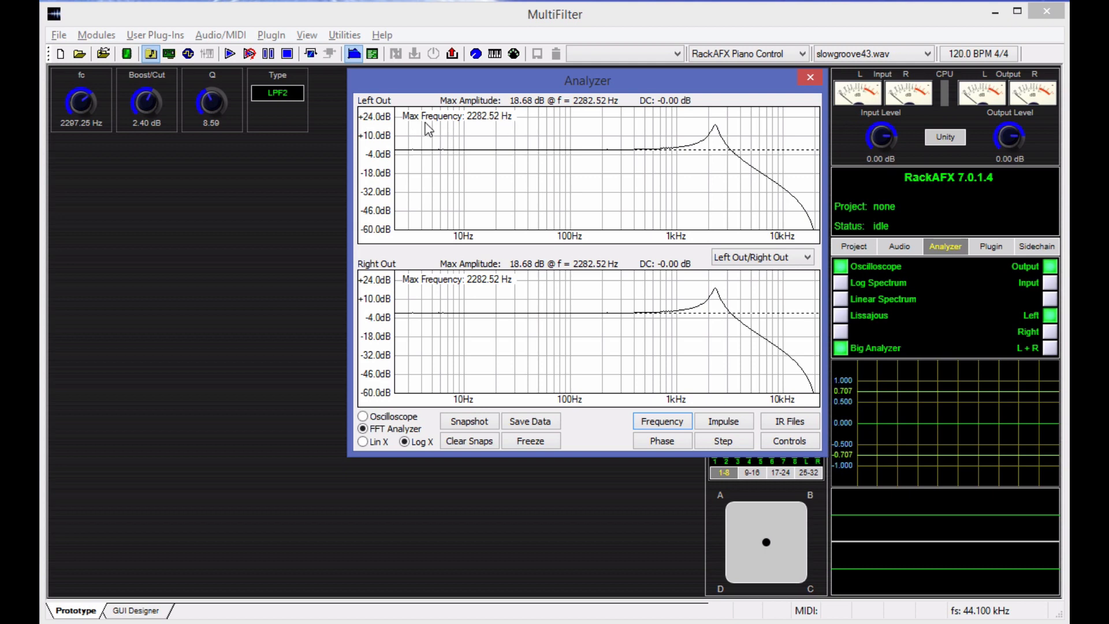
pyautogui.moveTo(496, 120)
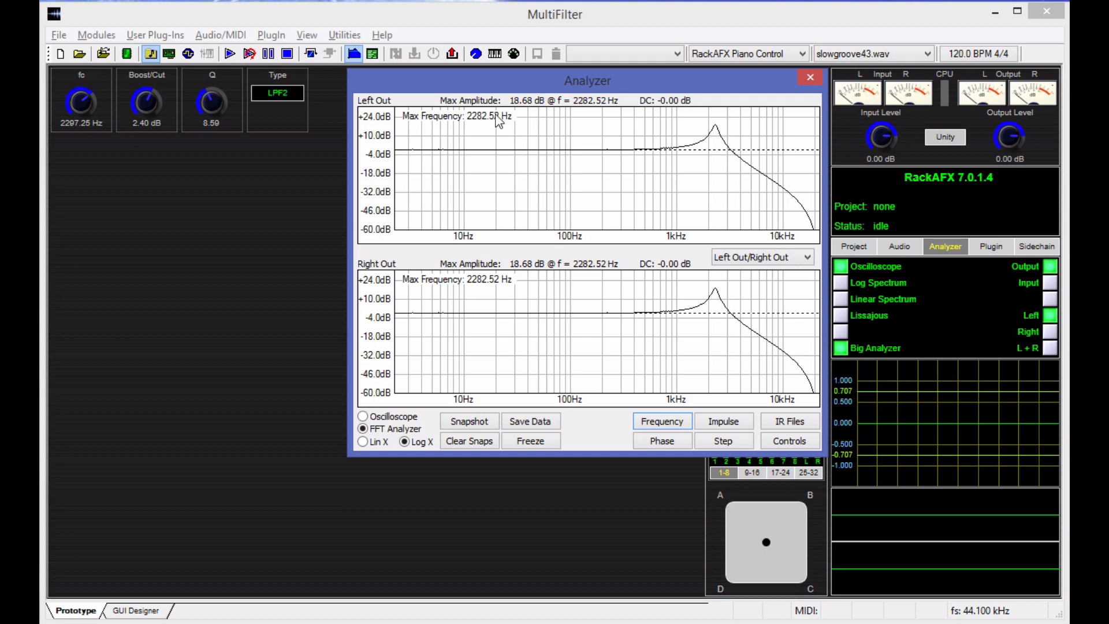
pyautogui.moveTo(504, 131)
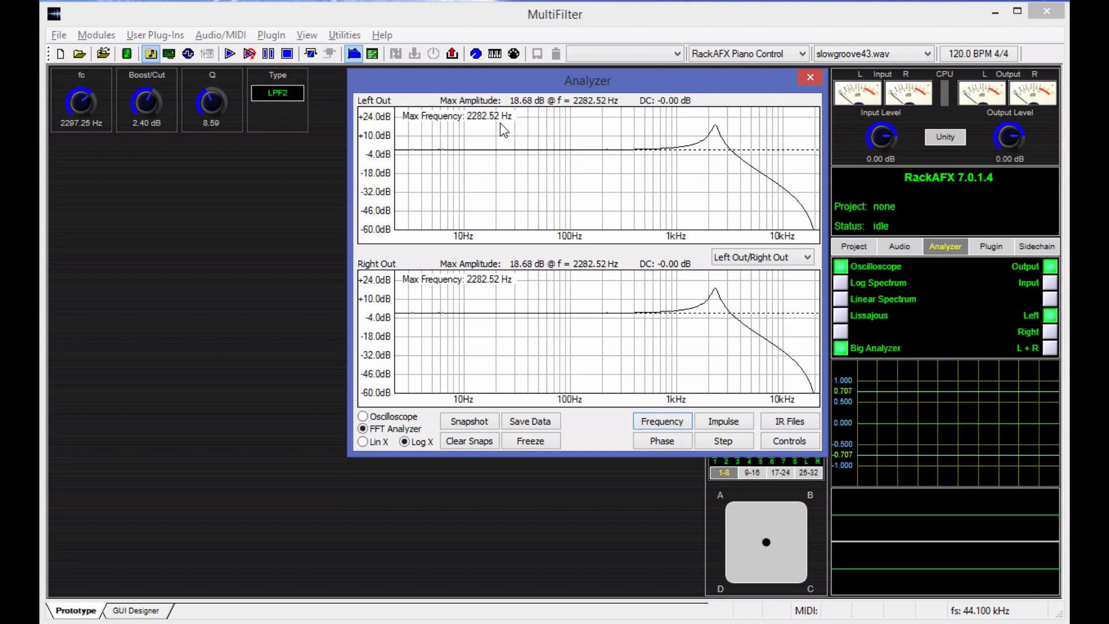
pyautogui.moveTo(496, 176)
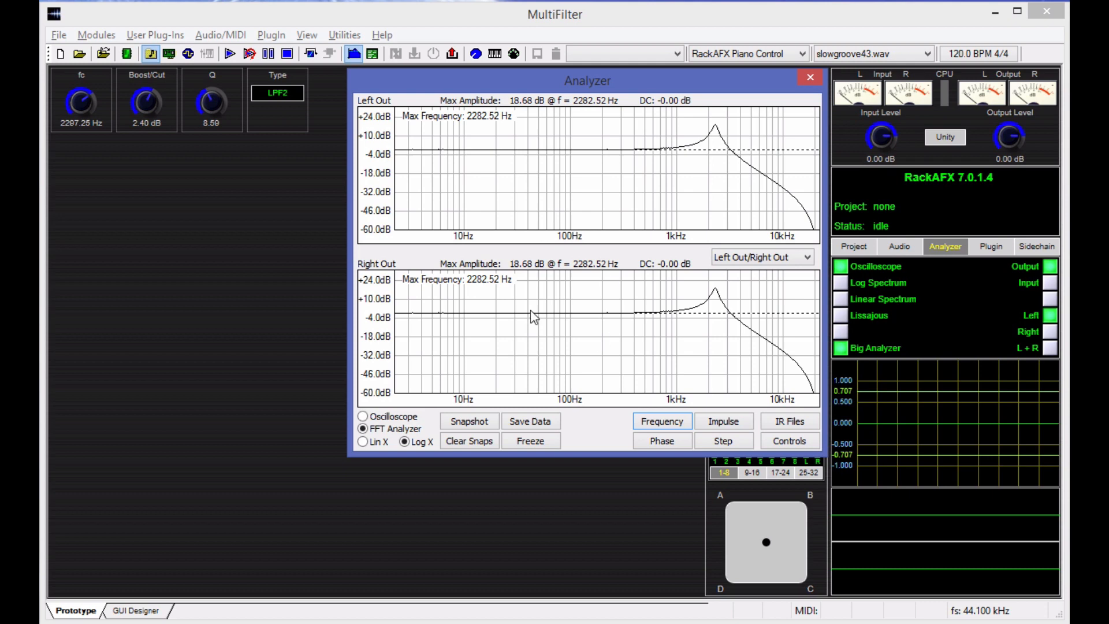
pyautogui.moveTo(747, 322)
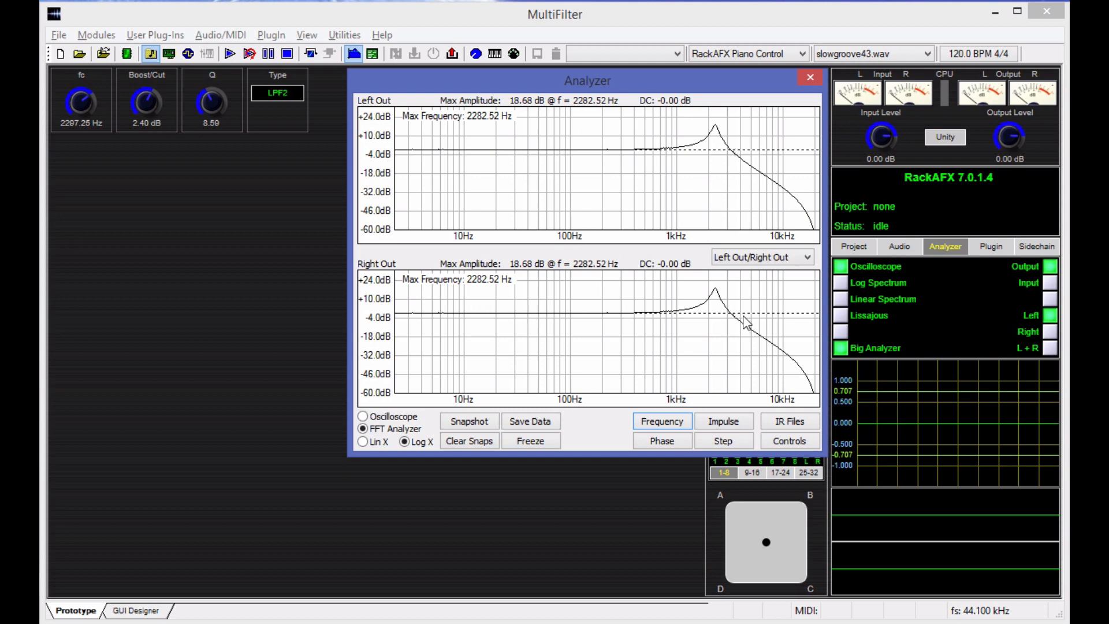
pyautogui.moveTo(76, 112)
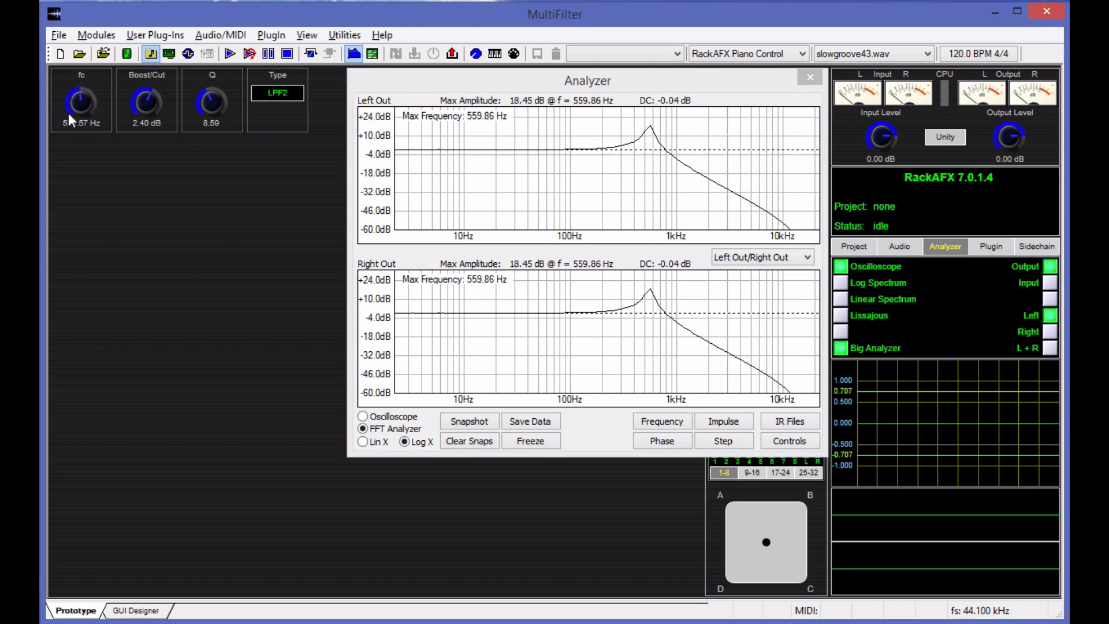
pyautogui.moveTo(80, 106); pyautogui.dragTo(81, 92)
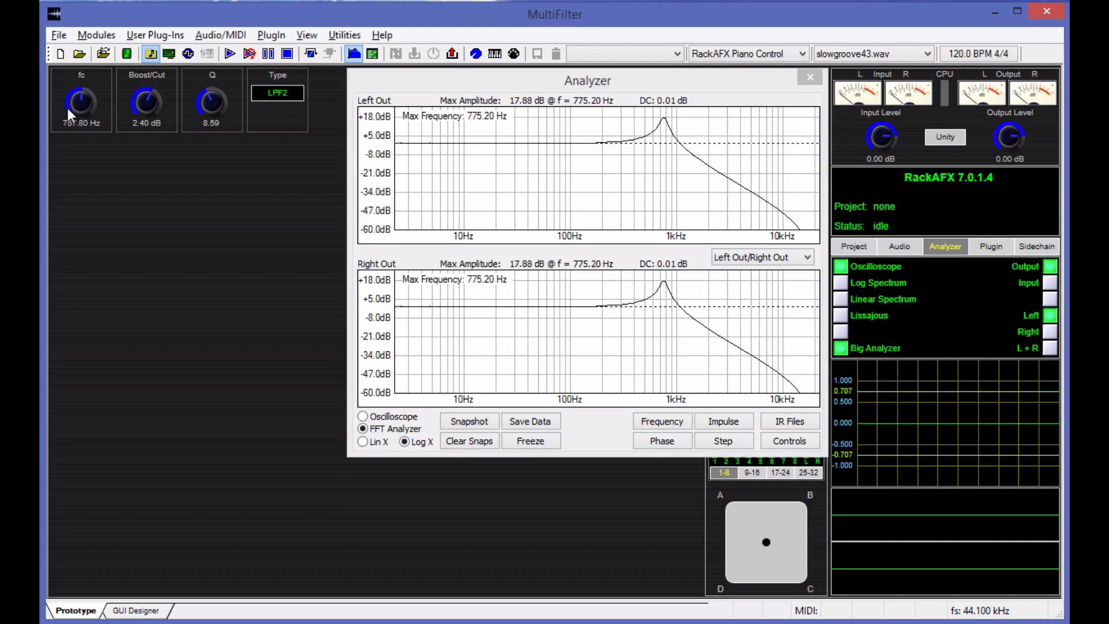
pyautogui.moveTo(81, 110); pyautogui.dragTo(81, 81)
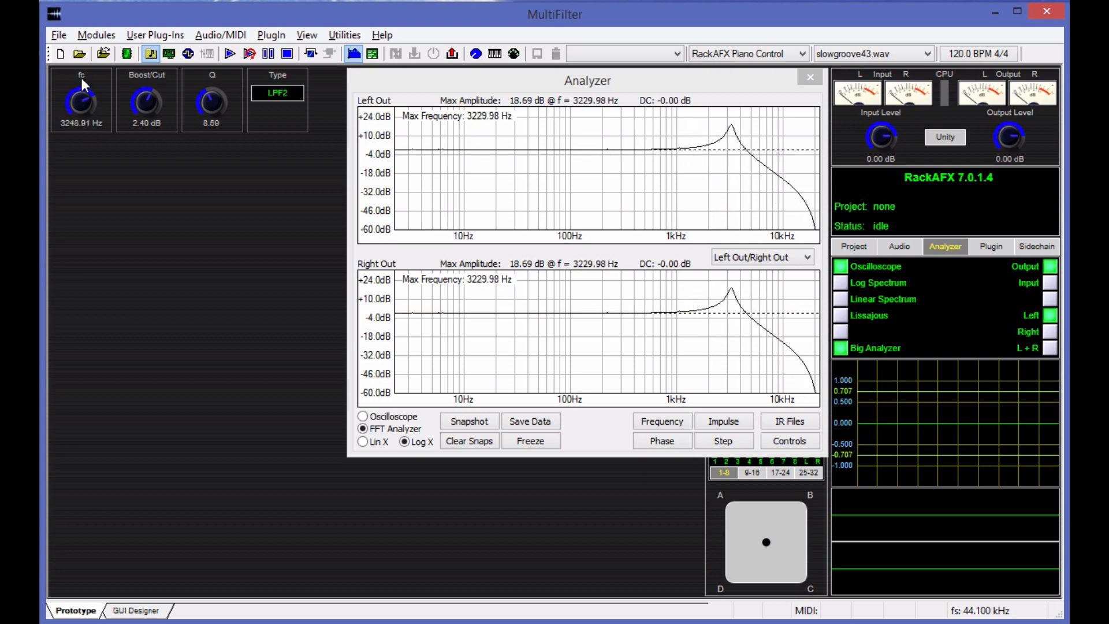
pyautogui.moveTo(81, 100); pyautogui.dragTo(80, 103)
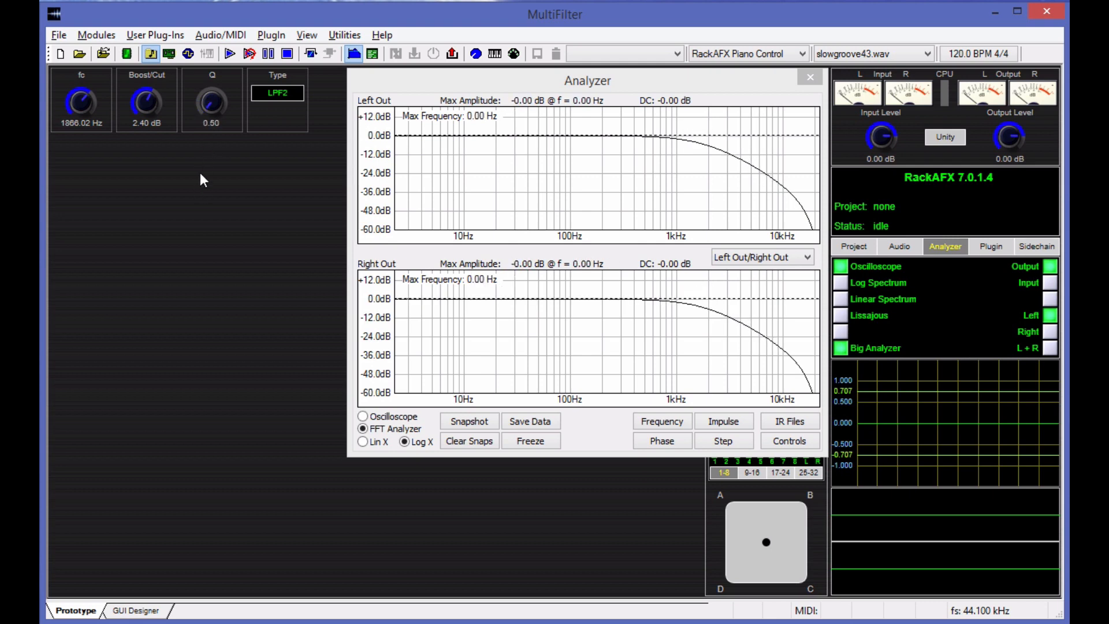
pyautogui.moveTo(211, 104); pyautogui.dragTo(212, 84)
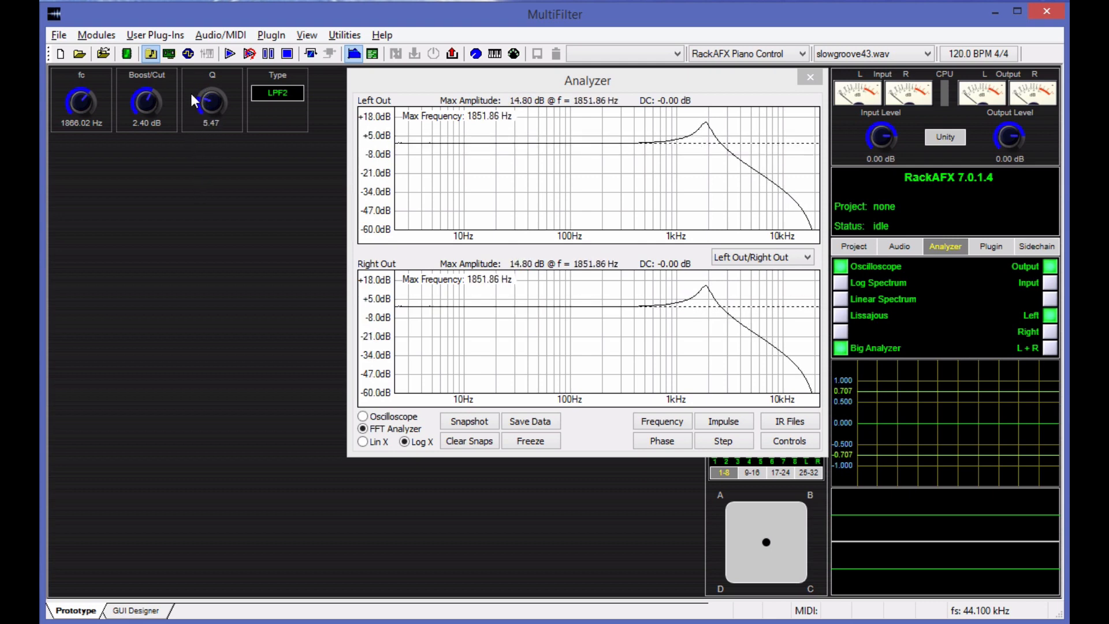
pyautogui.moveTo(211, 102); pyautogui.dragTo(212, 95)
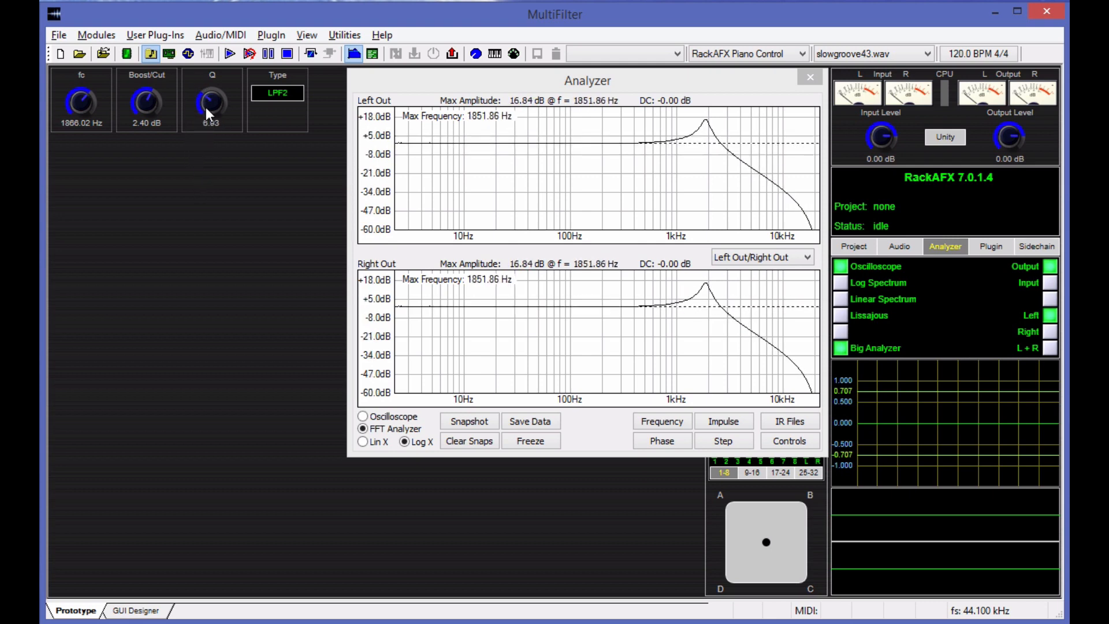
pyautogui.moveTo(211, 104); pyautogui.dragTo(212, 84)
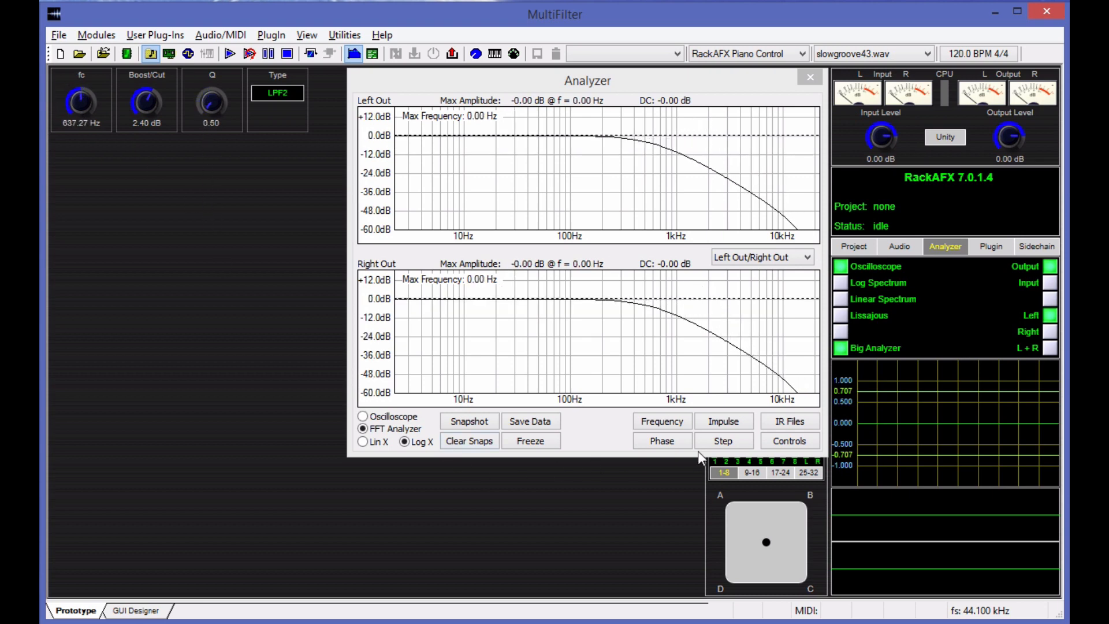
# Show the impulse response and raise Q to 20 for long decaying ringing at fc 840.87 Hz.
pyautogui.click(722, 421)
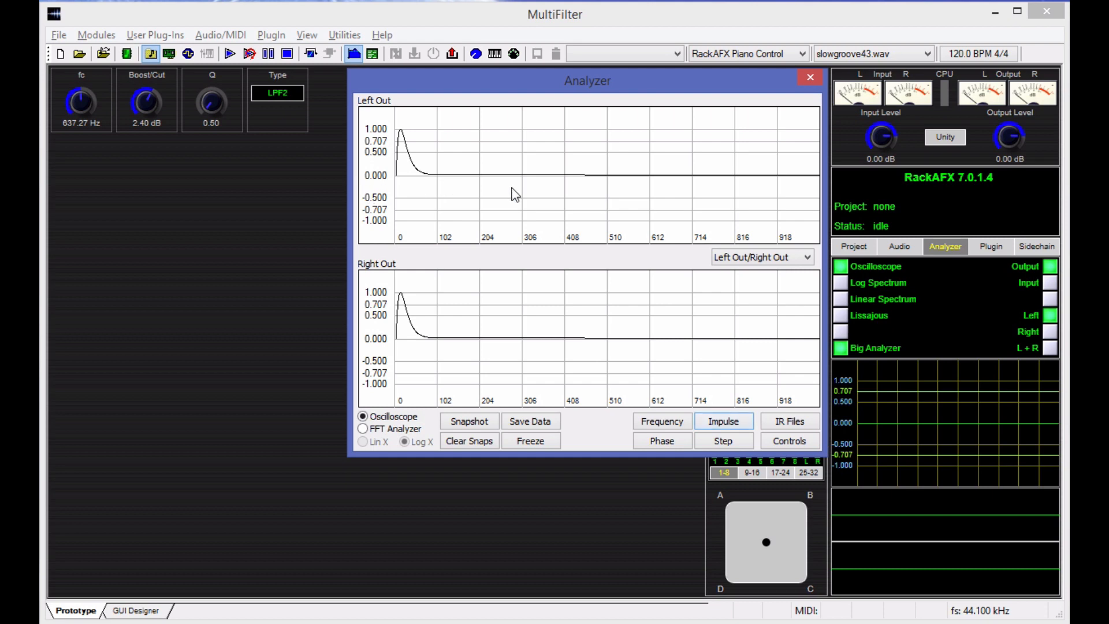
pyautogui.moveTo(115, 121)
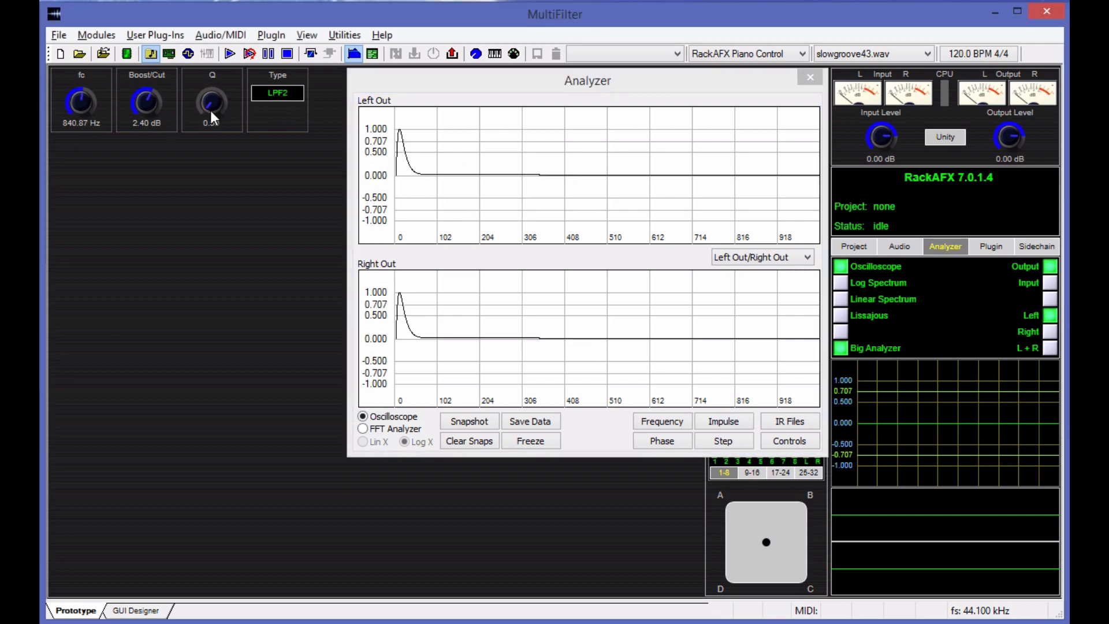
pyautogui.moveTo(212, 102); pyautogui.dragTo(211, 84)
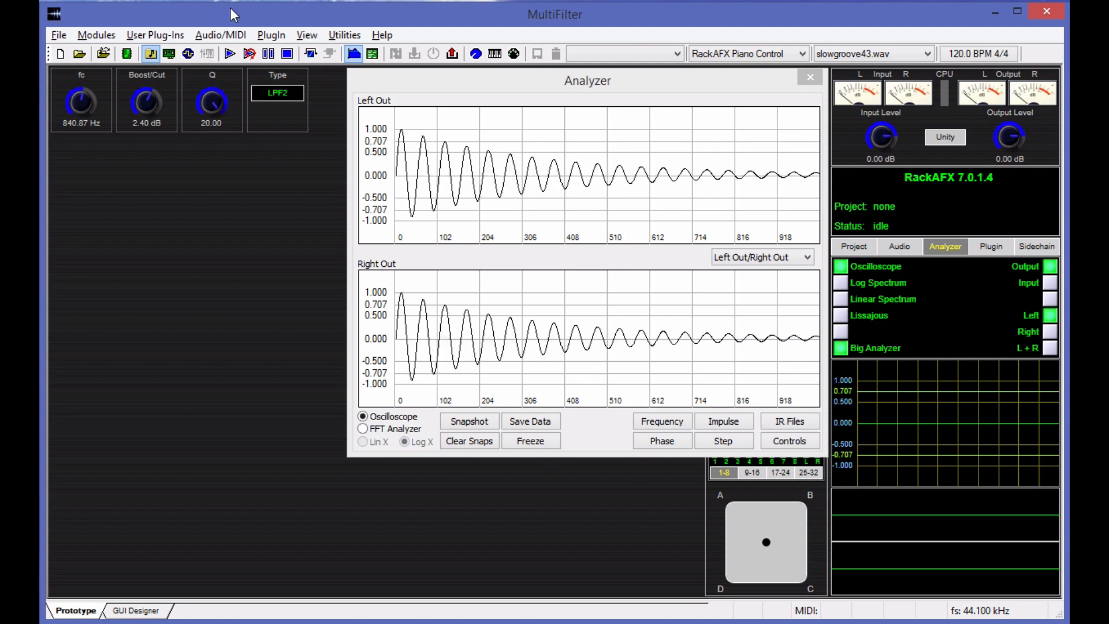
pyautogui.moveTo(133, 104)
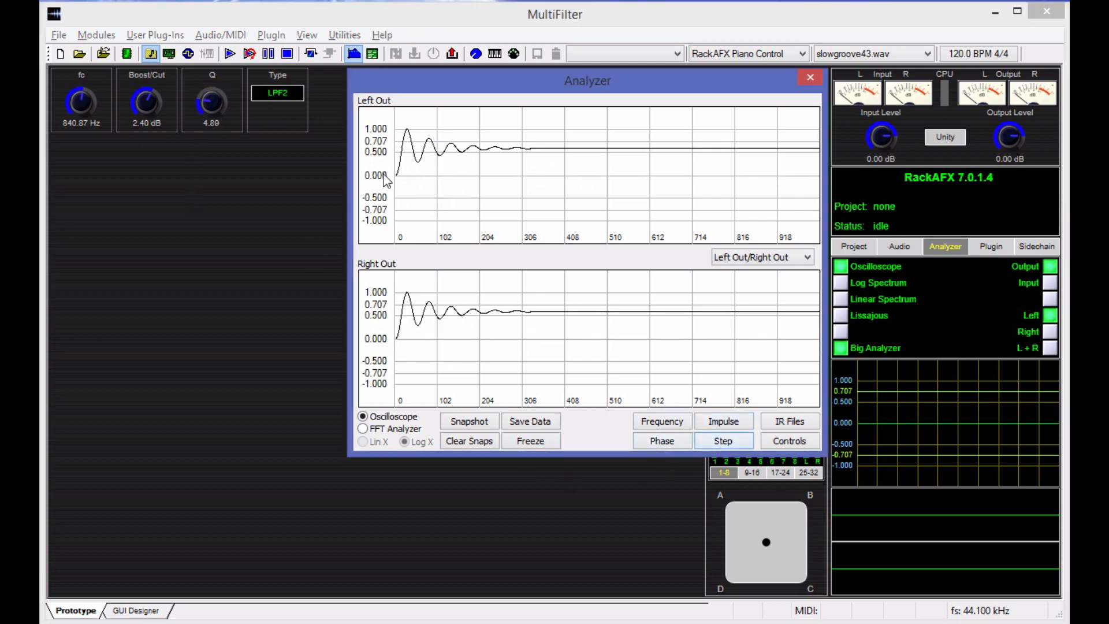
# Toggle normalized time-domain responses in the analyzer options, then plot the LPF2 phase response.
pyautogui.click(722, 440)
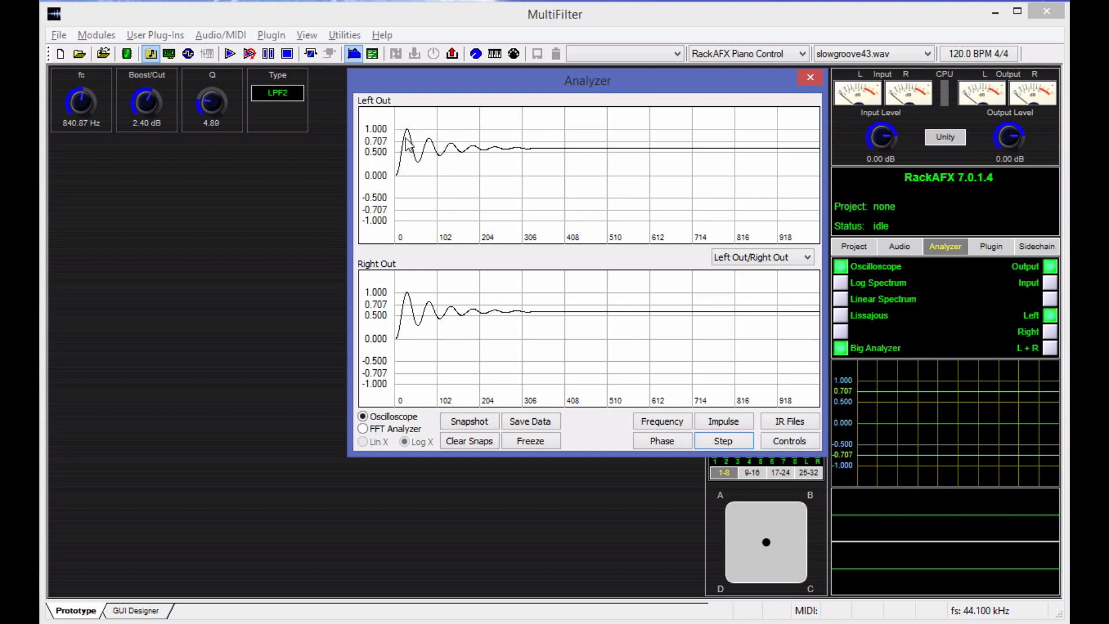
pyautogui.moveTo(459, 159)
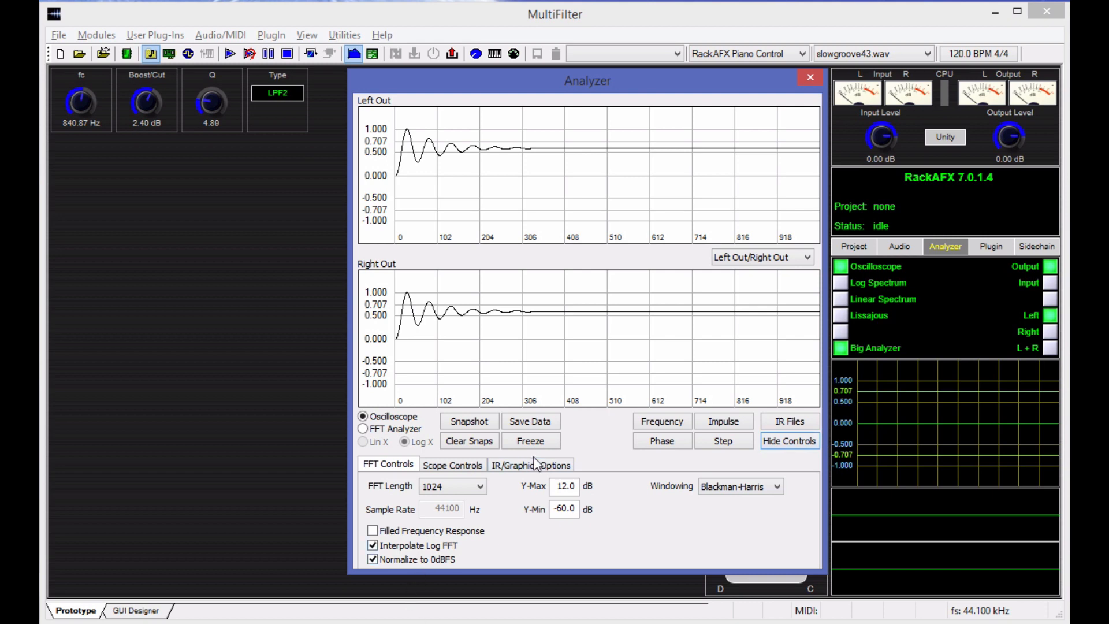
pyautogui.click(530, 464)
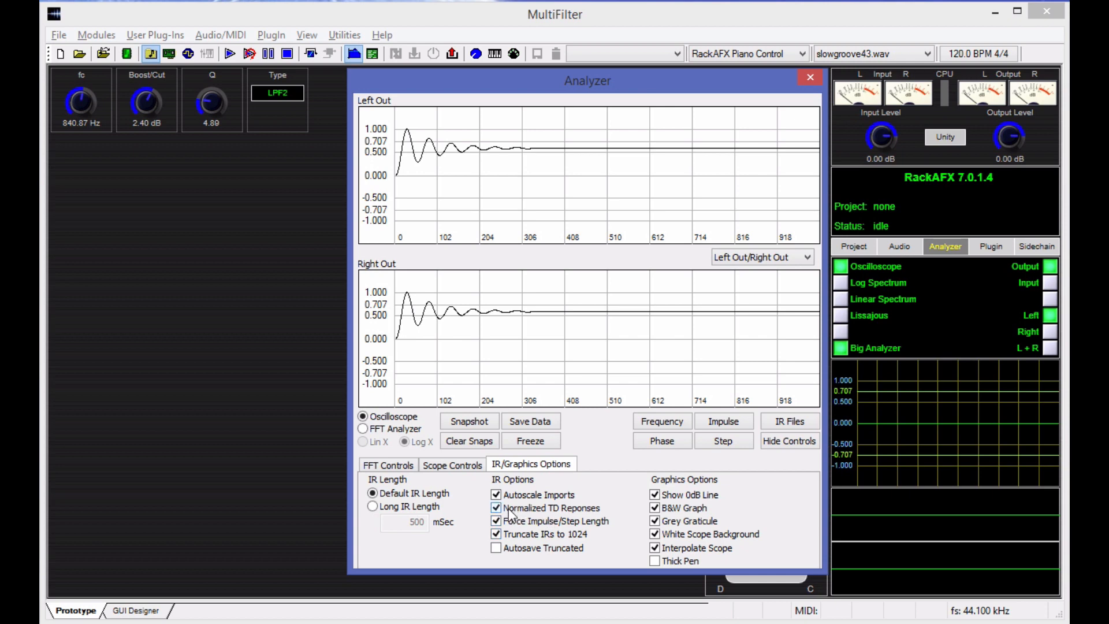
pyautogui.click(496, 508)
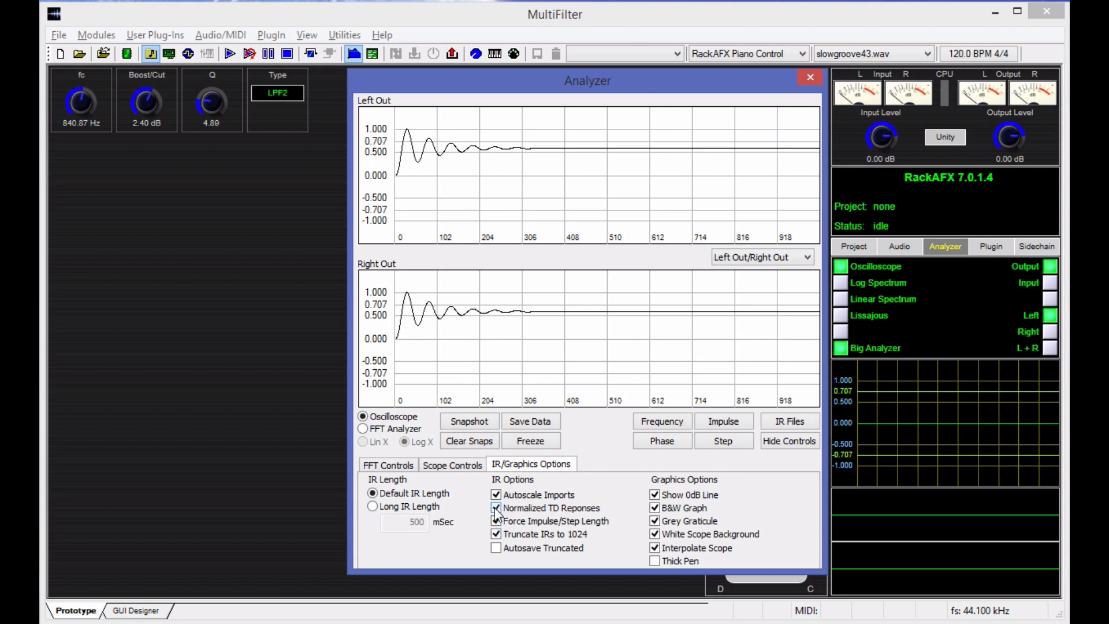
pyautogui.click(496, 509)
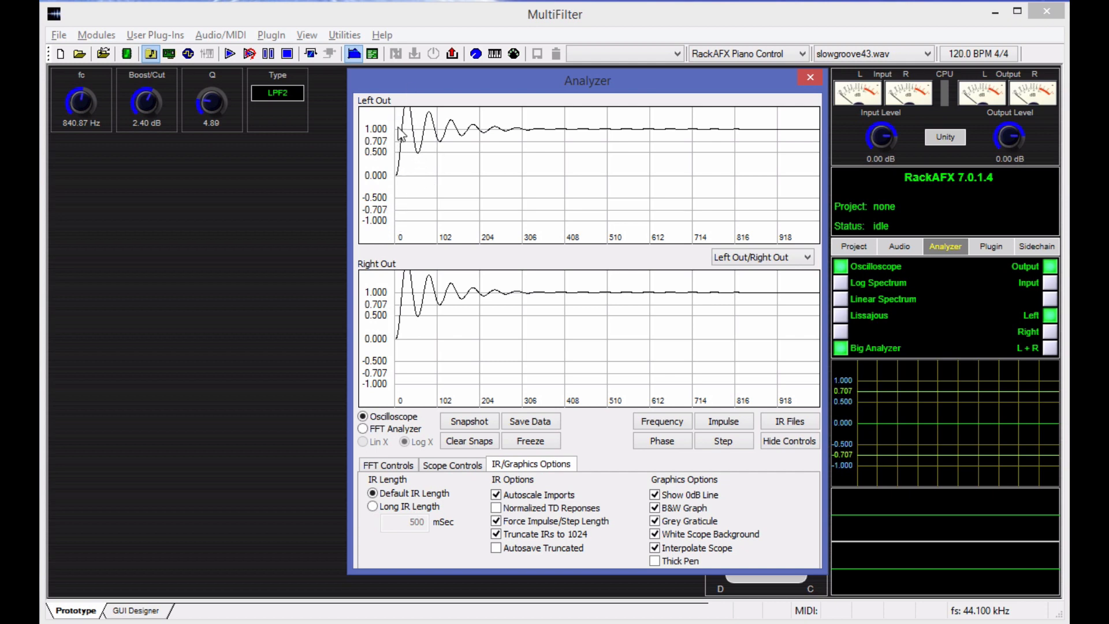
pyautogui.moveTo(713, 135)
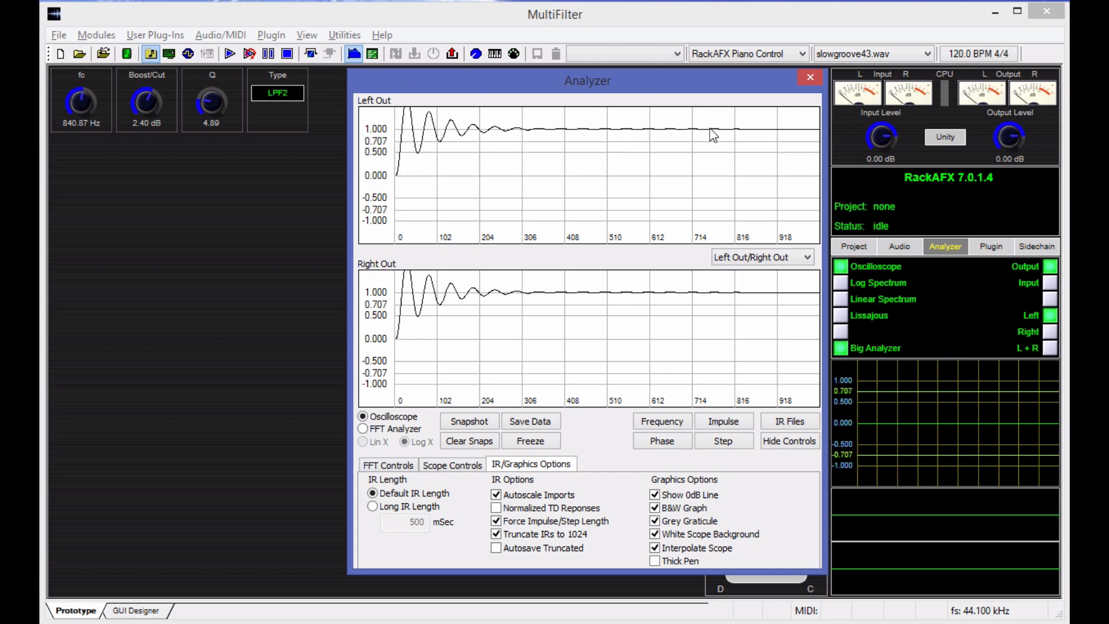
pyautogui.moveTo(773, 104)
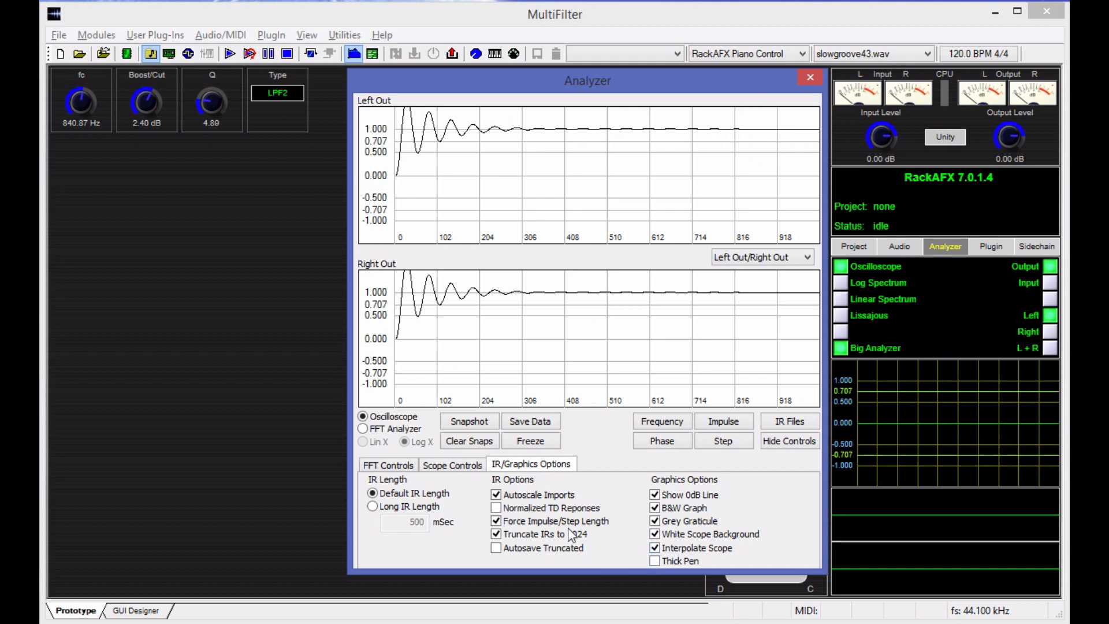
pyautogui.click(496, 508)
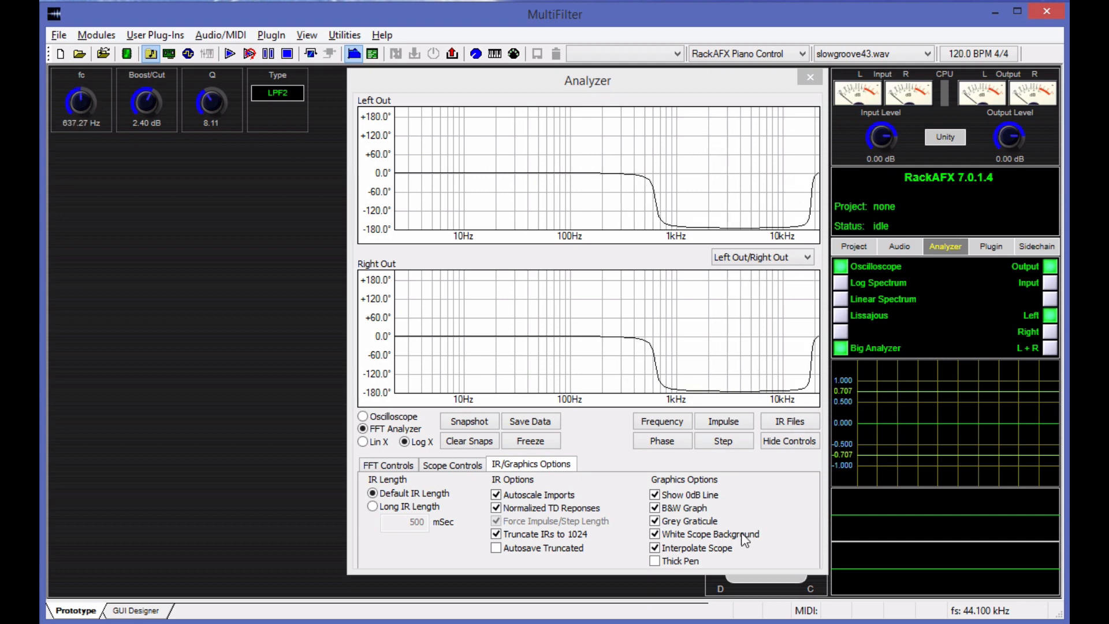
# View the FFT analysis settings, collapse the option panel and close the Analyzer window.
pyautogui.click(389, 465)
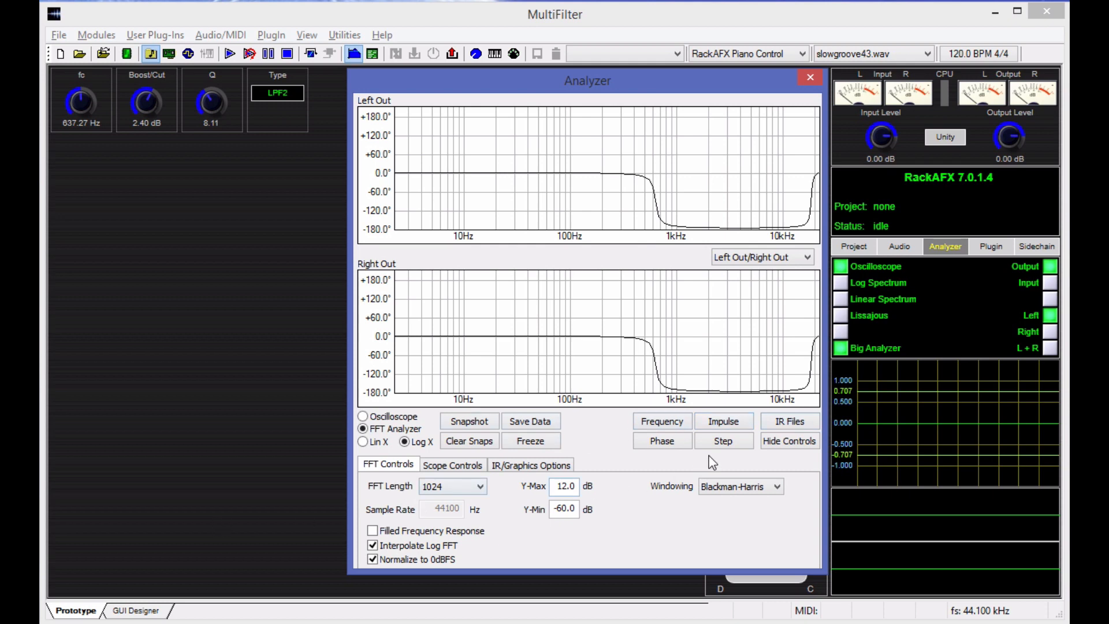
pyautogui.click(788, 441)
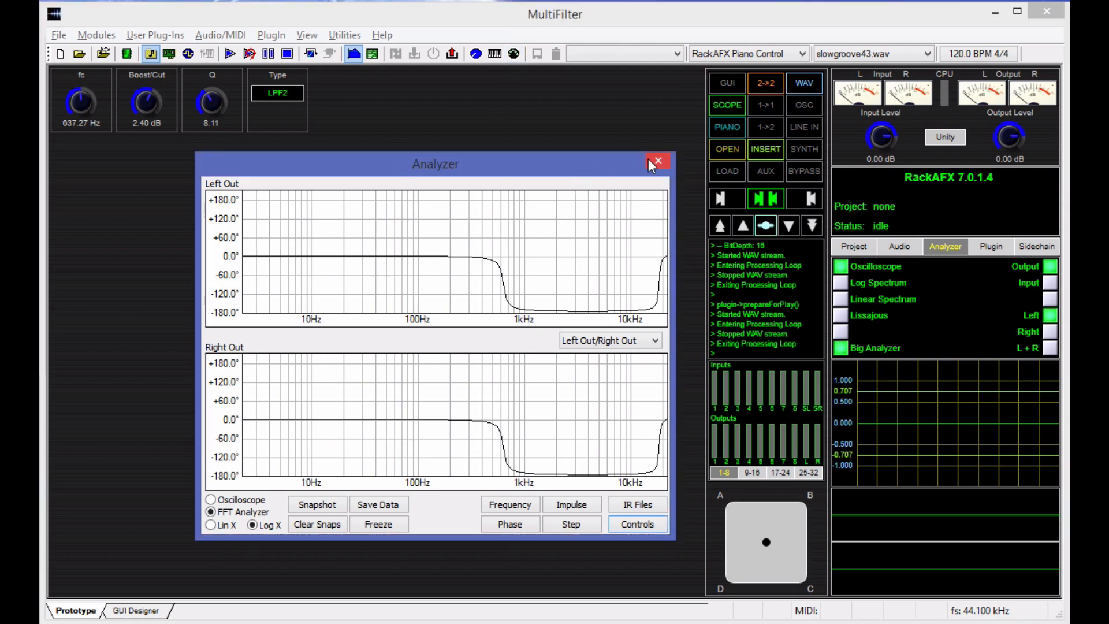
pyautogui.moveTo(657, 160)
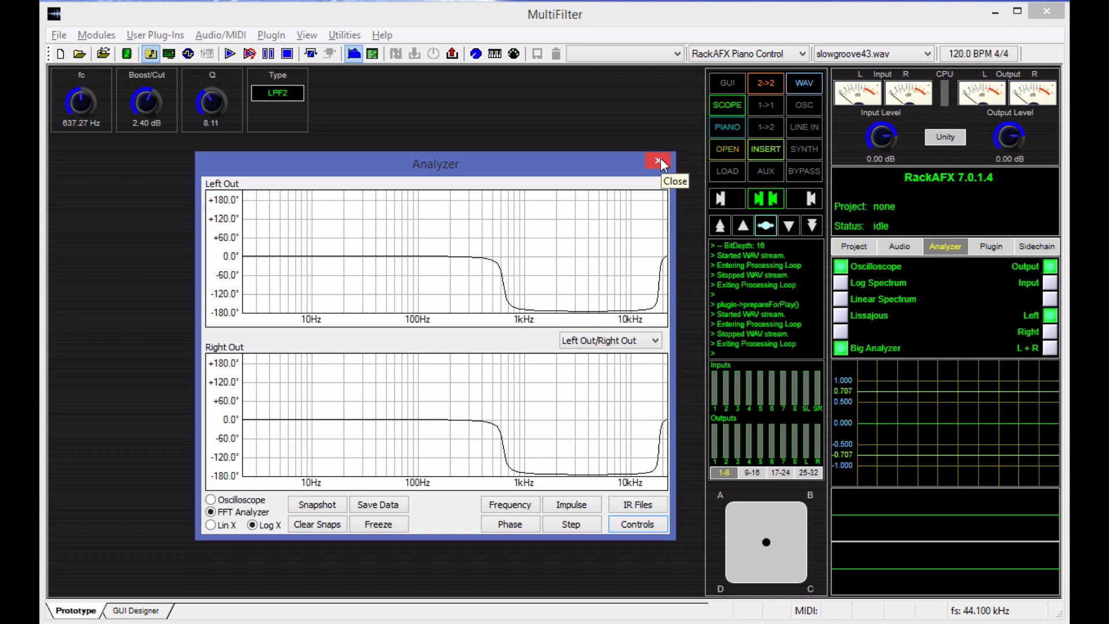
pyautogui.click(96, 34)
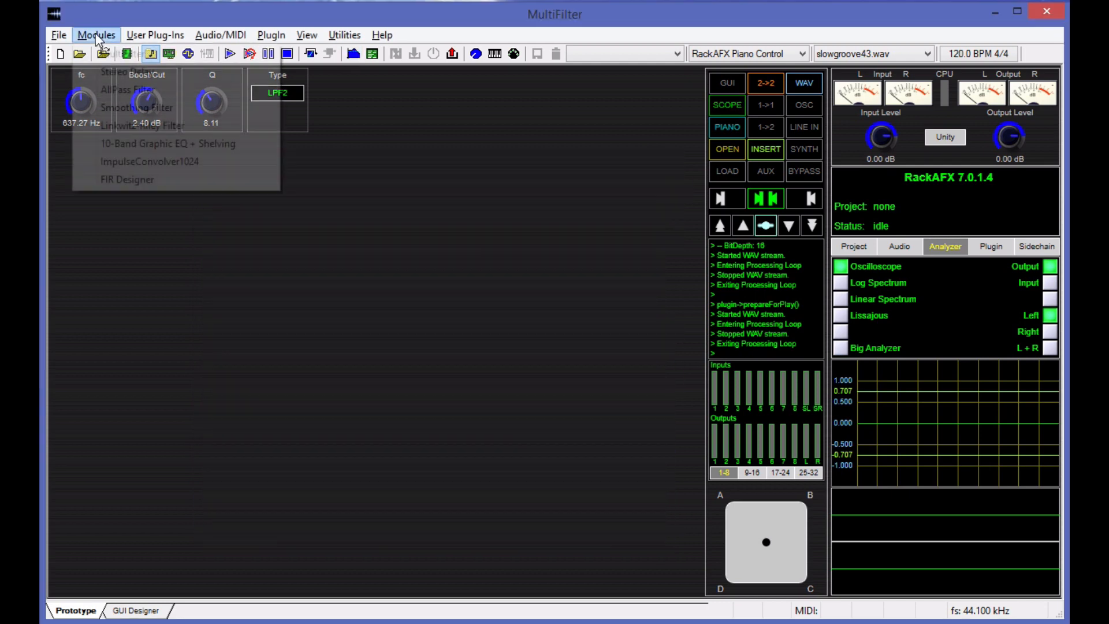
# Load Stereo Delay, raise its echo level and lengthen the delay time to 1470 ms.
pyautogui.click(126, 72)
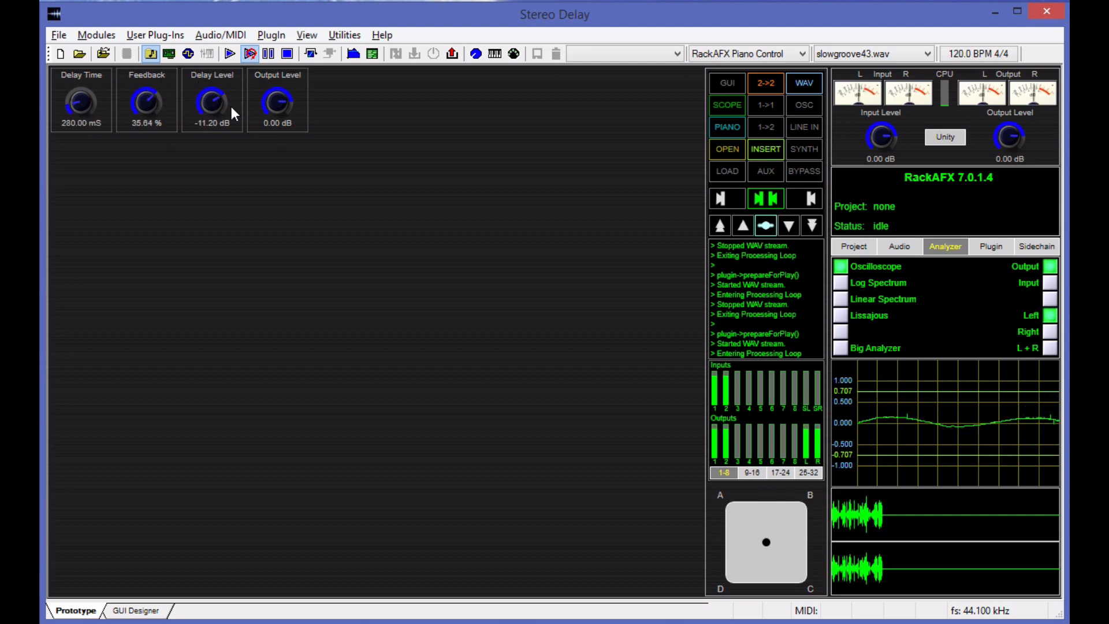
pyautogui.moveTo(277, 102); pyautogui.dragTo(288, 107)
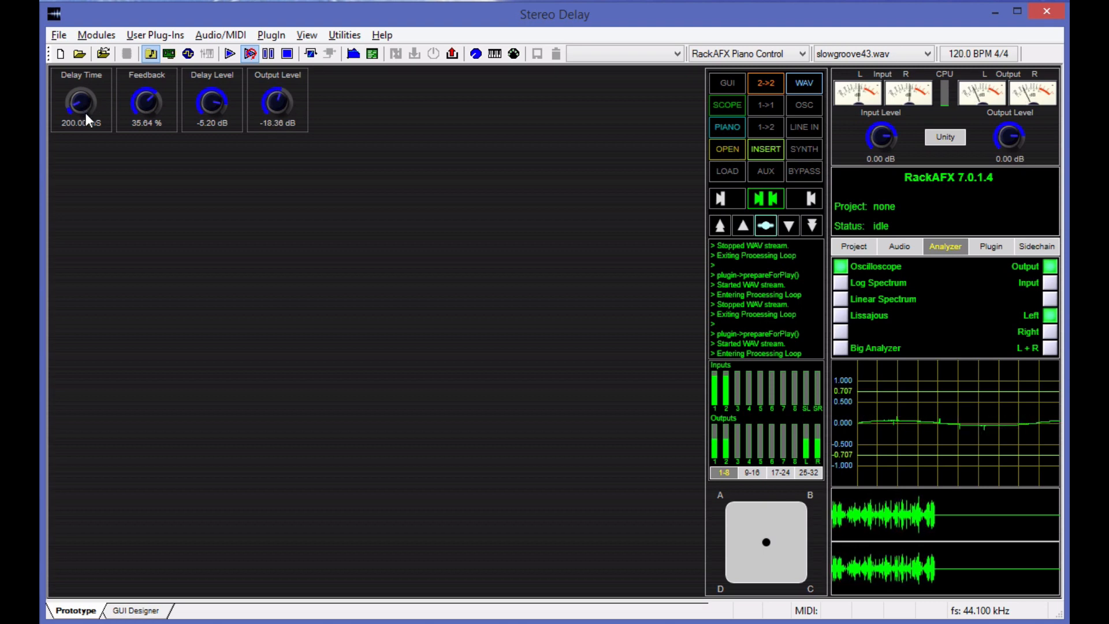
pyautogui.moveTo(81, 103); pyautogui.dragTo(92, 70)
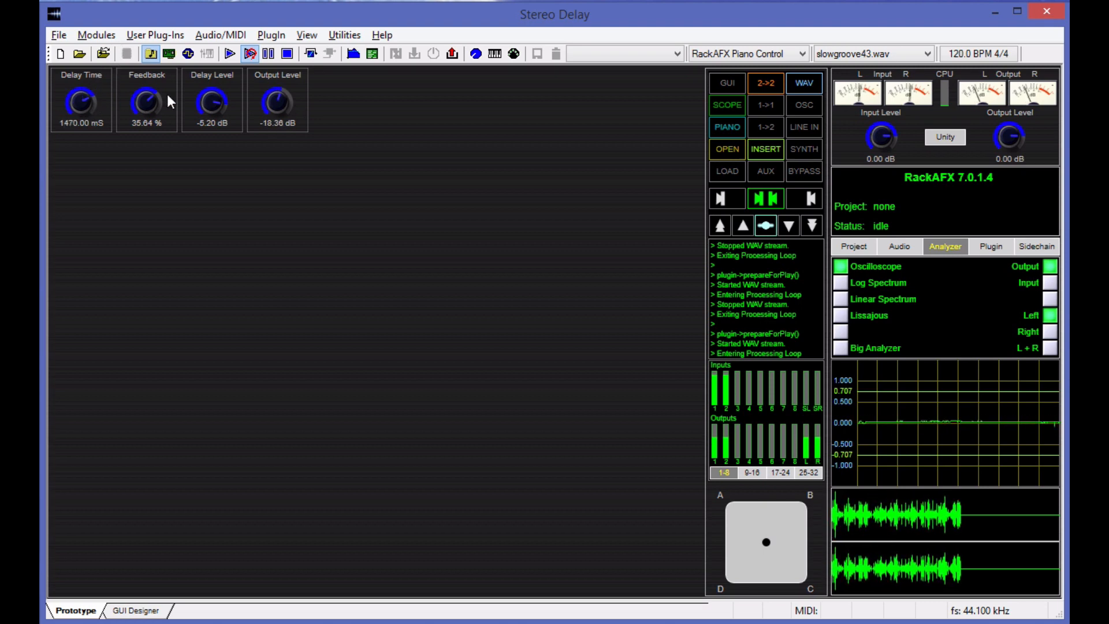
pyautogui.moveTo(278, 104); pyautogui.dragTo(277, 84)
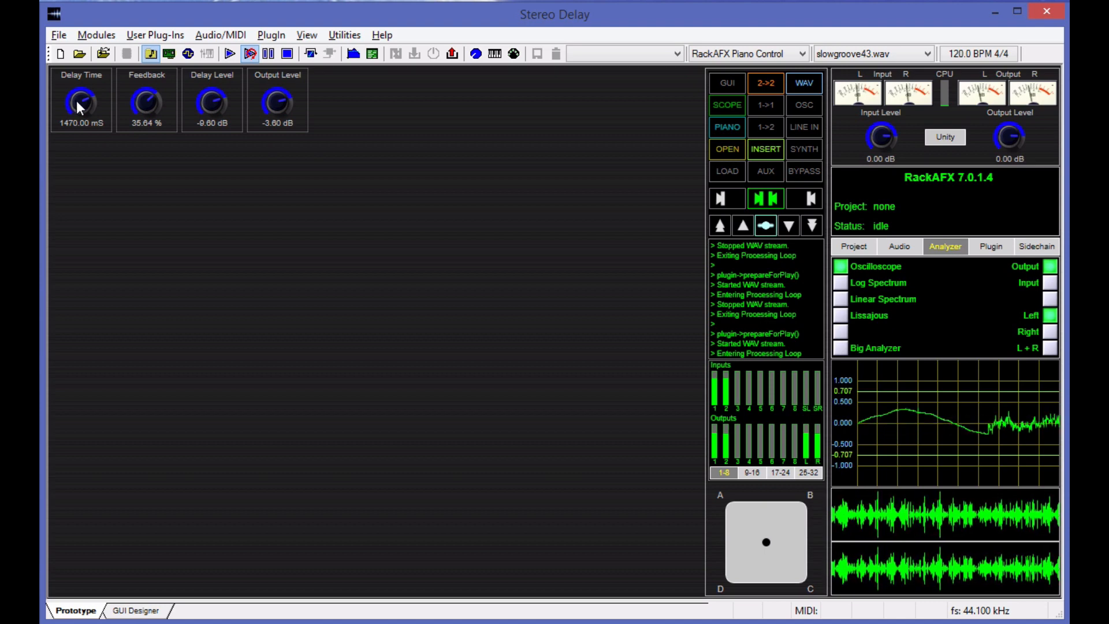
# Sweep the delay time between 1180 and 1690 ms while playing, settling at 1230 ms.
pyautogui.moveTo(80, 100); pyautogui.dragTo(70, 128)
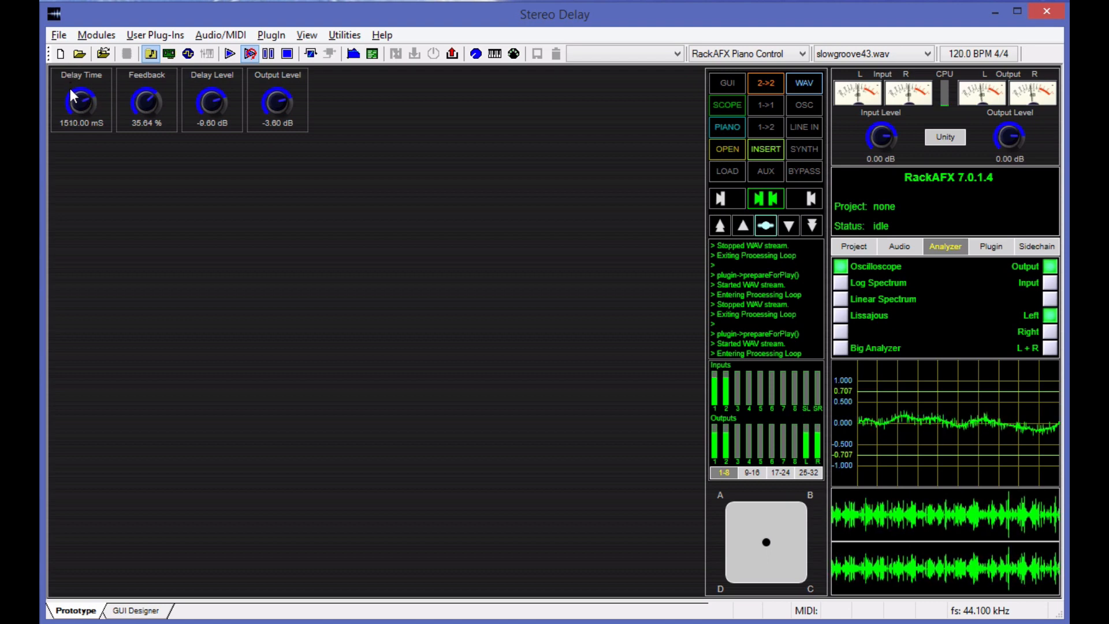
pyautogui.moveTo(81, 102); pyautogui.dragTo(80, 141)
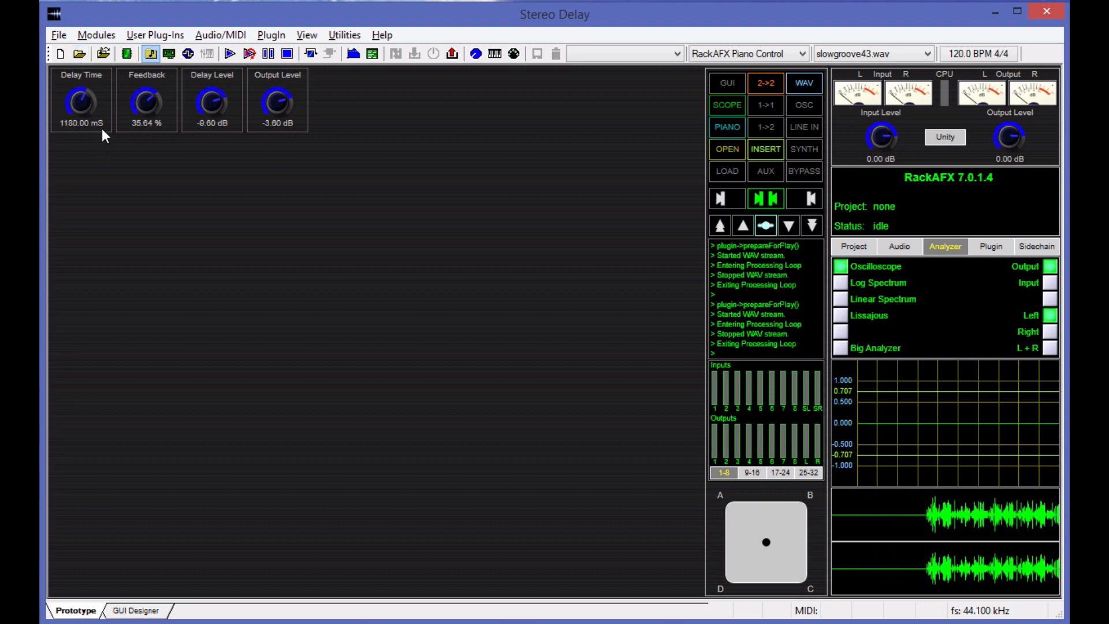
pyautogui.moveTo(79, 104); pyautogui.dragTo(89, 84)
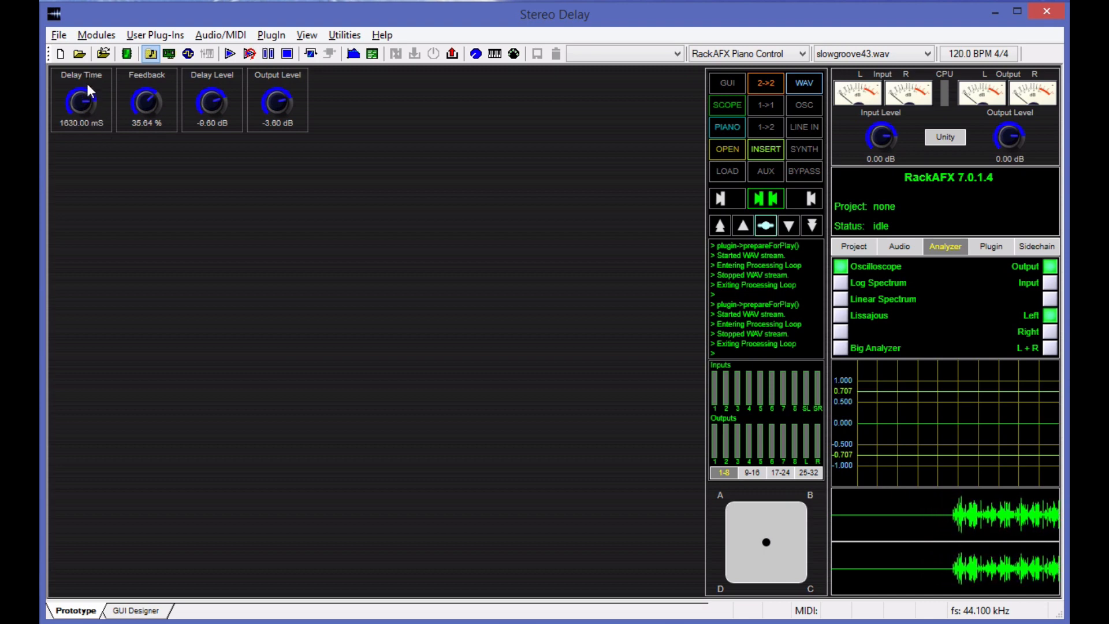
pyautogui.moveTo(81, 103); pyautogui.dragTo(84, 97)
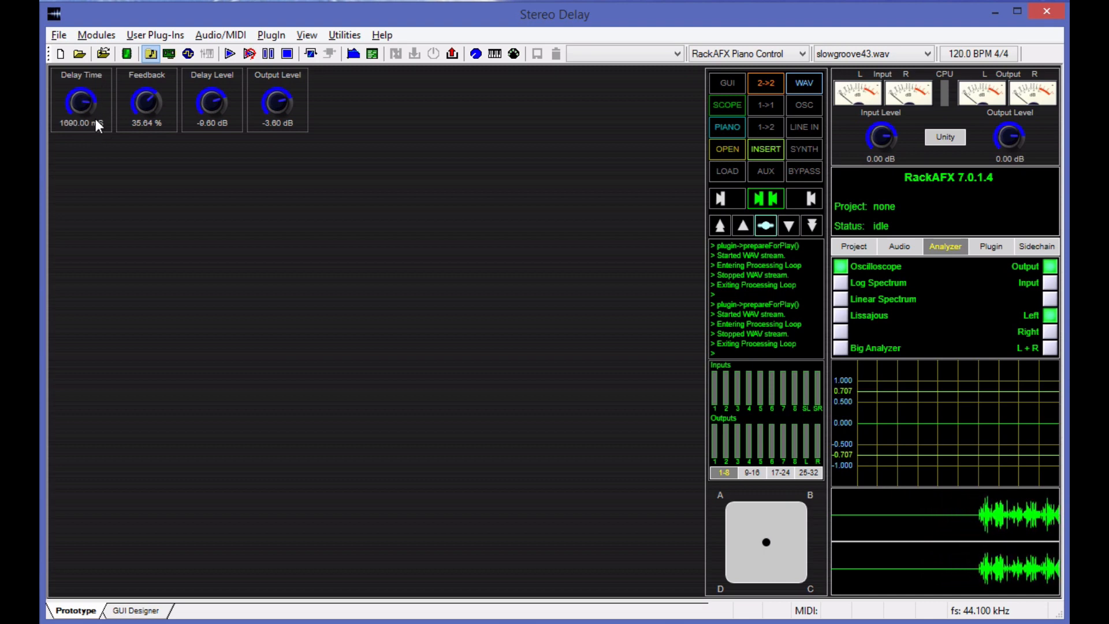
pyautogui.moveTo(81, 102); pyautogui.dragTo(69, 109)
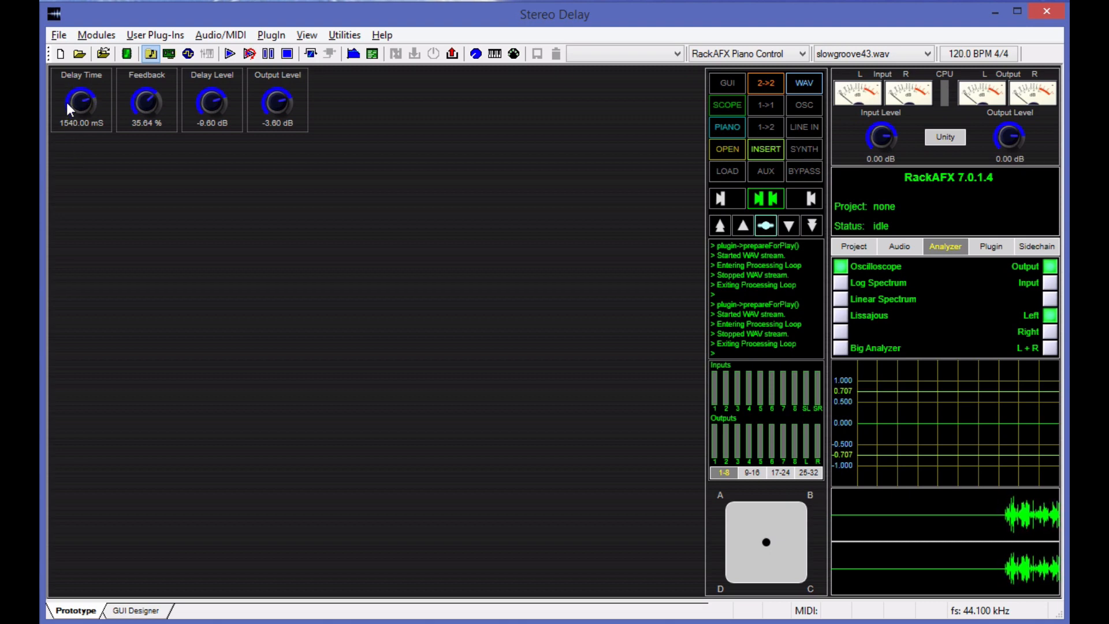
pyautogui.moveTo(81, 101); pyautogui.dragTo(83, 110)
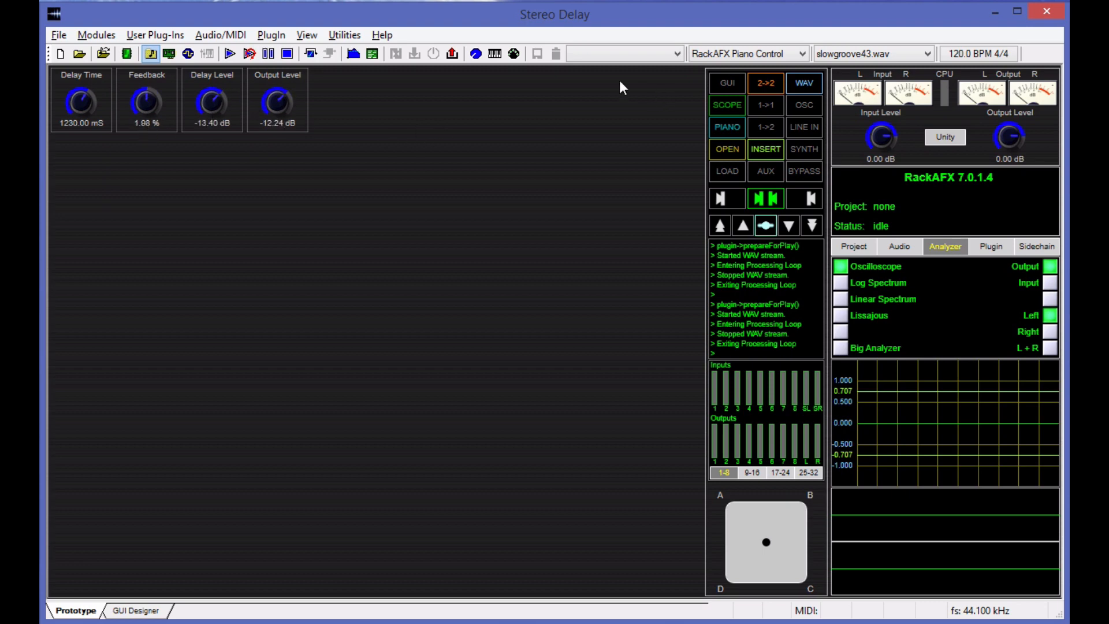
pyautogui.click(96, 34)
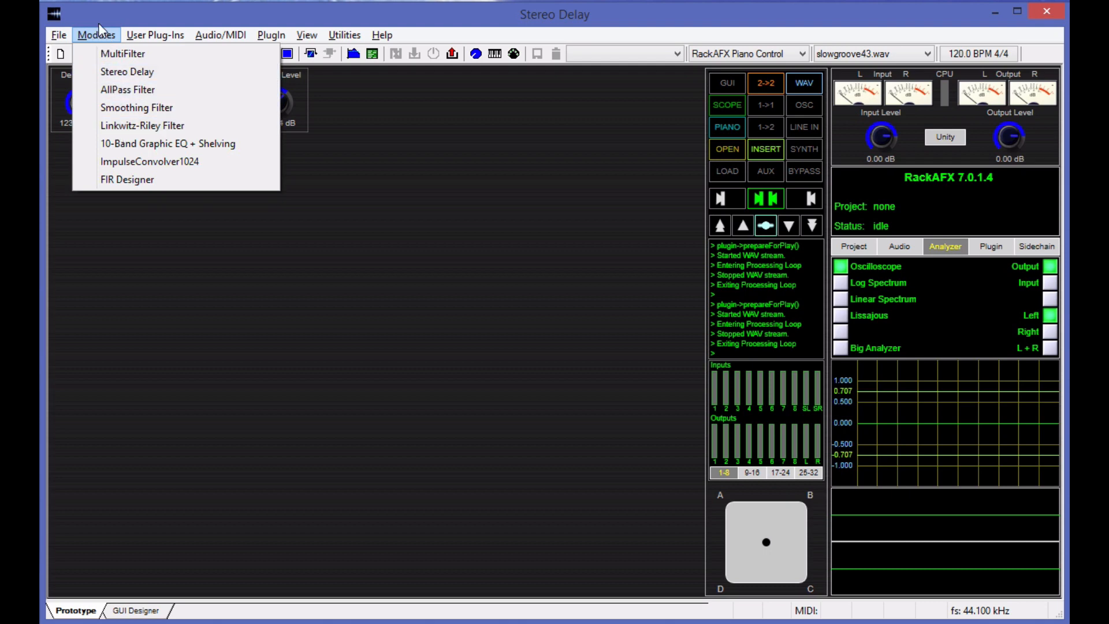
# Raise the Stereo Delay echo level from -13.40 dB to -6.80 dB while slowgroove43.wav plays.
pyautogui.click(127, 72)
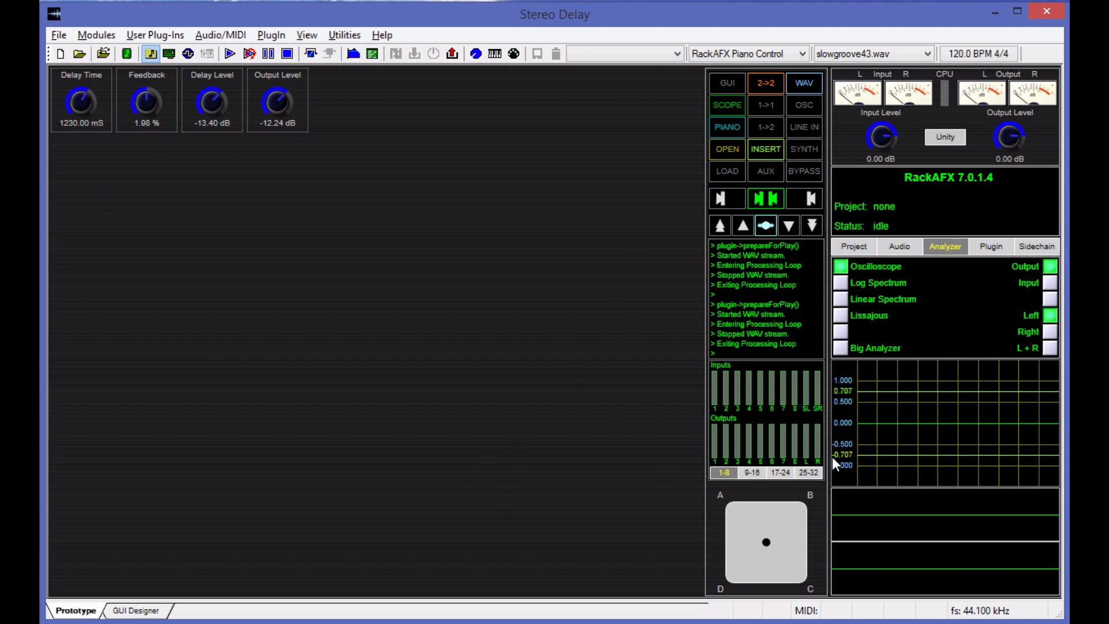
pyautogui.moveTo(363, 99)
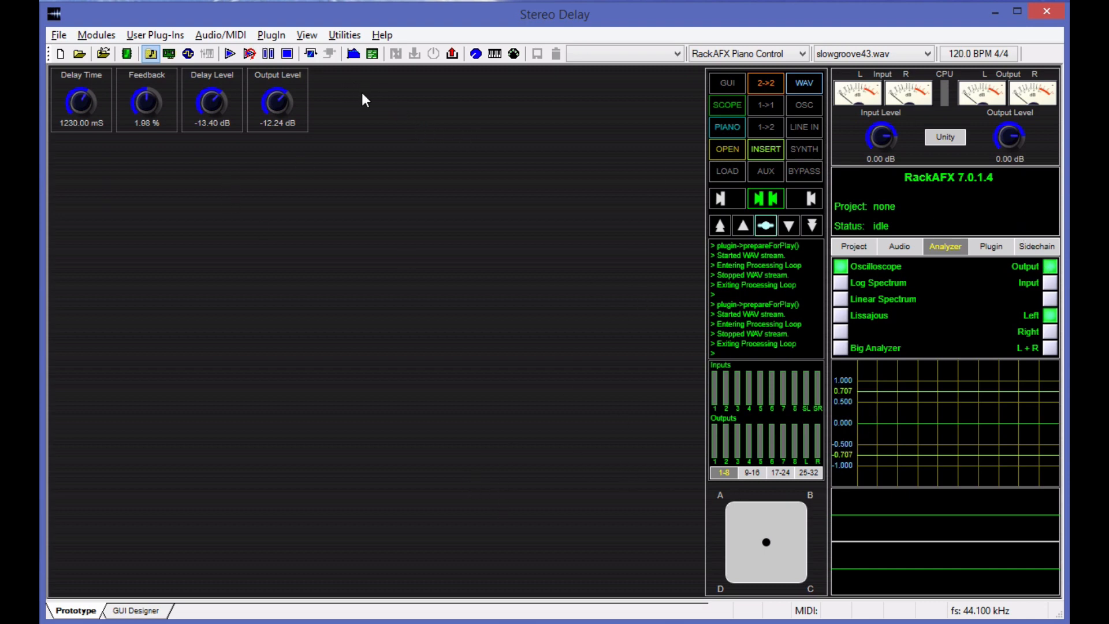
pyautogui.moveTo(310, 54)
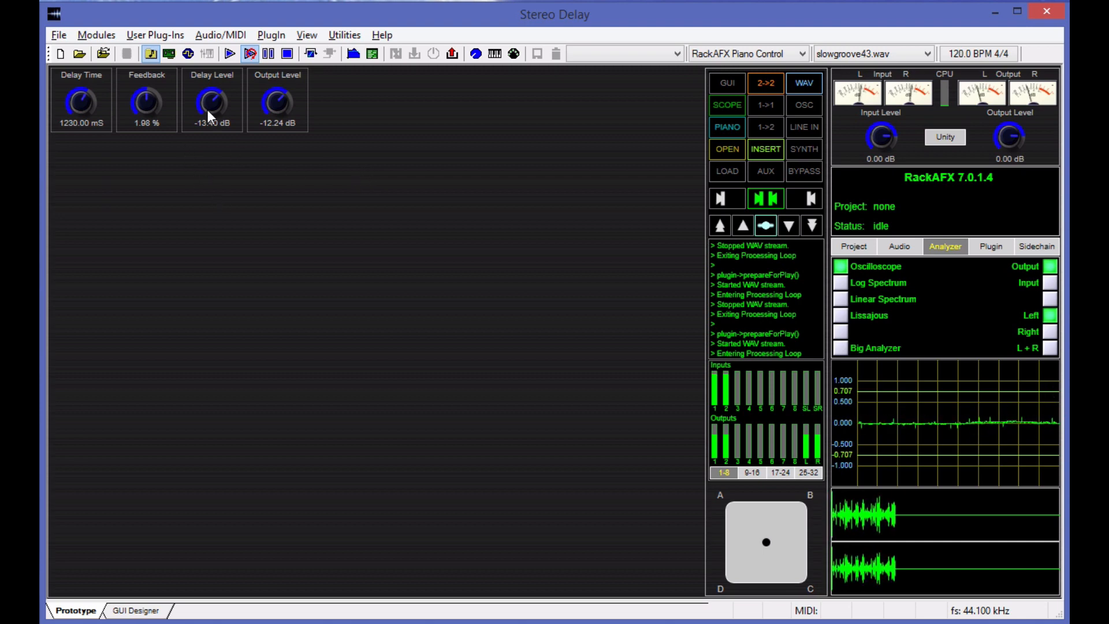
pyautogui.moveTo(212, 103); pyautogui.dragTo(216, 85)
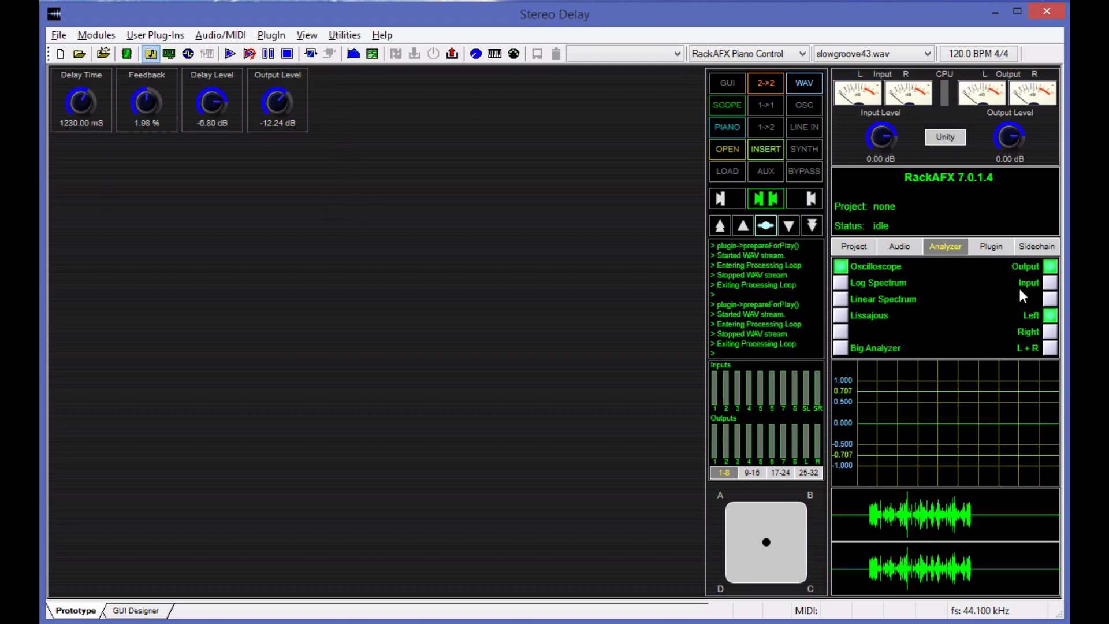
pyautogui.click(853, 246)
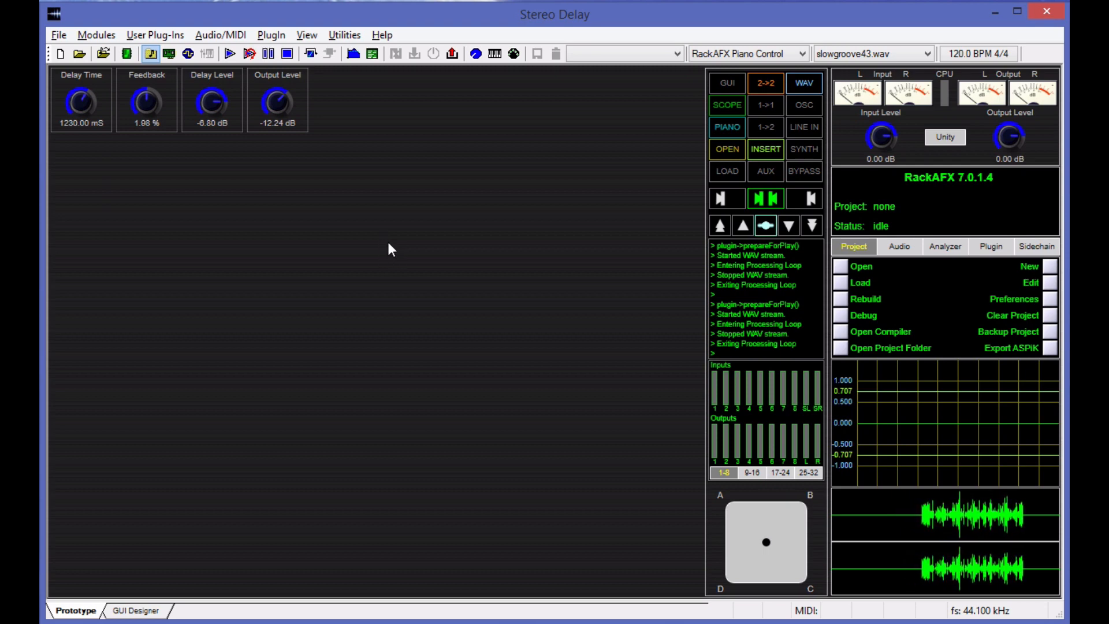
pyautogui.moveTo(490, 133)
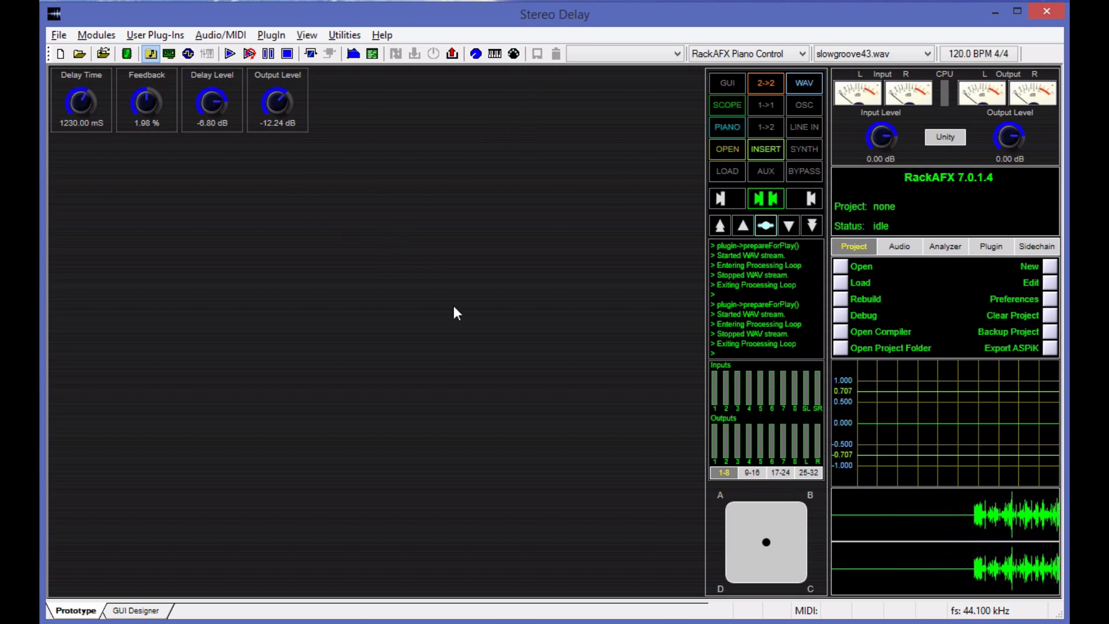
pyautogui.moveTo(314, 383)
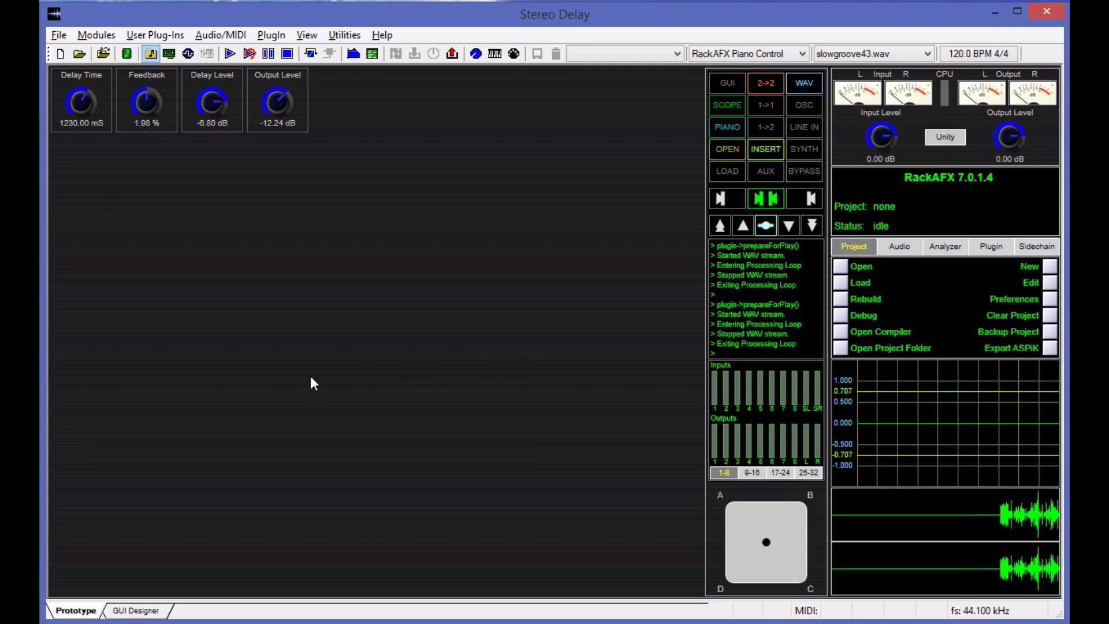